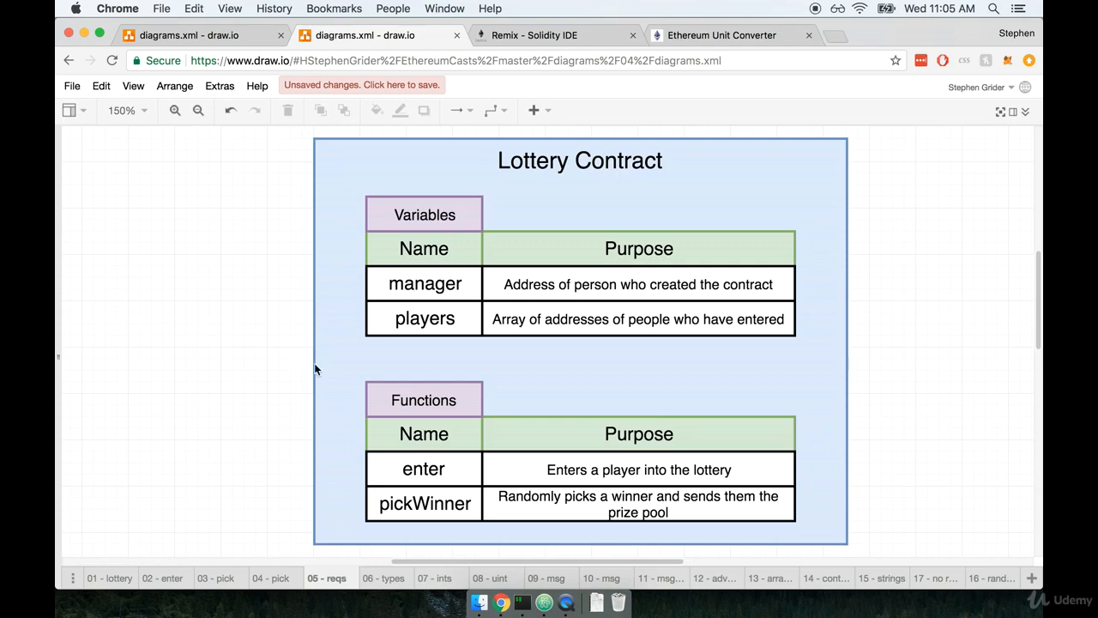
Inspect the enter and pickWinner rows in the Lottery requirements tables.
click(423, 469)
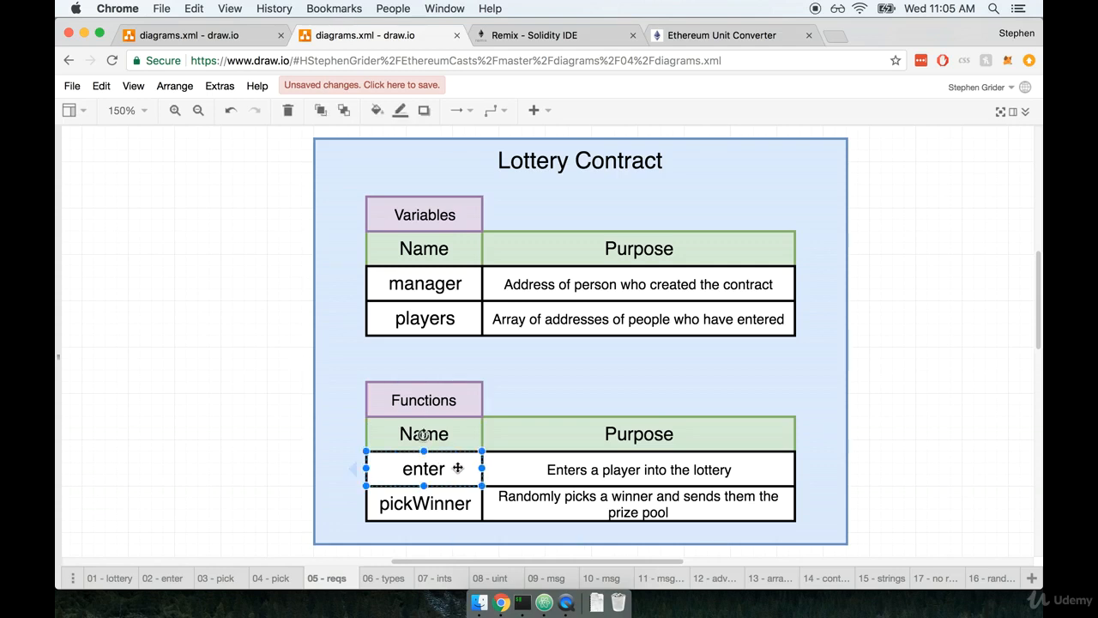
mouse_move(284, 427)
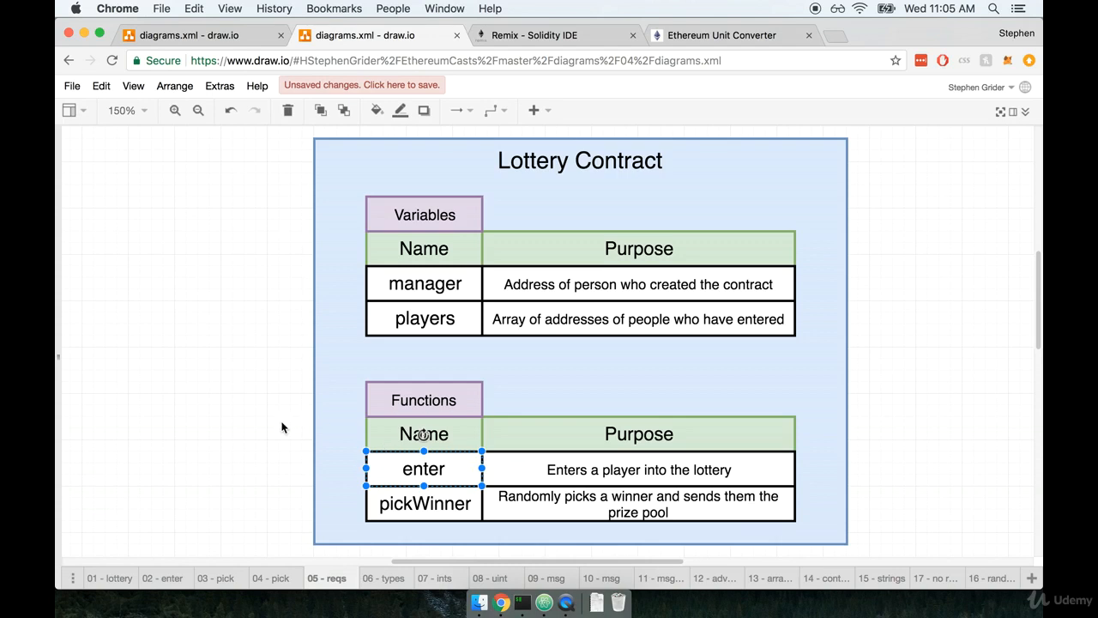
click(281, 428)
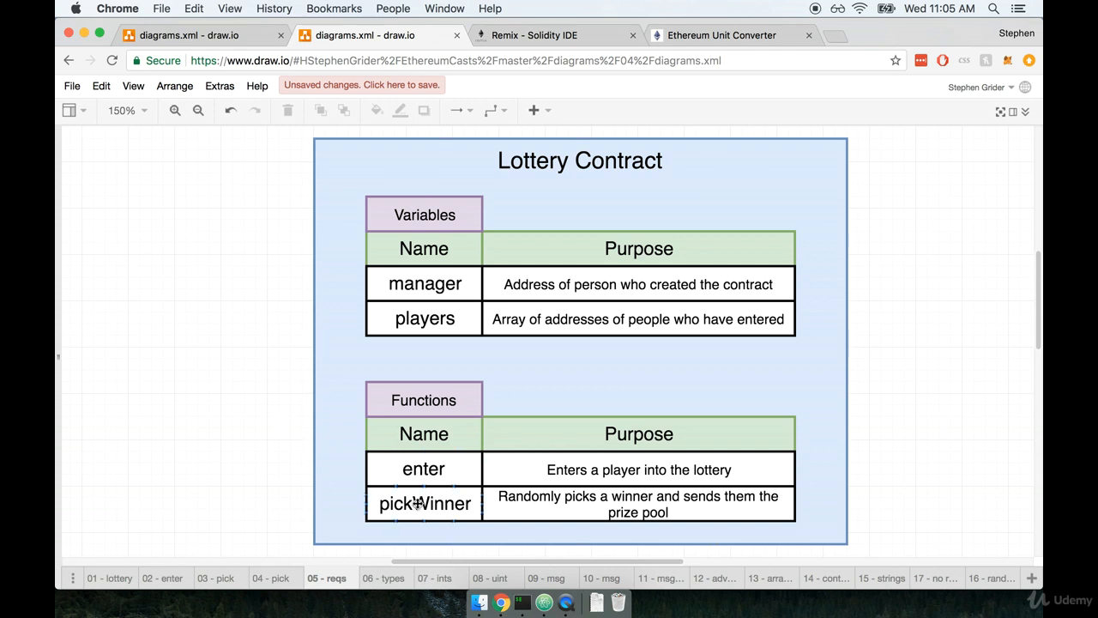
click(423, 504)
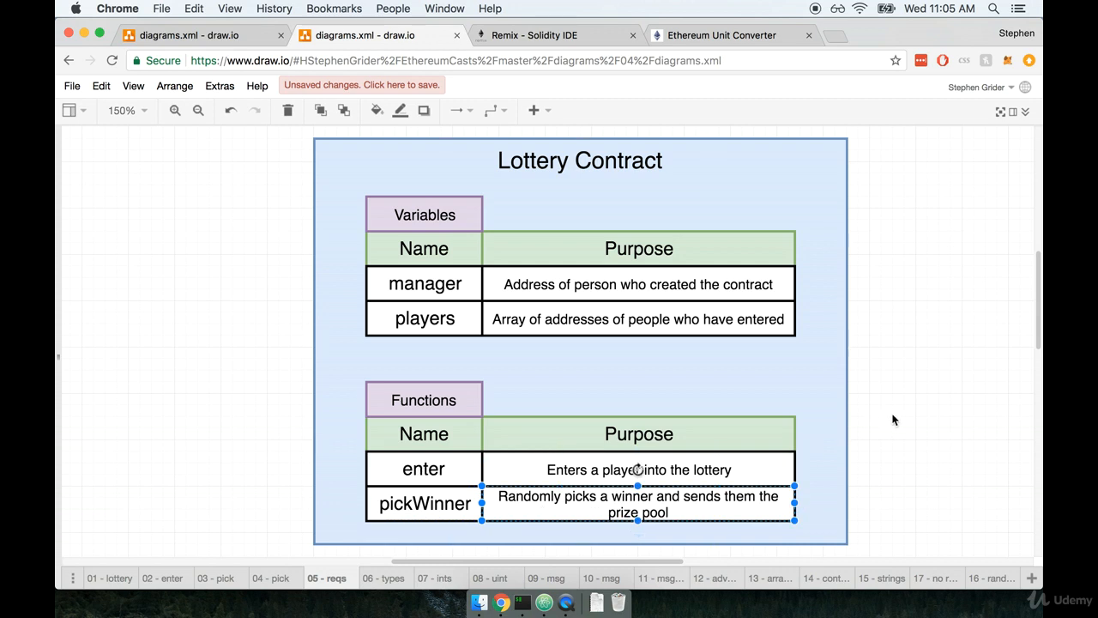
click(894, 418)
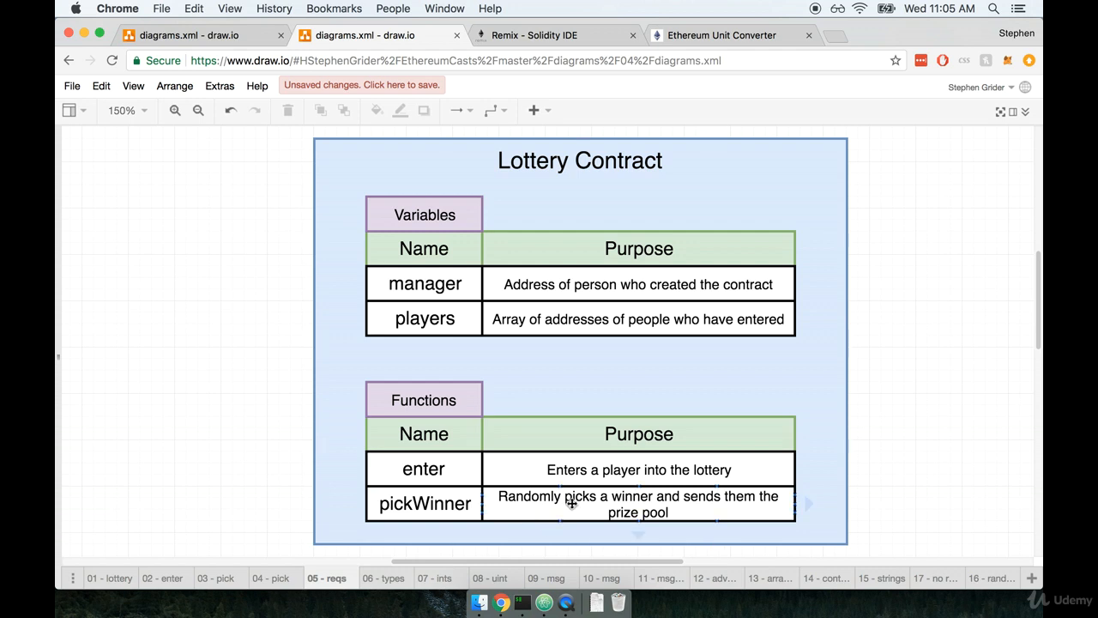
click(874, 438)
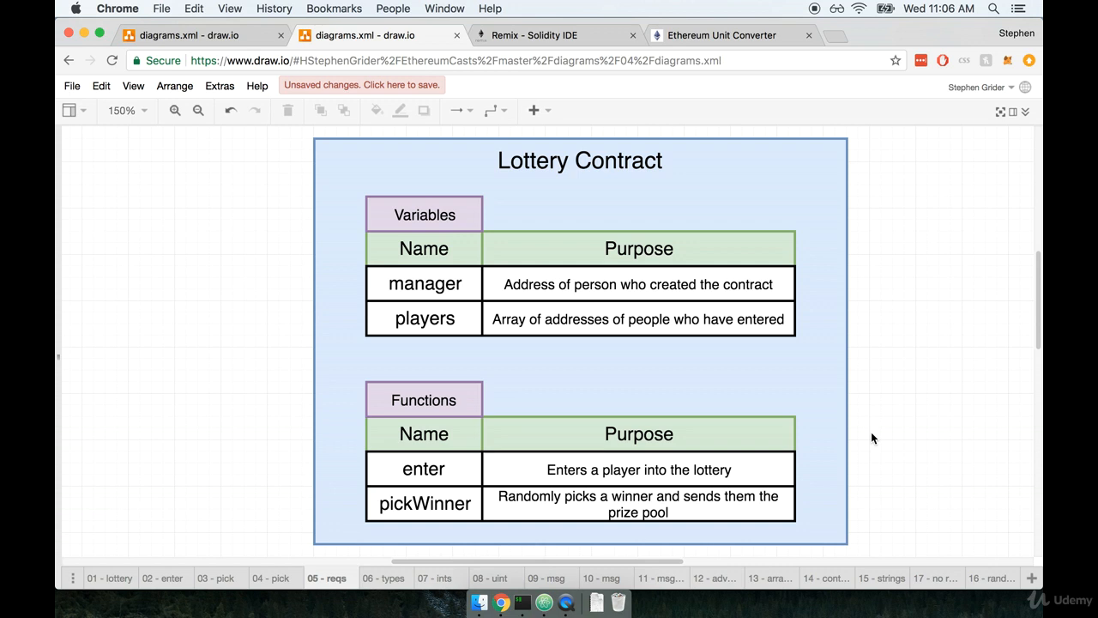
mouse_move(864, 421)
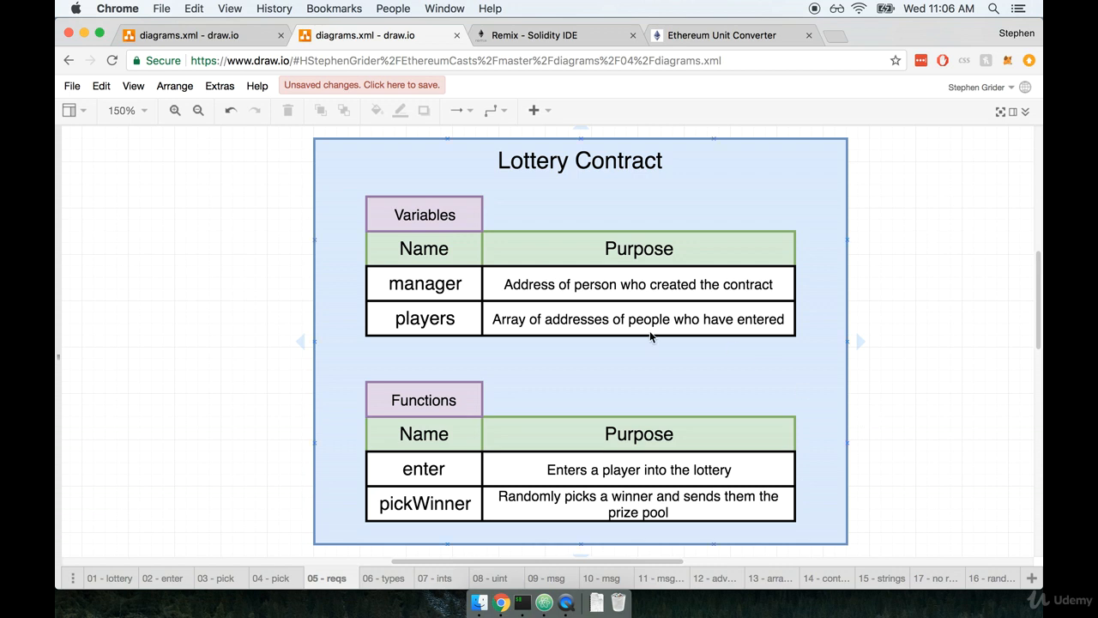
click(424, 318)
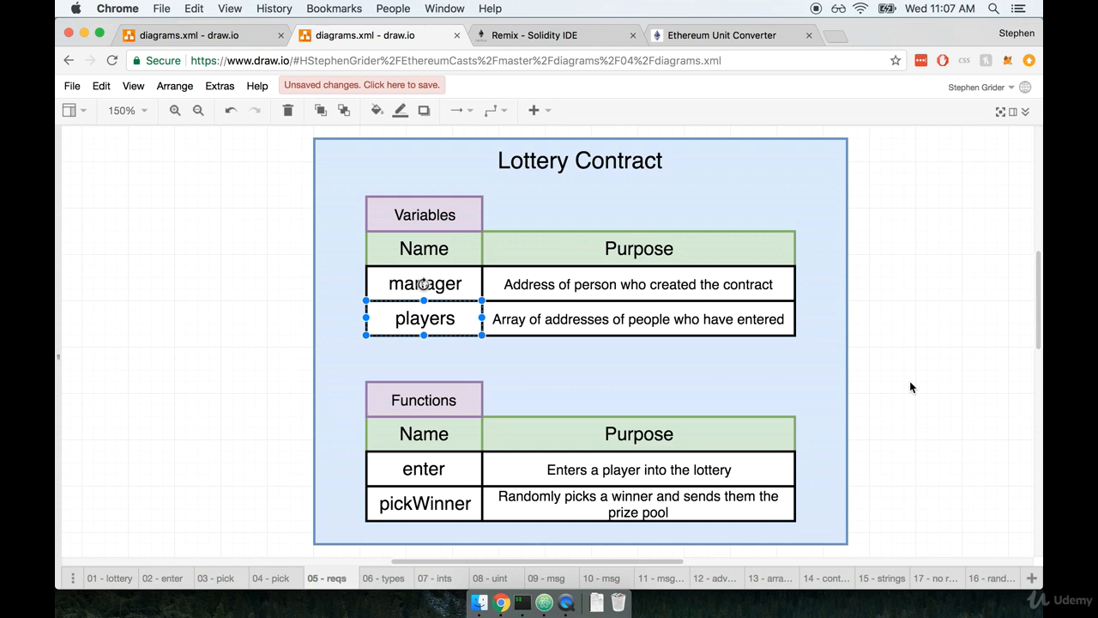
click(909, 387)
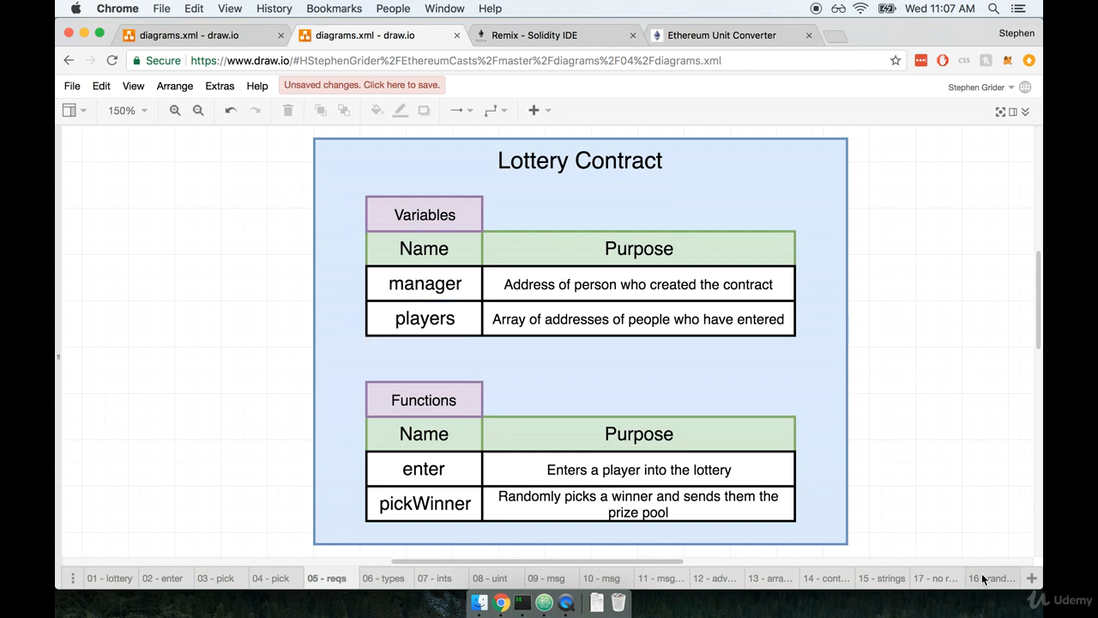
On the '16 - random' page, relabel the bottom input box 'Addresses of players'.
click(990, 577)
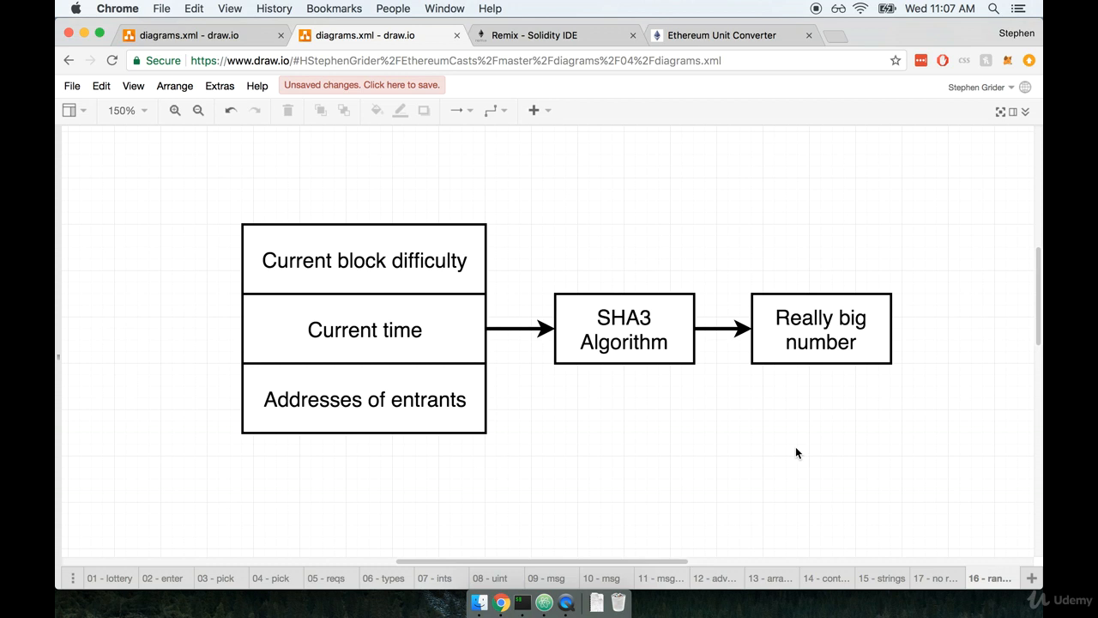
click(363, 260)
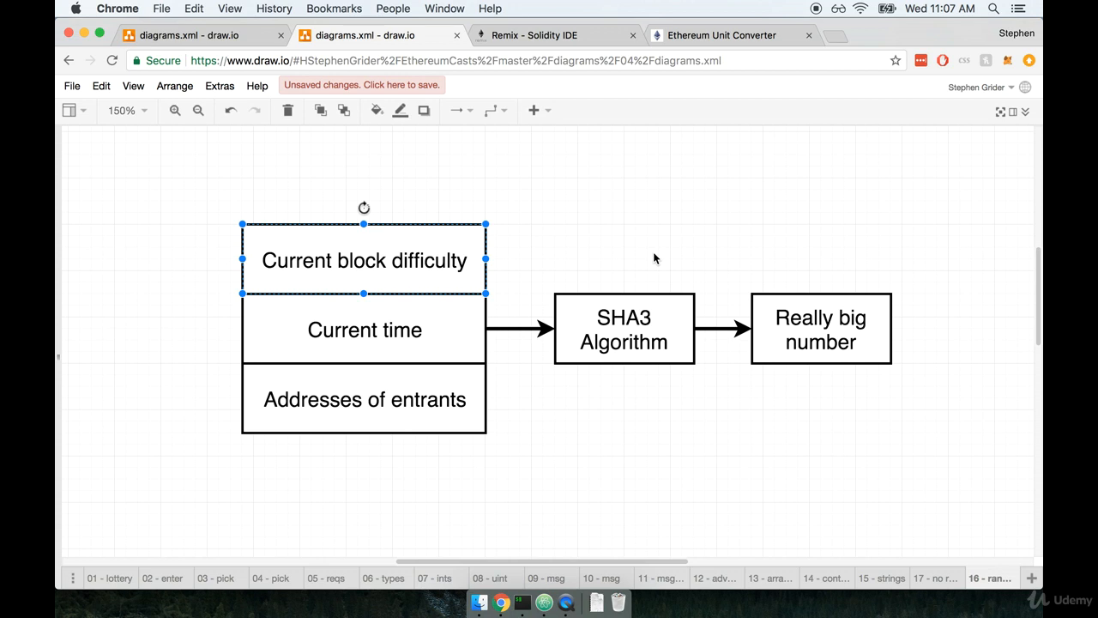
mouse_move(369, 259)
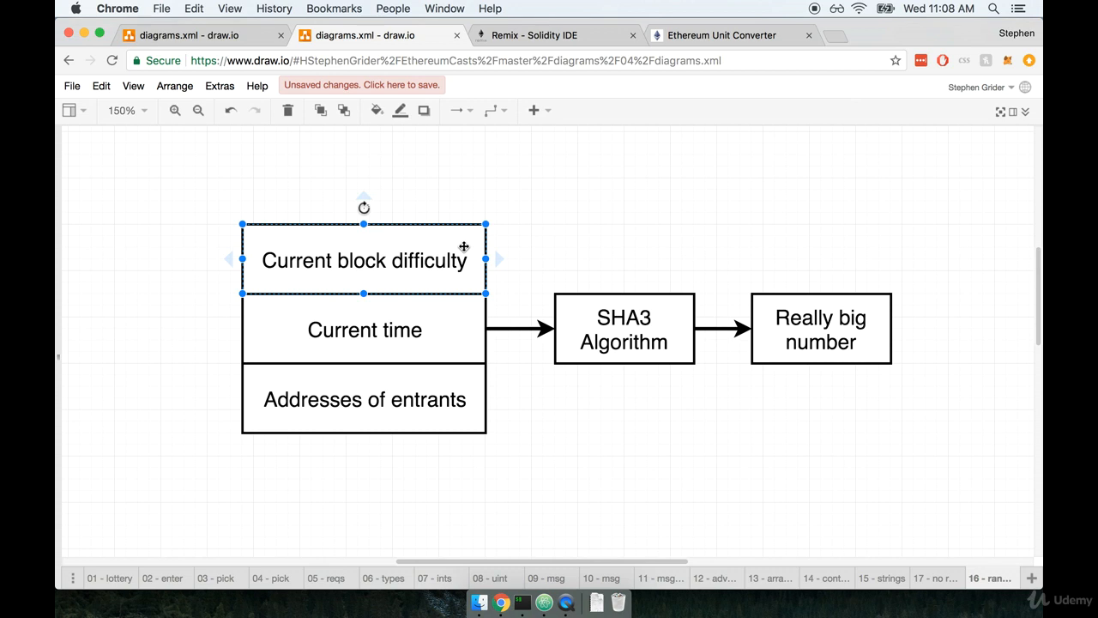
mouse_move(415, 251)
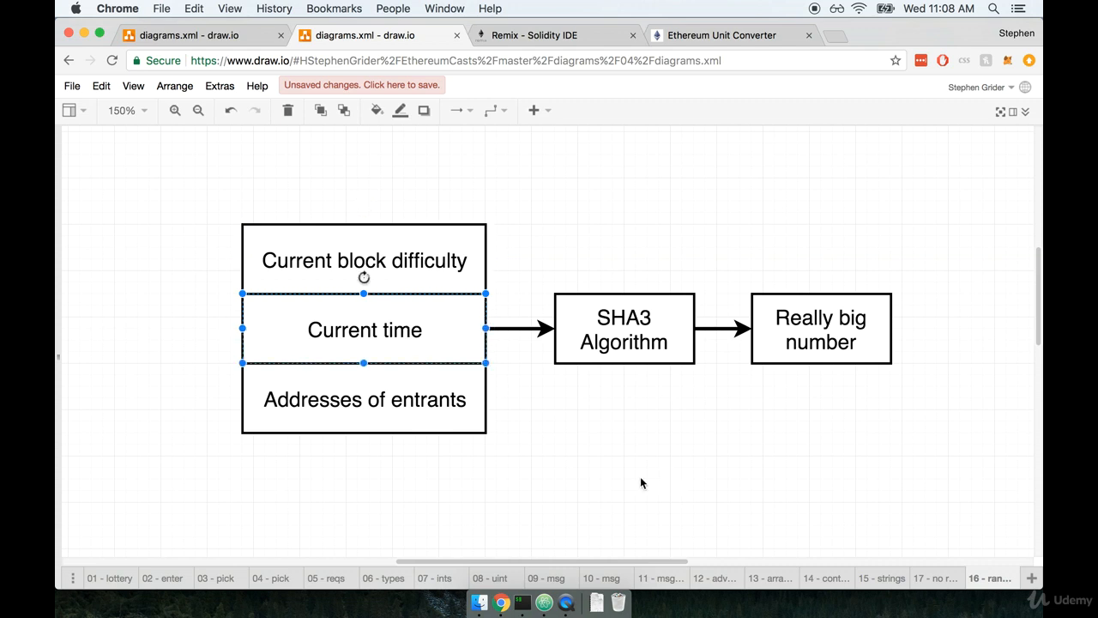
click(363, 399)
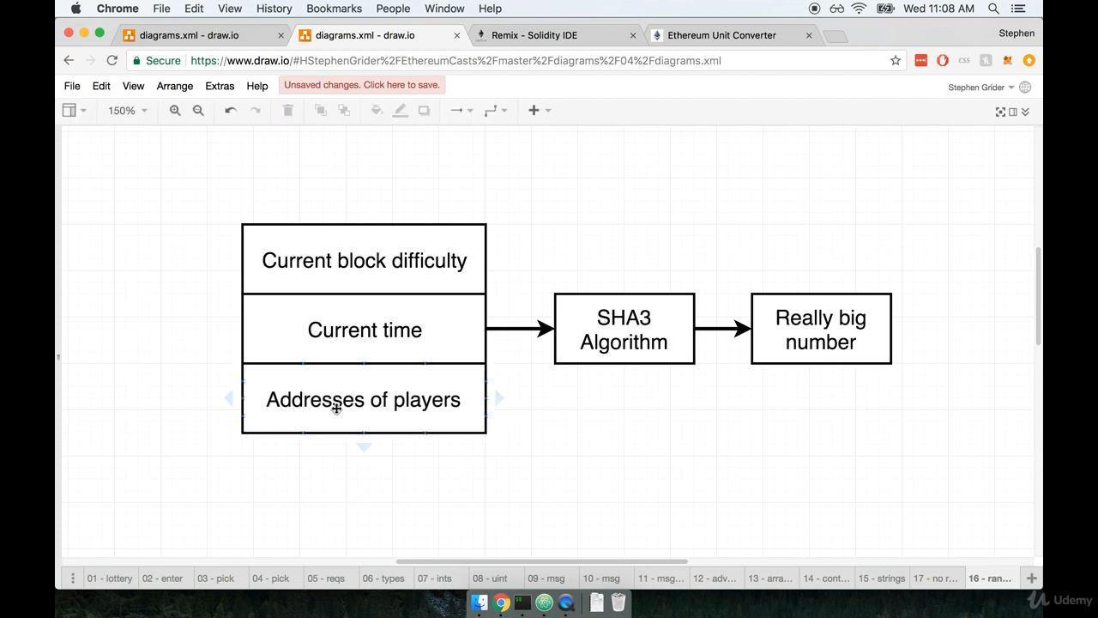
click(646, 453)
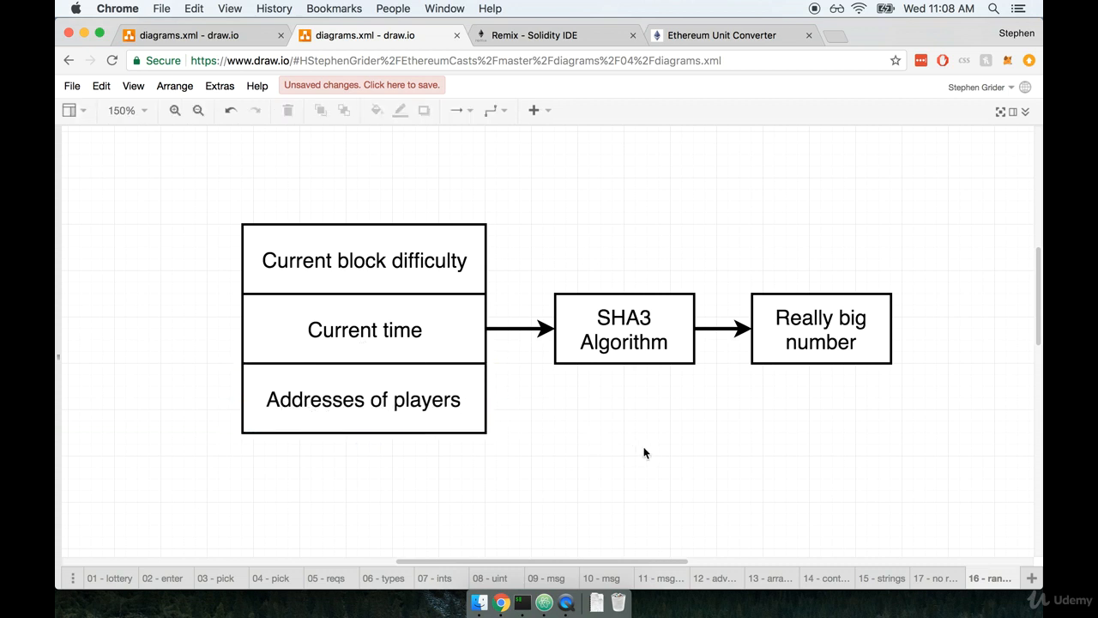
mouse_move(554, 492)
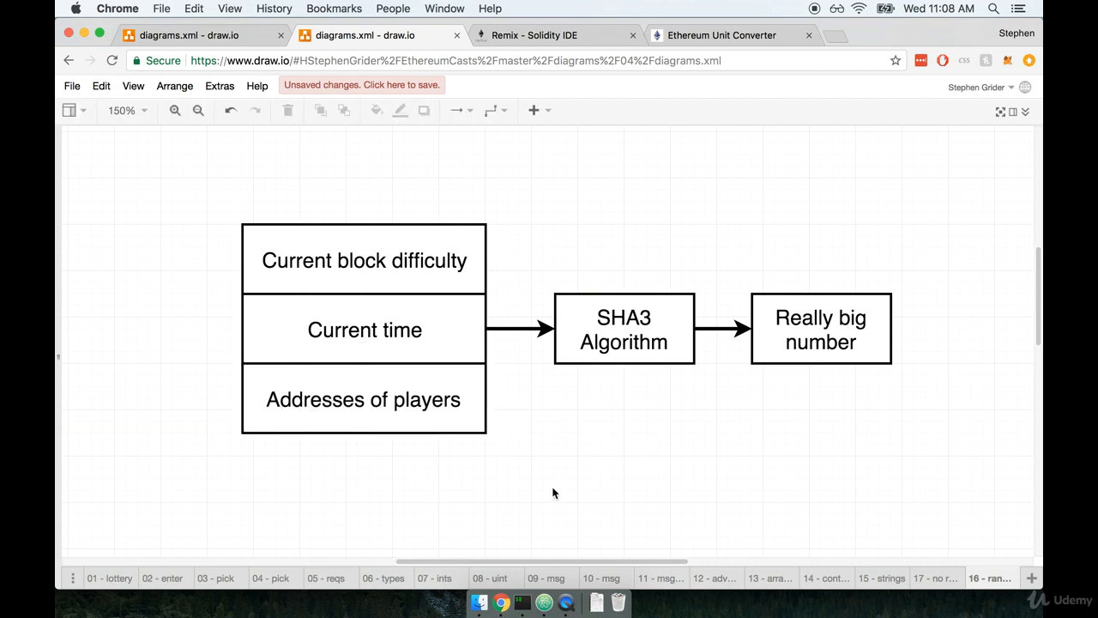
click(623, 329)
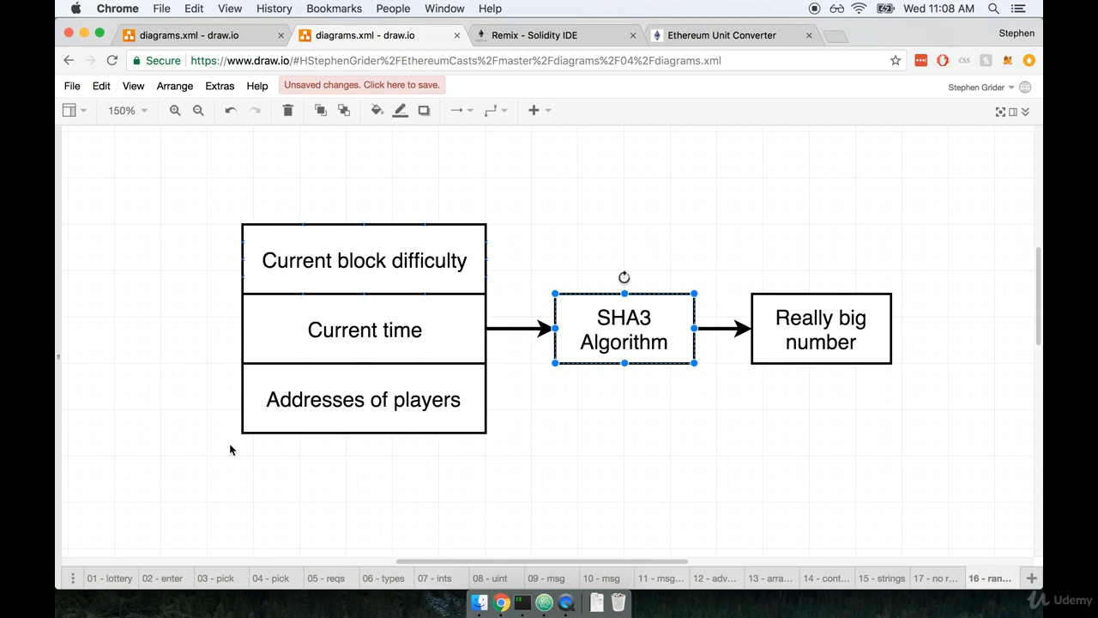
click(820, 329)
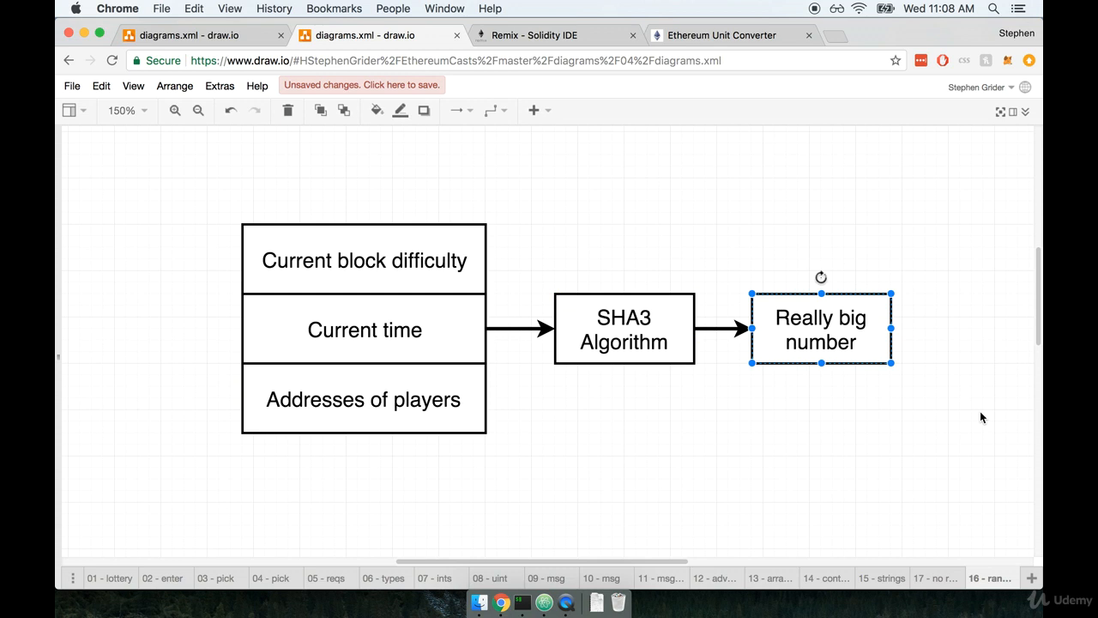
mouse_move(916, 324)
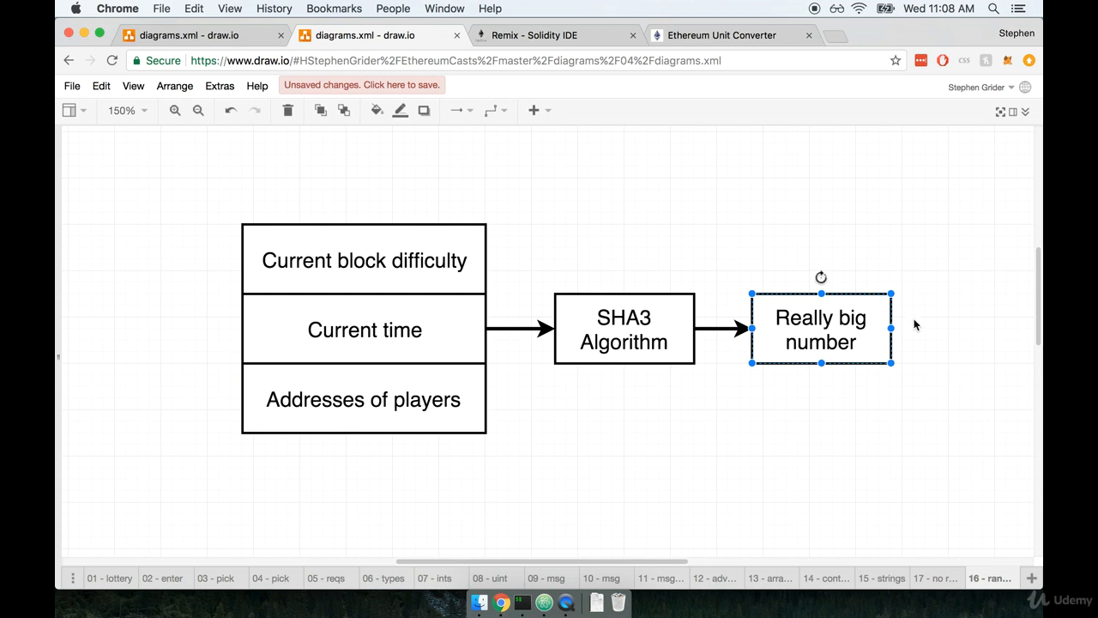
mouse_move(841, 450)
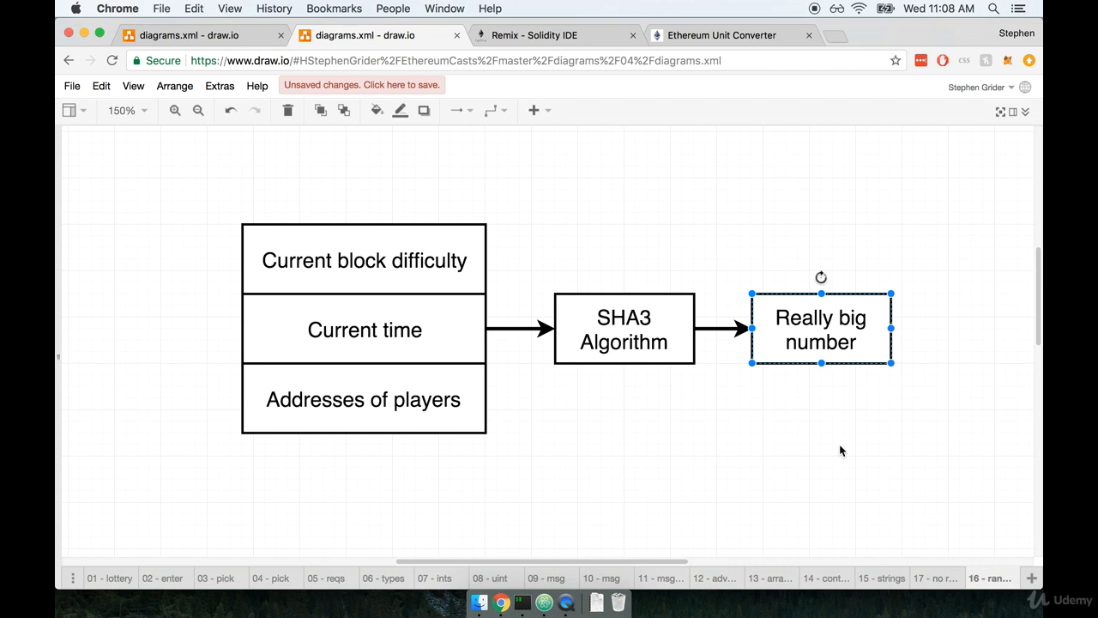
mouse_move(651, 347)
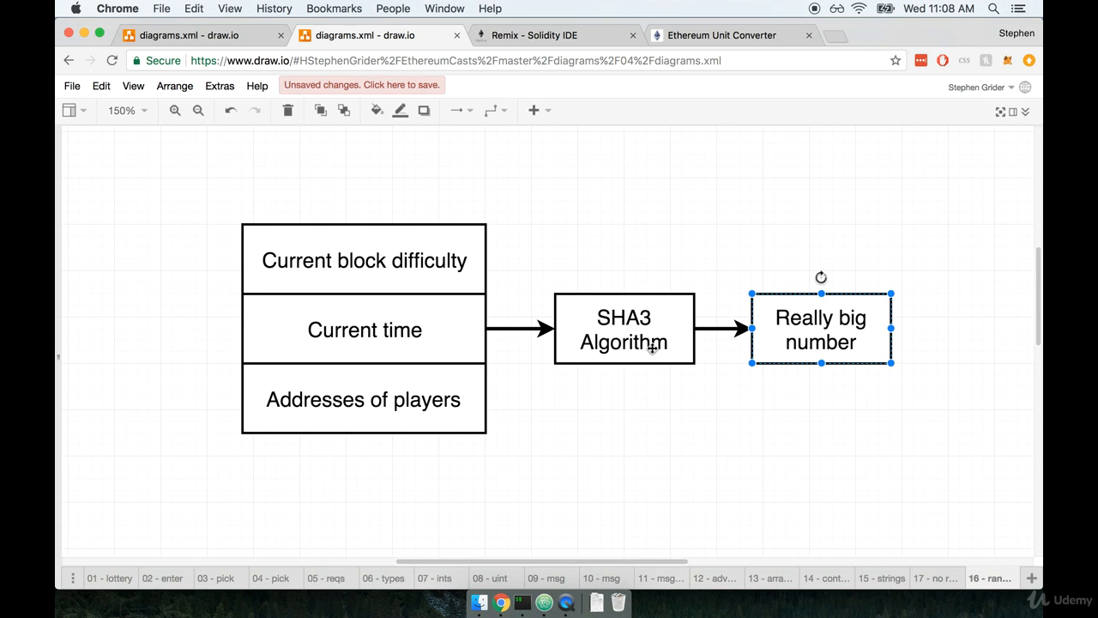
click(364, 260)
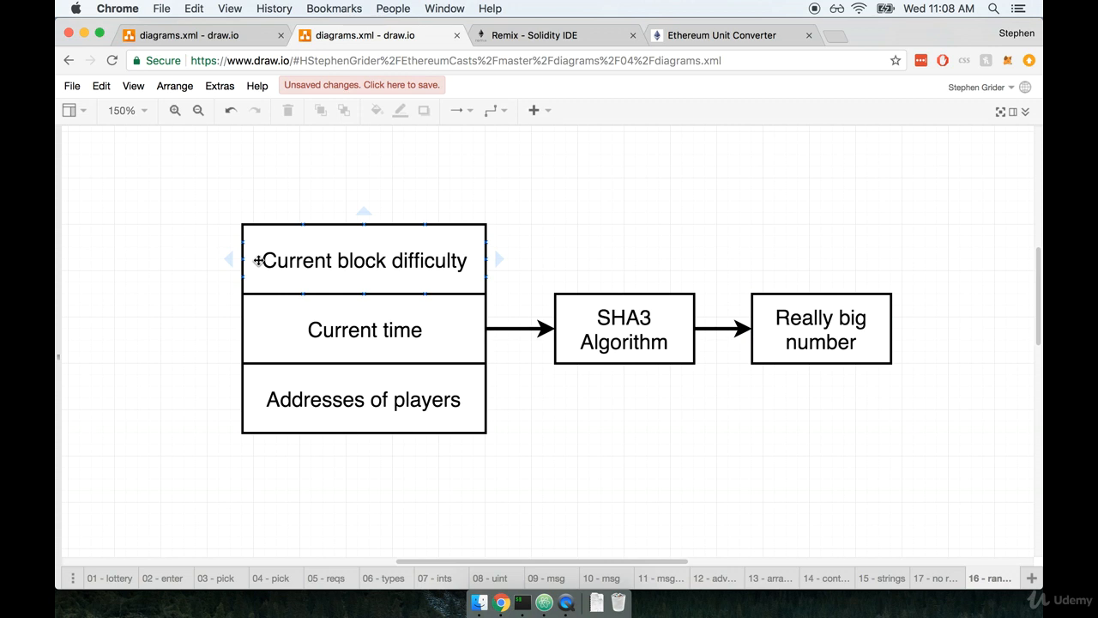
click(364, 260)
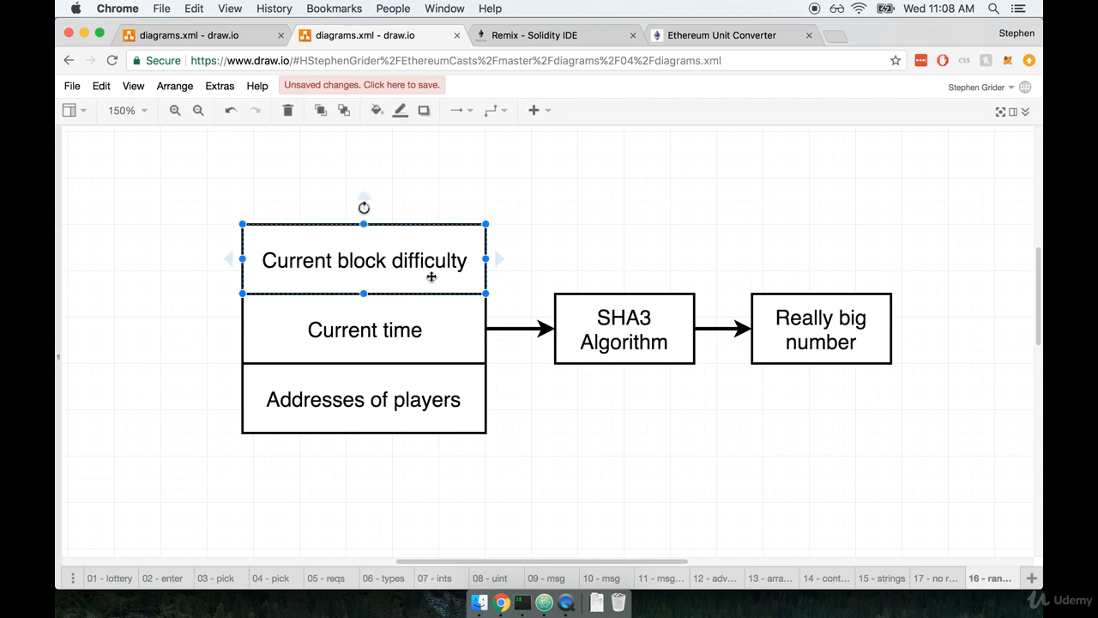
click(364, 399)
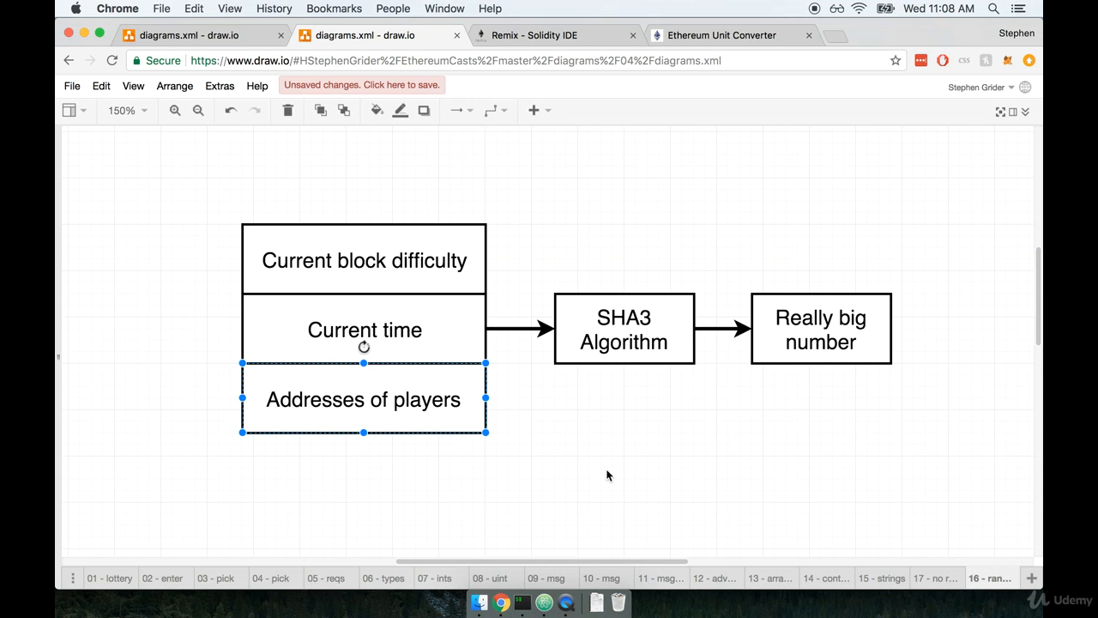
mouse_move(518, 427)
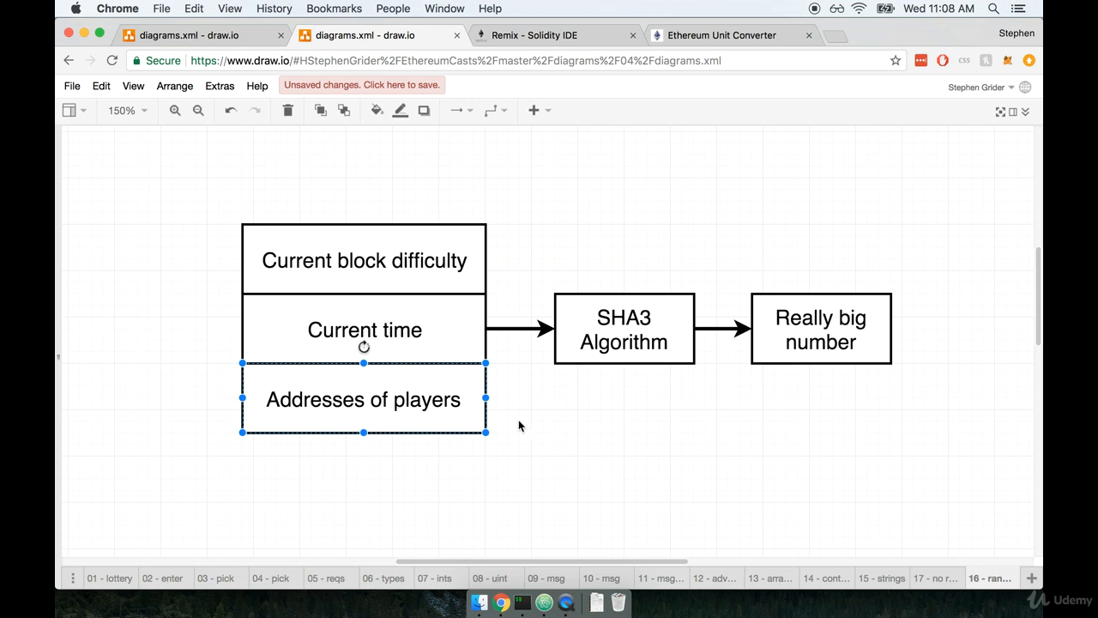
click(365, 330)
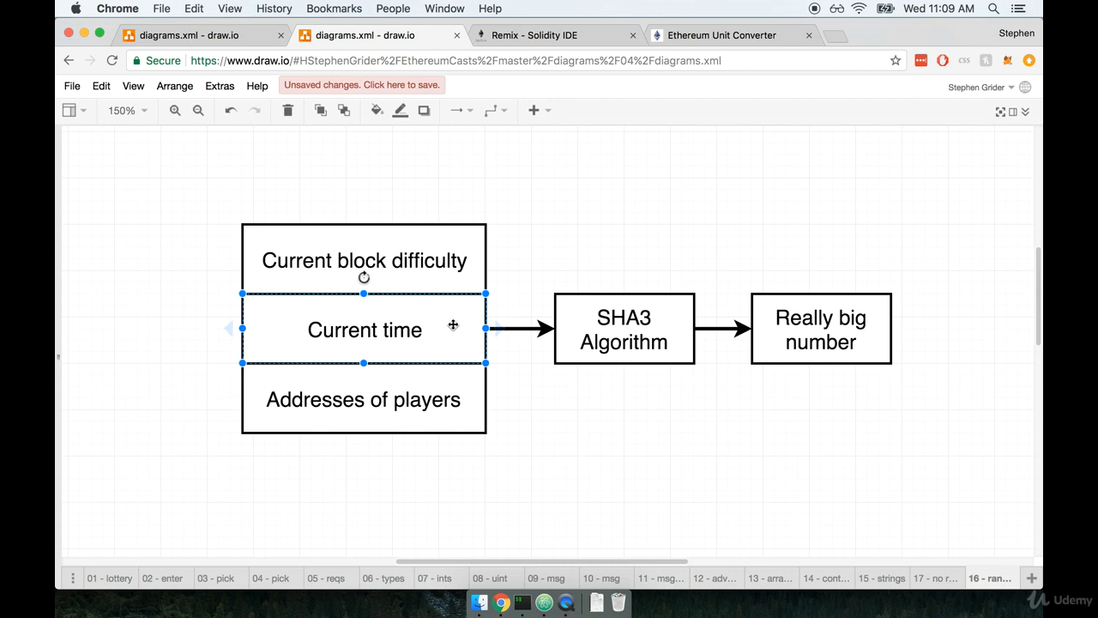
mouse_move(563, 419)
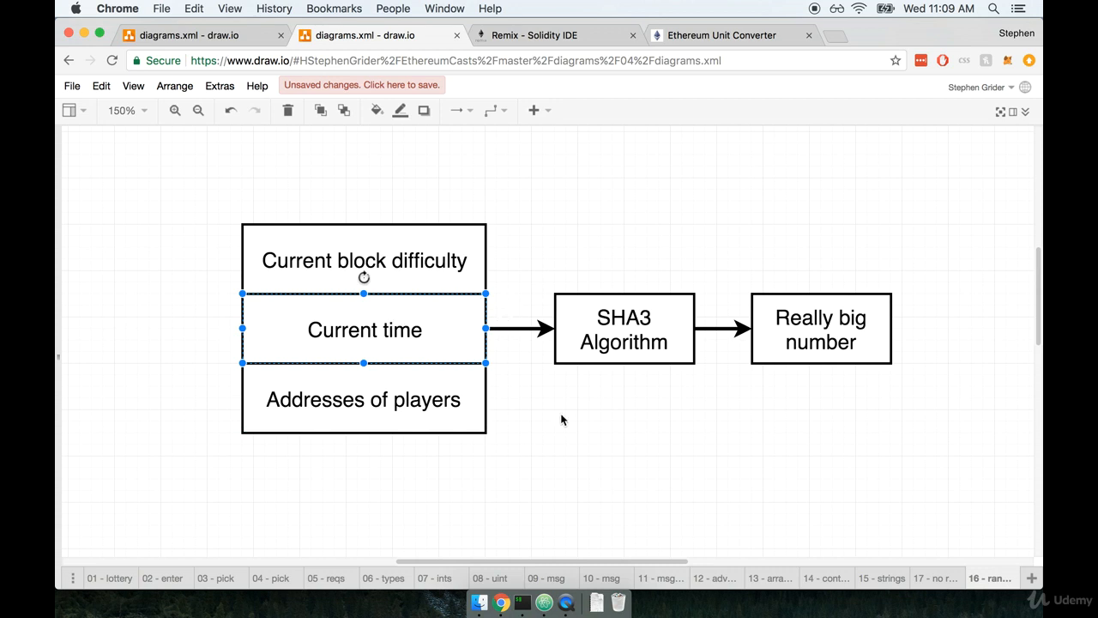
click(364, 399)
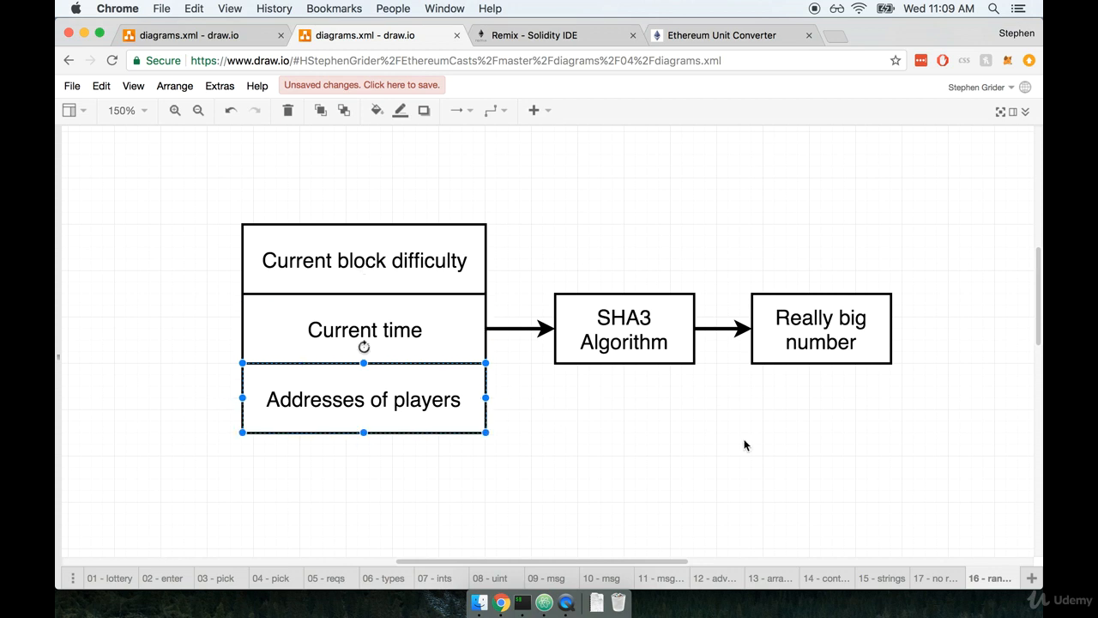
click(364, 260)
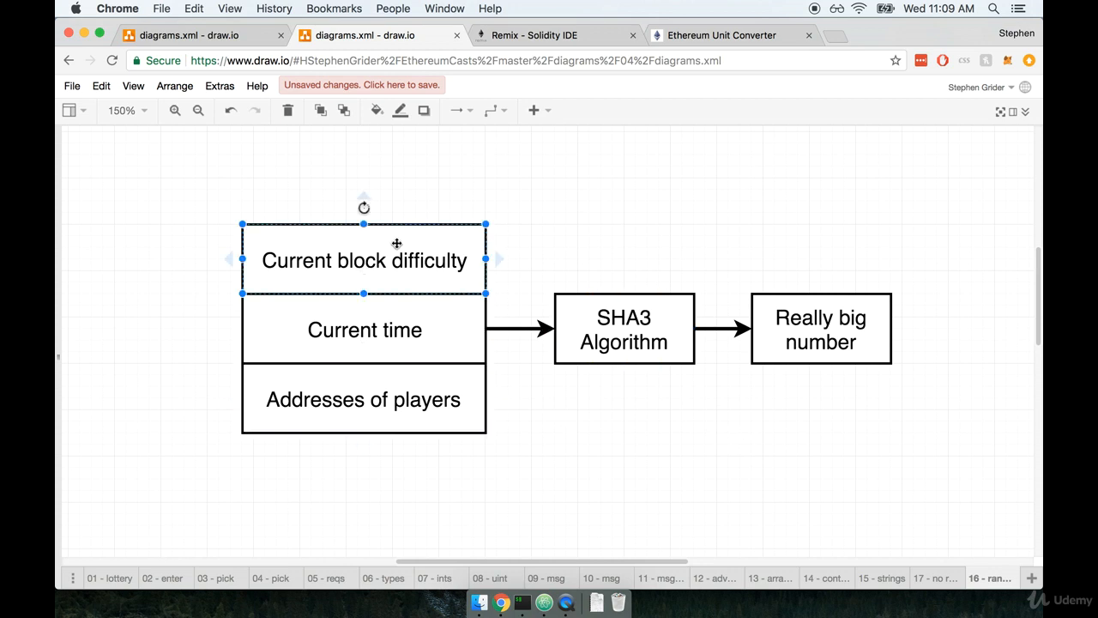
mouse_move(657, 232)
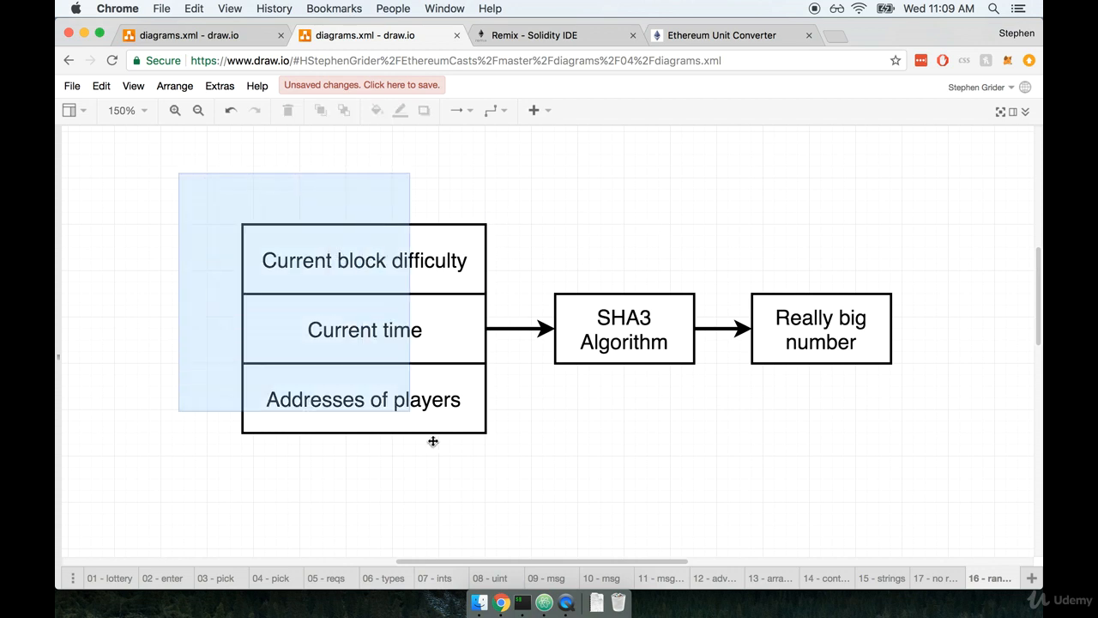
click(363, 330)
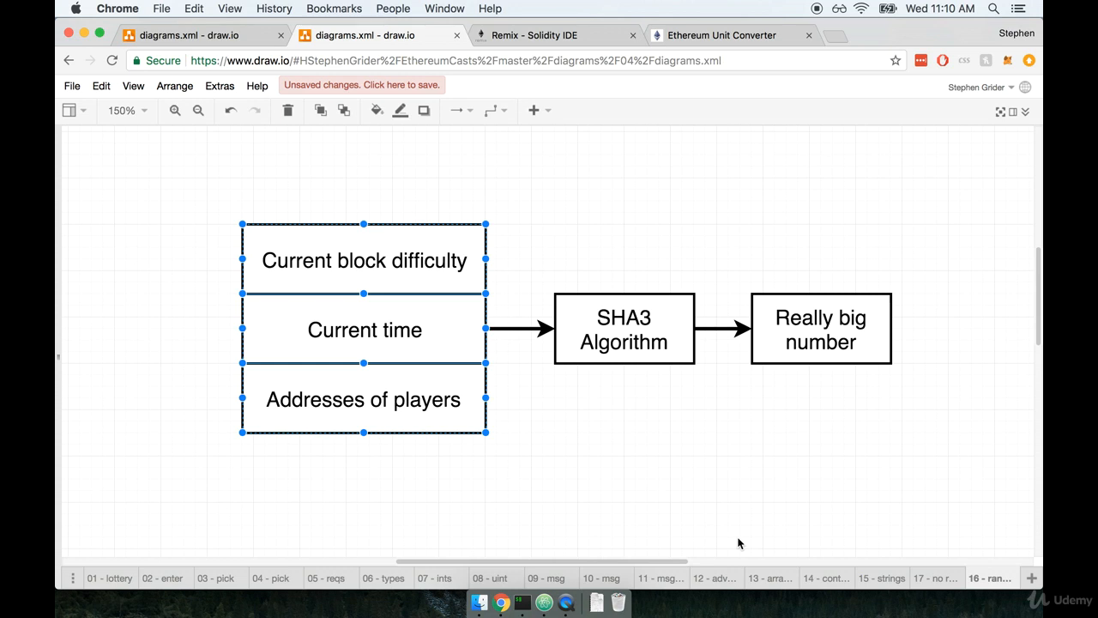
click(743, 124)
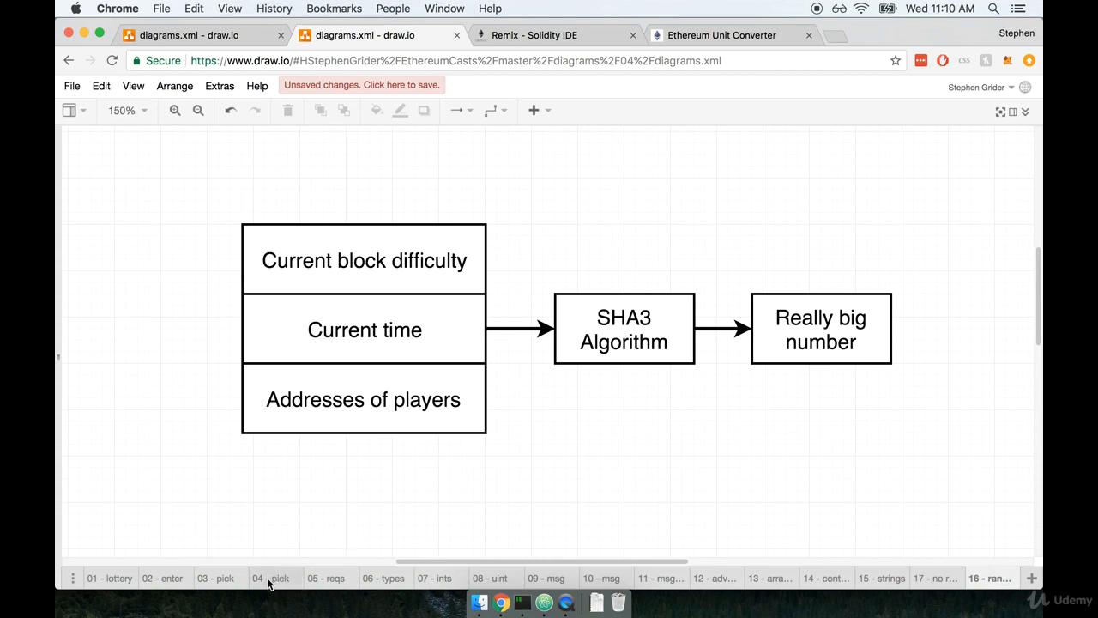
Show the '05 - reqs' page with its Variables and Functions tables.
click(326, 578)
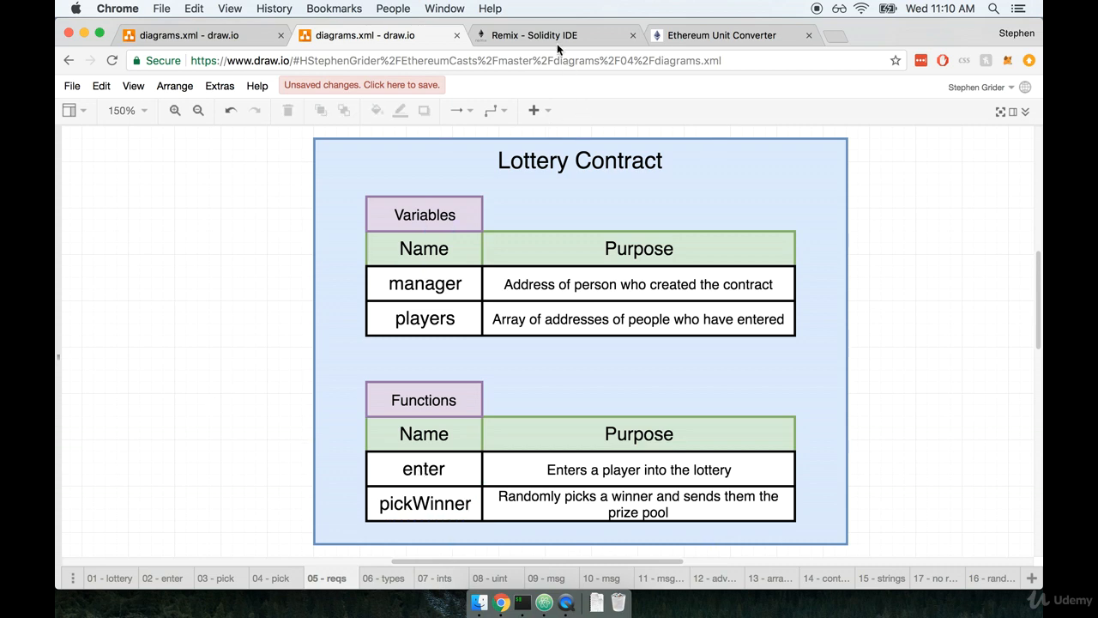
Below enter() in Remix, type 'function random() private view'.
click(533, 35)
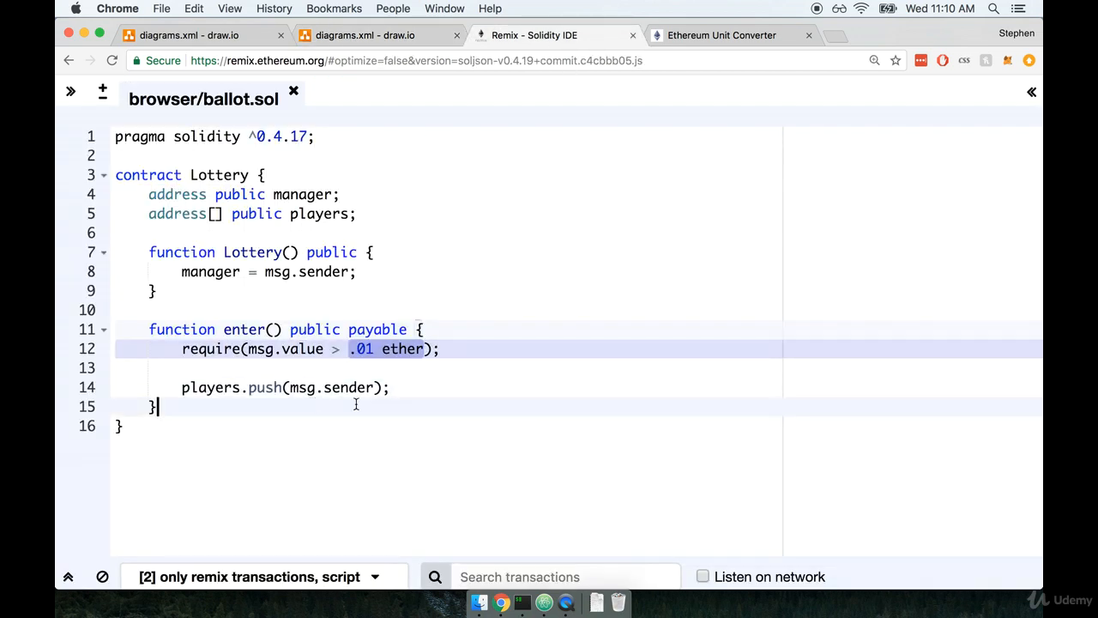
key(enter)
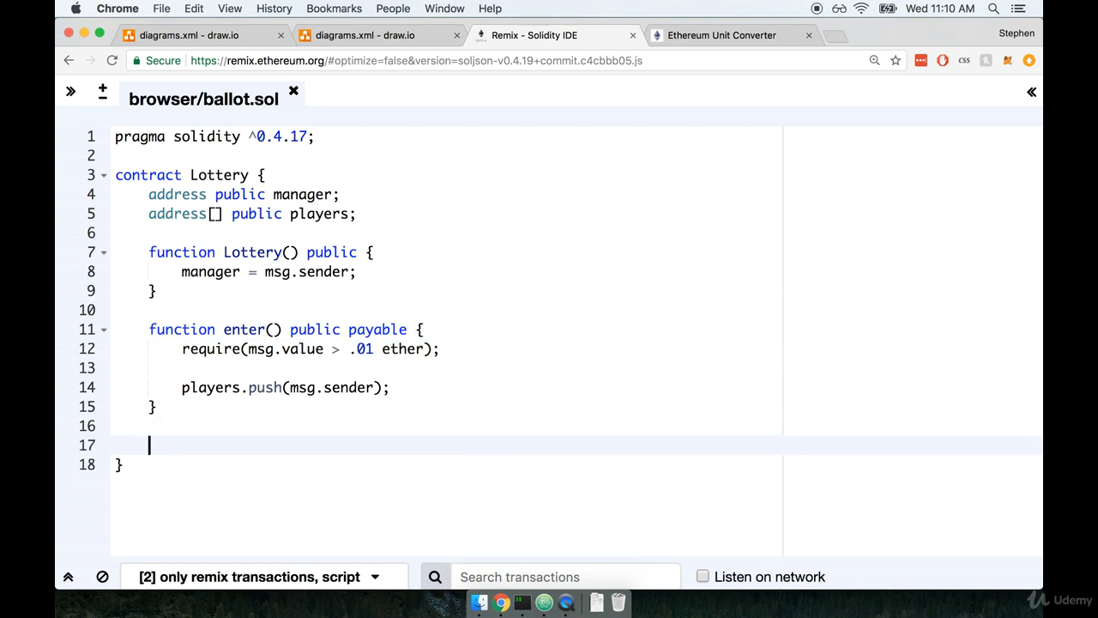
text(function)
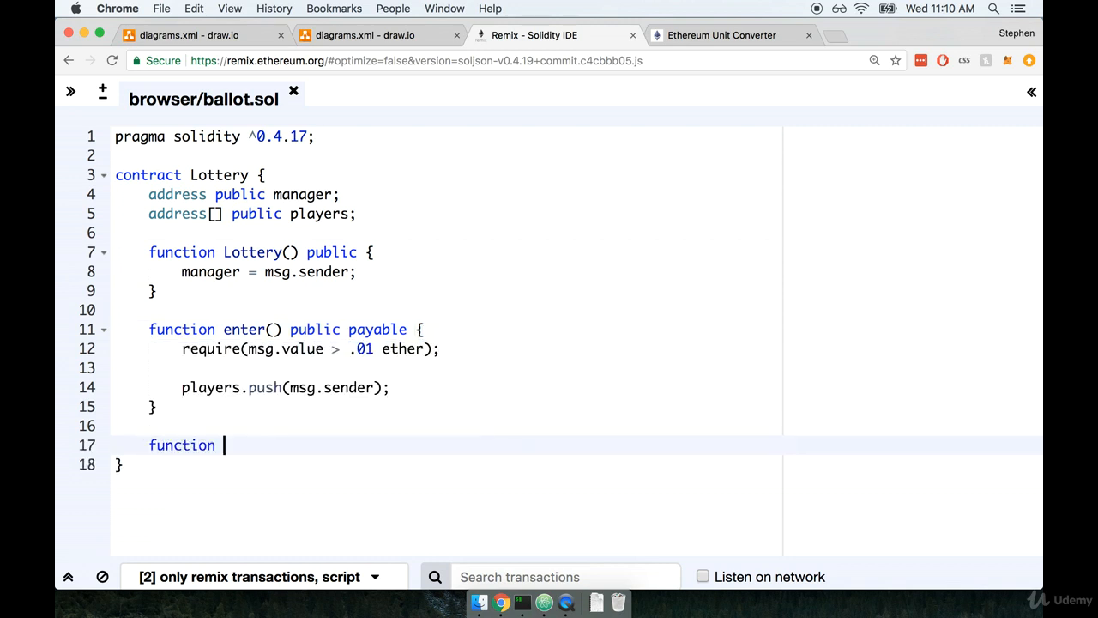
text(random())
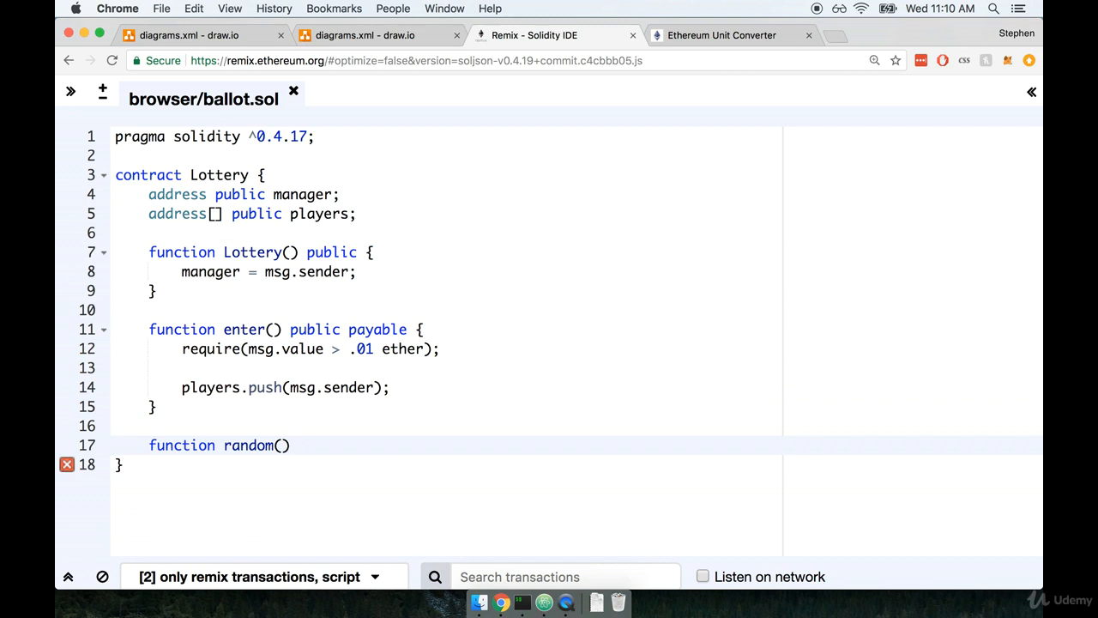
text(private)
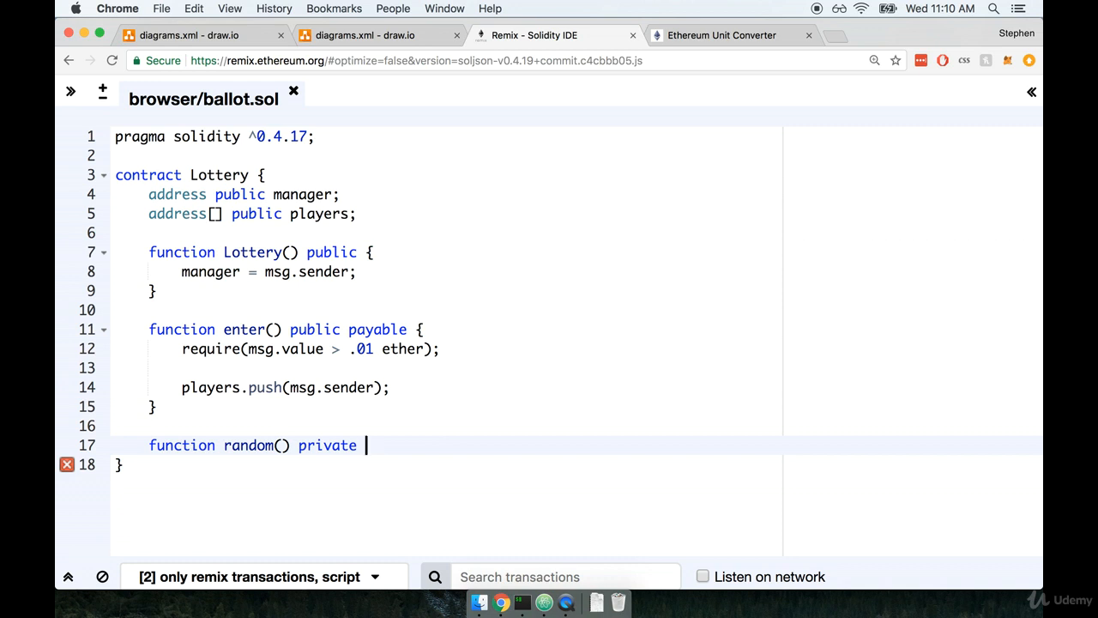
mouse_move(528, 427)
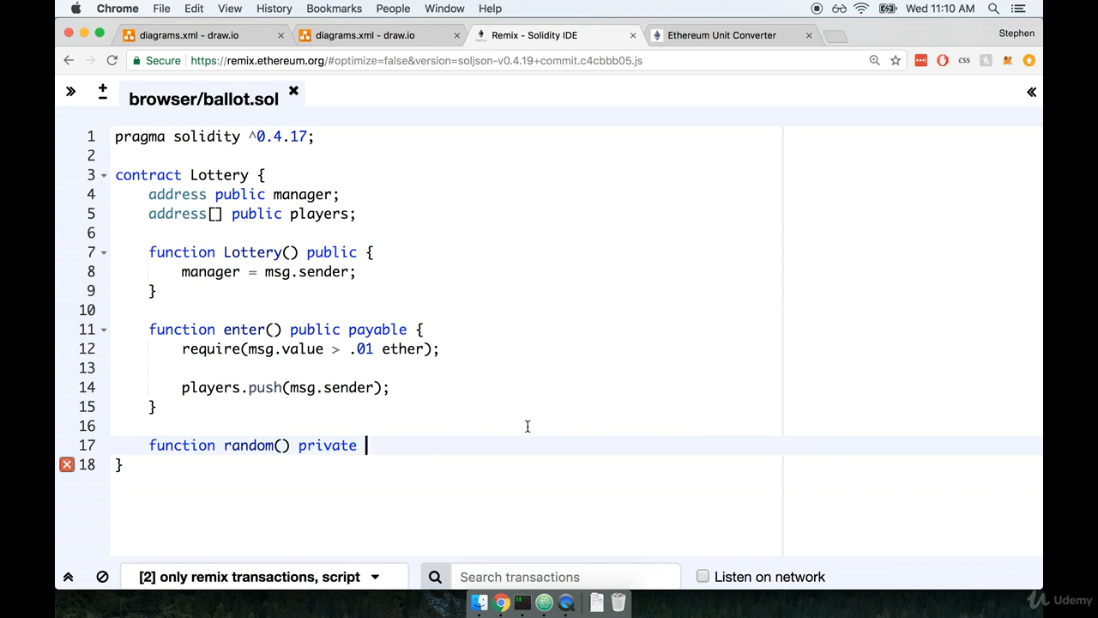
text(view)
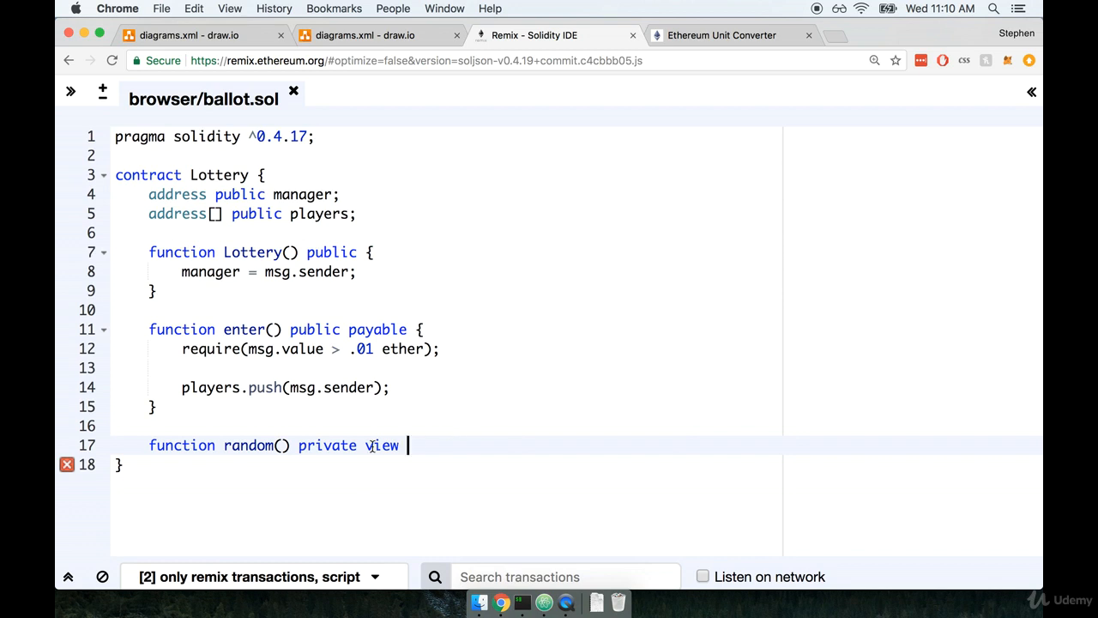
Complete the declaration with 'returns (uint', trying and removing a 256 suffix.
double_click(381, 444)
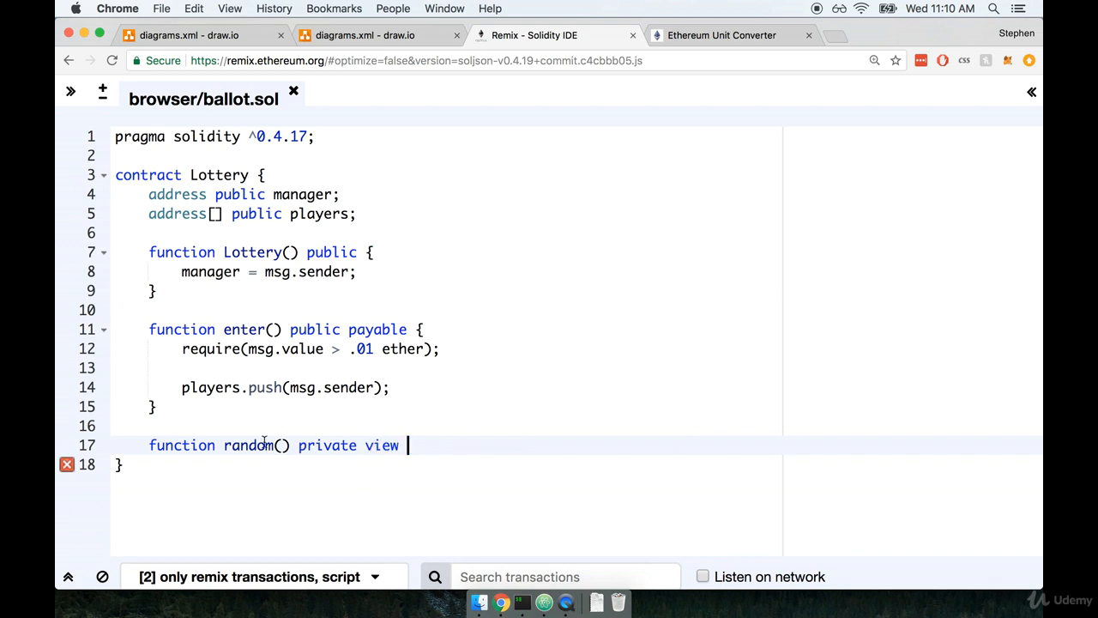
mouse_move(756, 399)
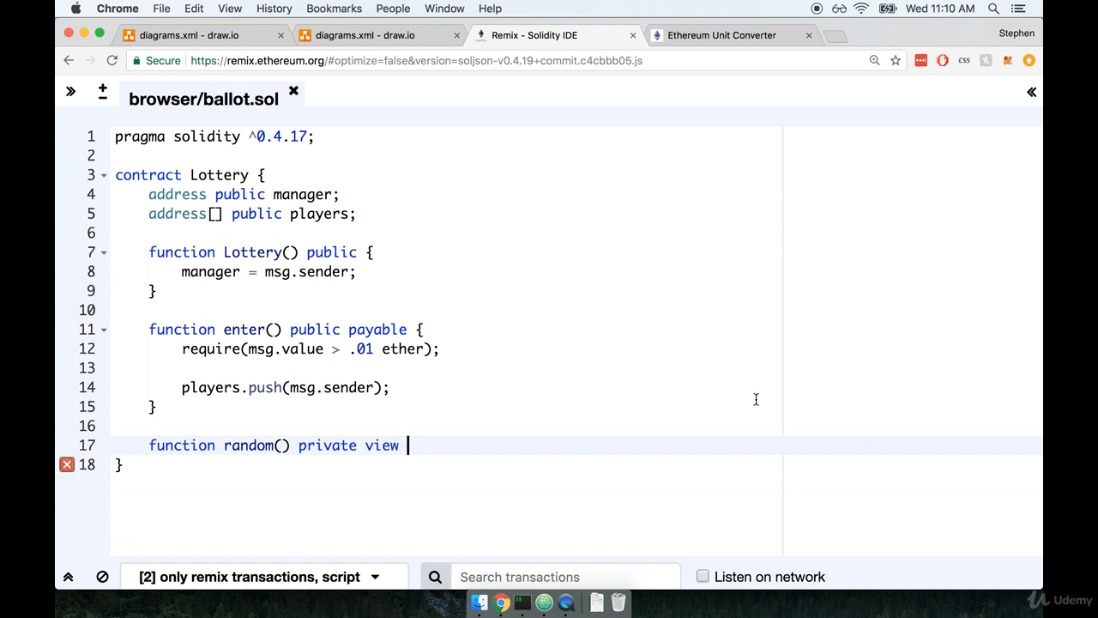
text(returns)
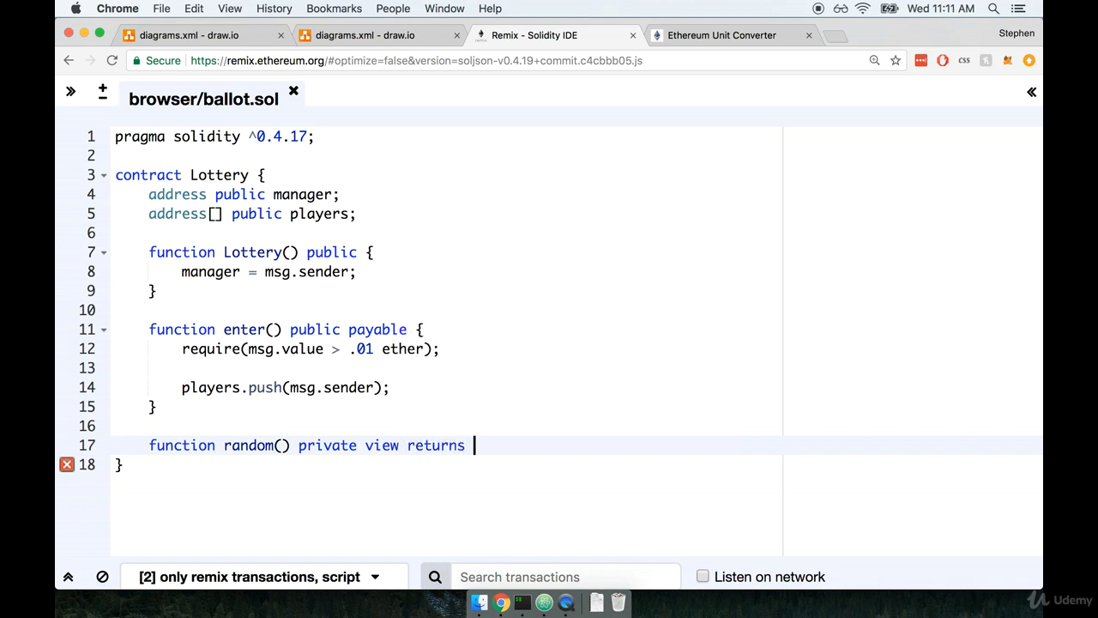
text((uint)
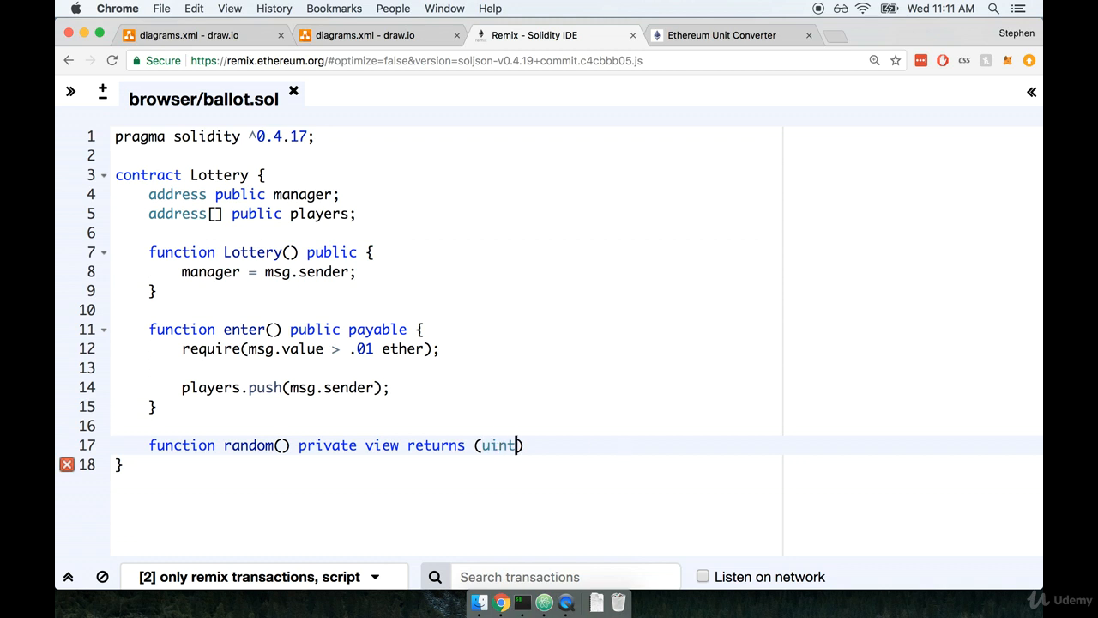
text(256)
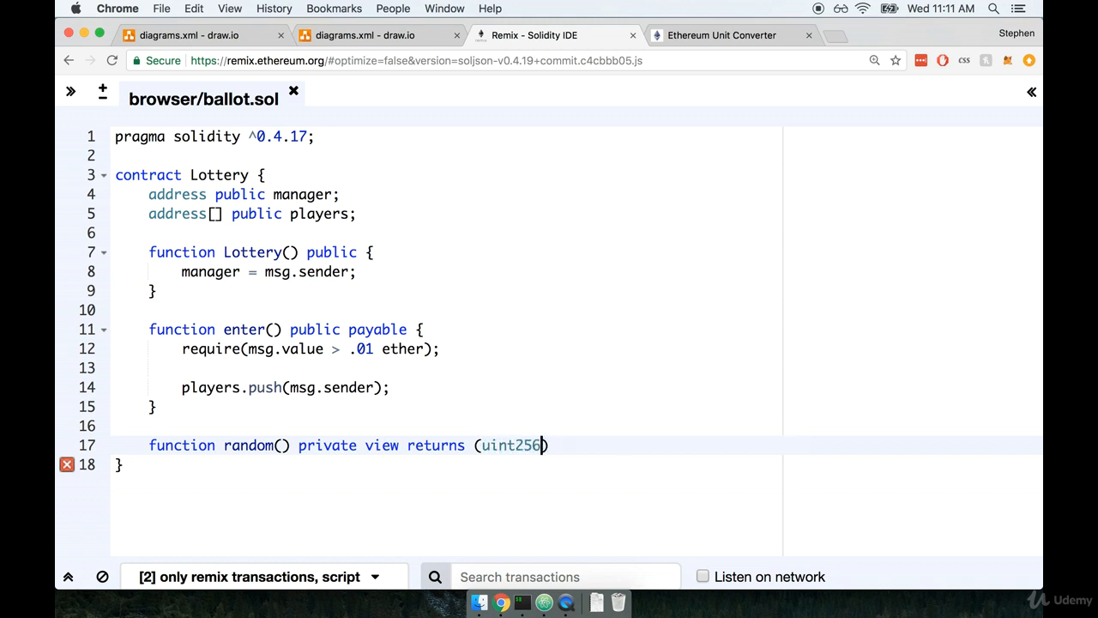
key(Backspace)
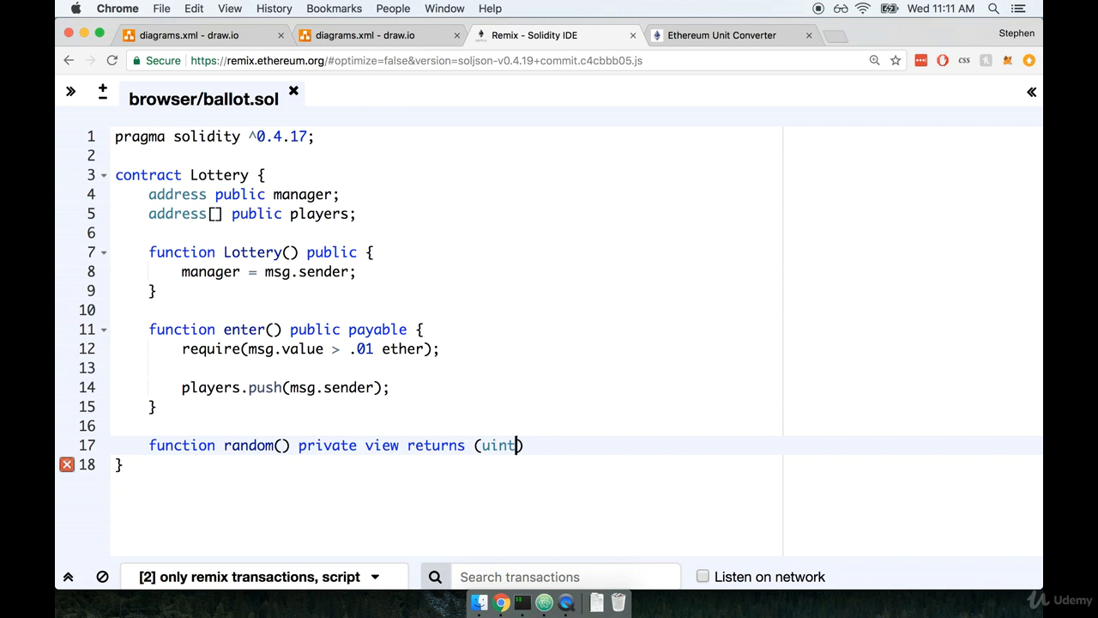
text(256)
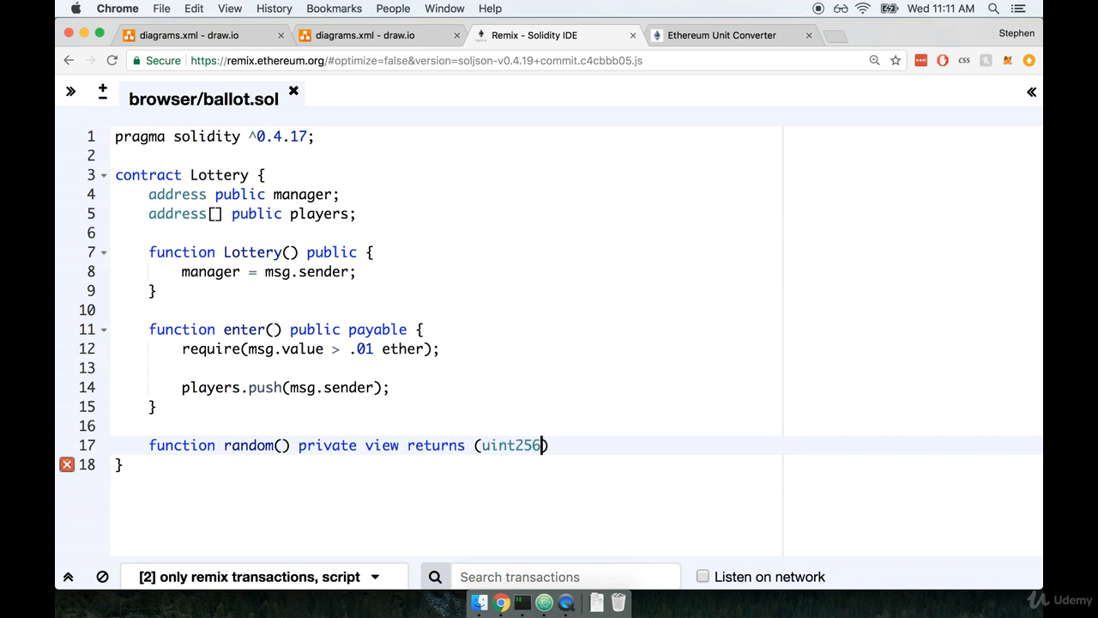
key(Backspace)
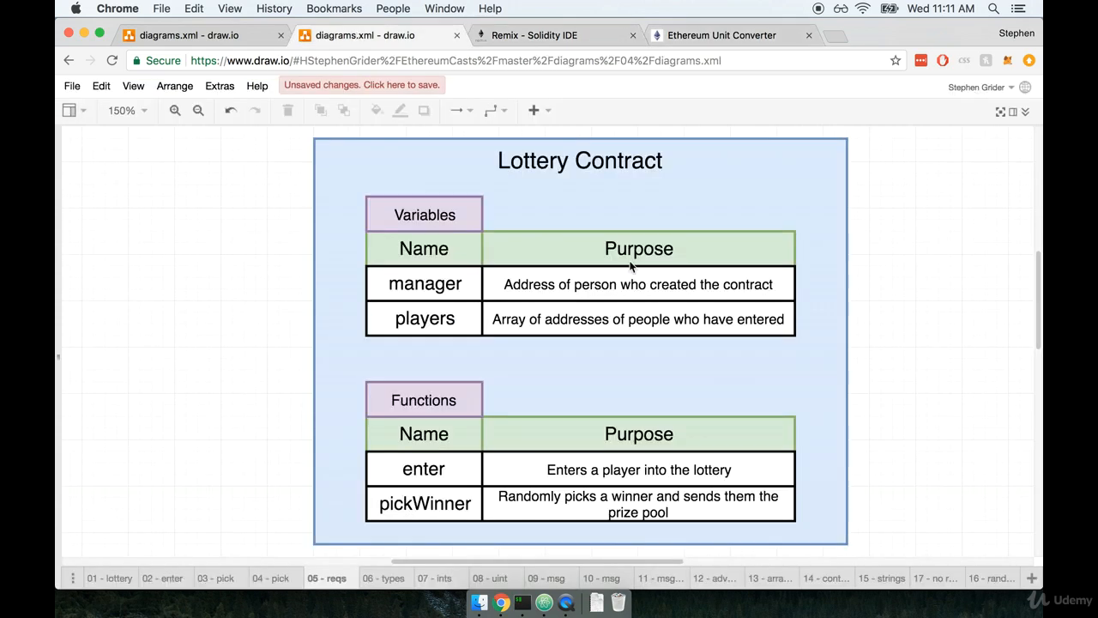
Review the block difficulty, player addresses and SHA3 boxes on the random-number diagram.
click(989, 577)
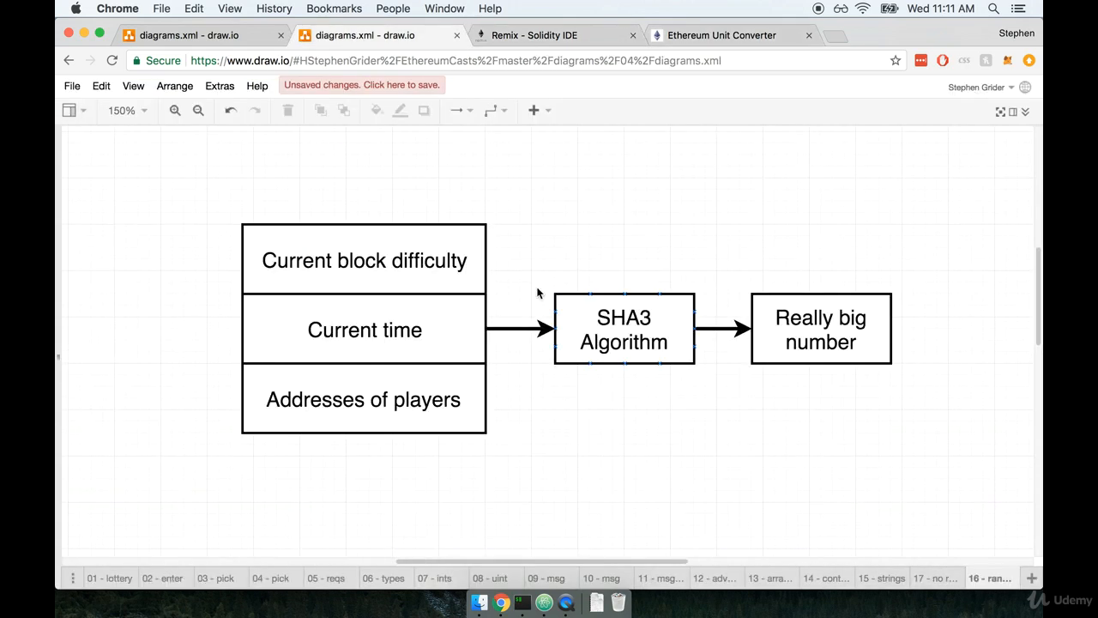
click(364, 260)
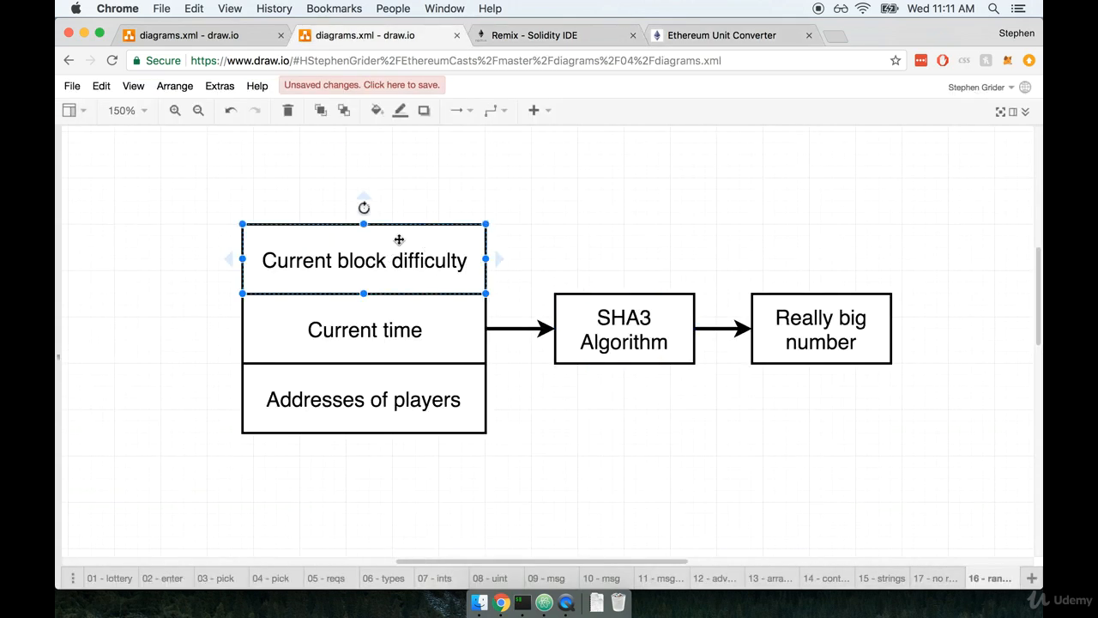
click(364, 399)
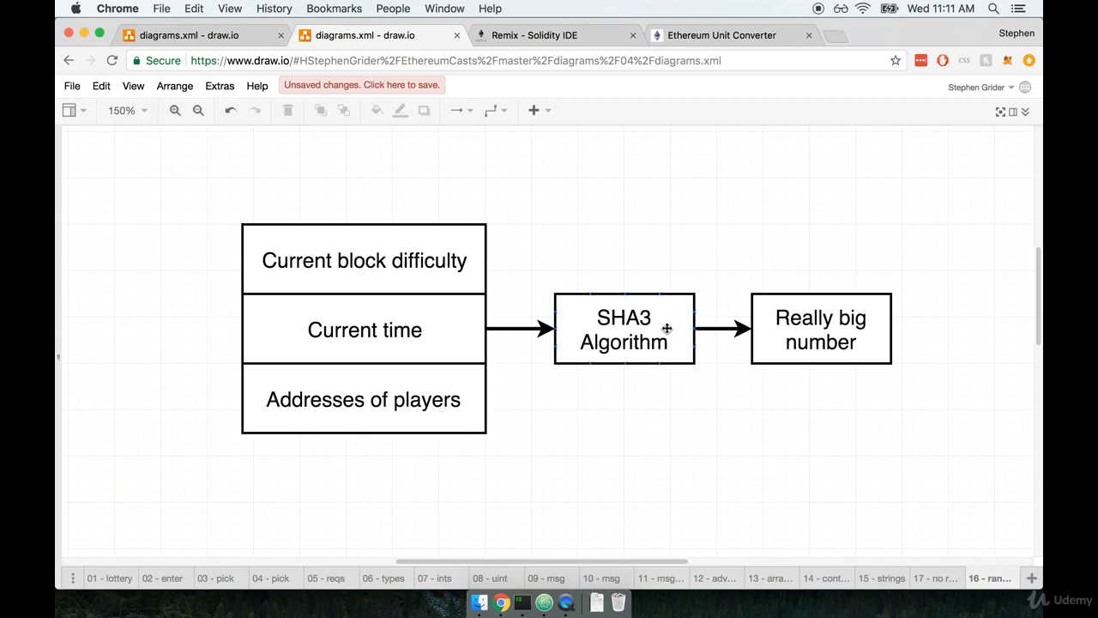
click(624, 329)
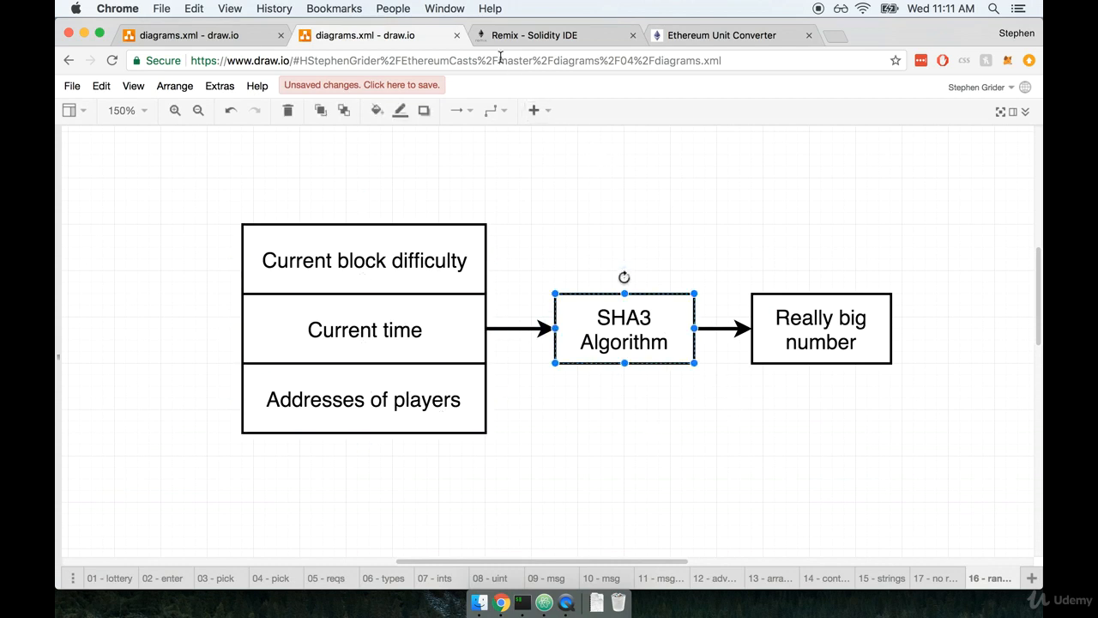
click(534, 35)
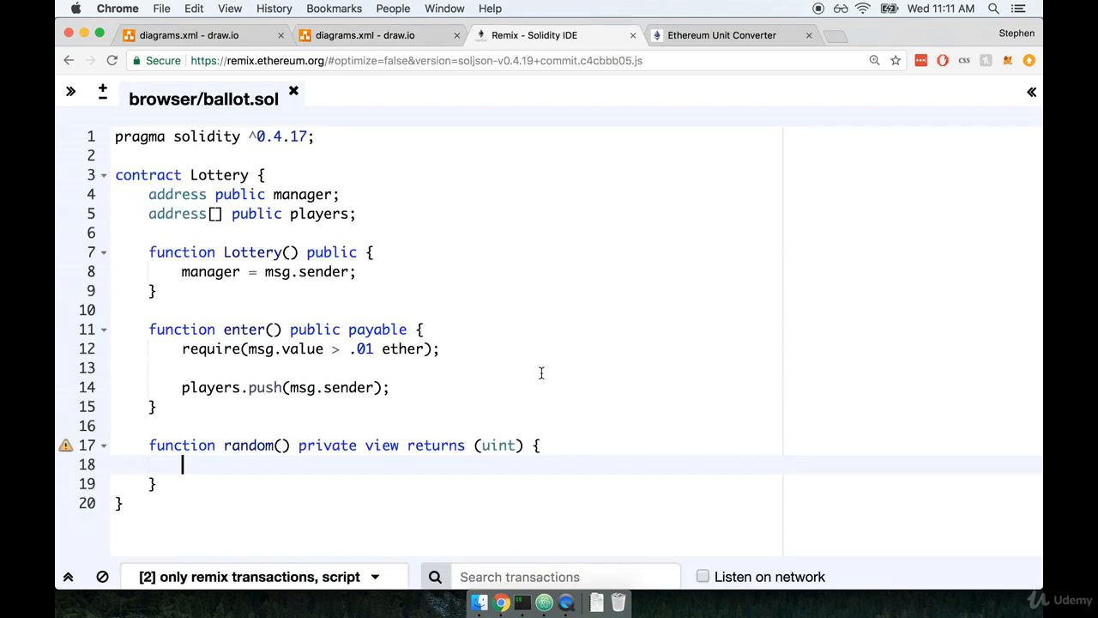
Type a sha3(); statement into the random() body.
text(sha3()
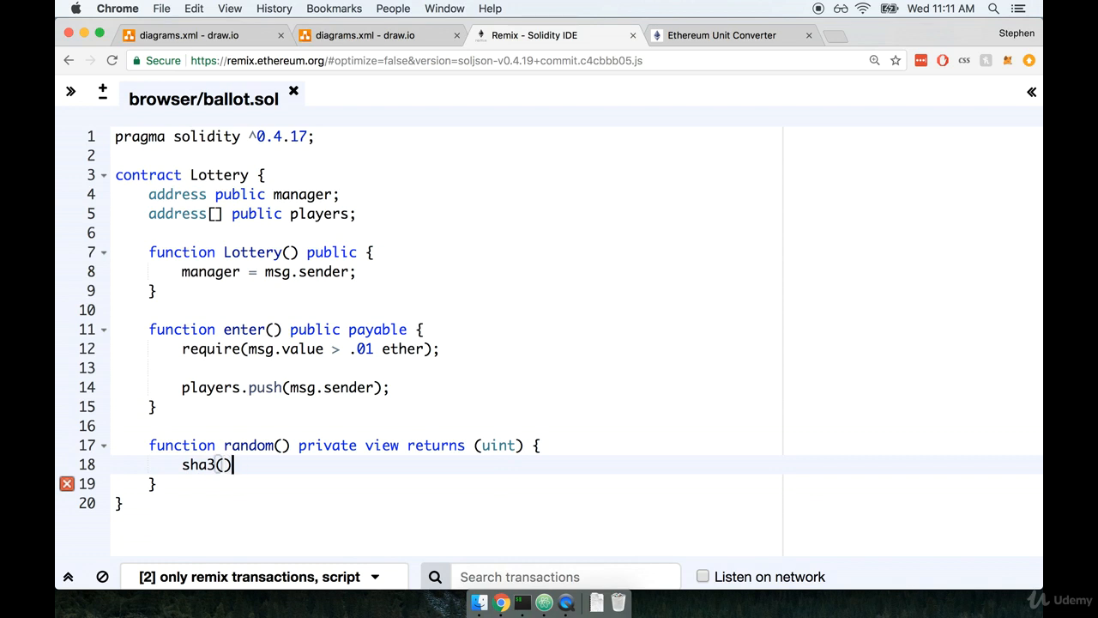
text(;)
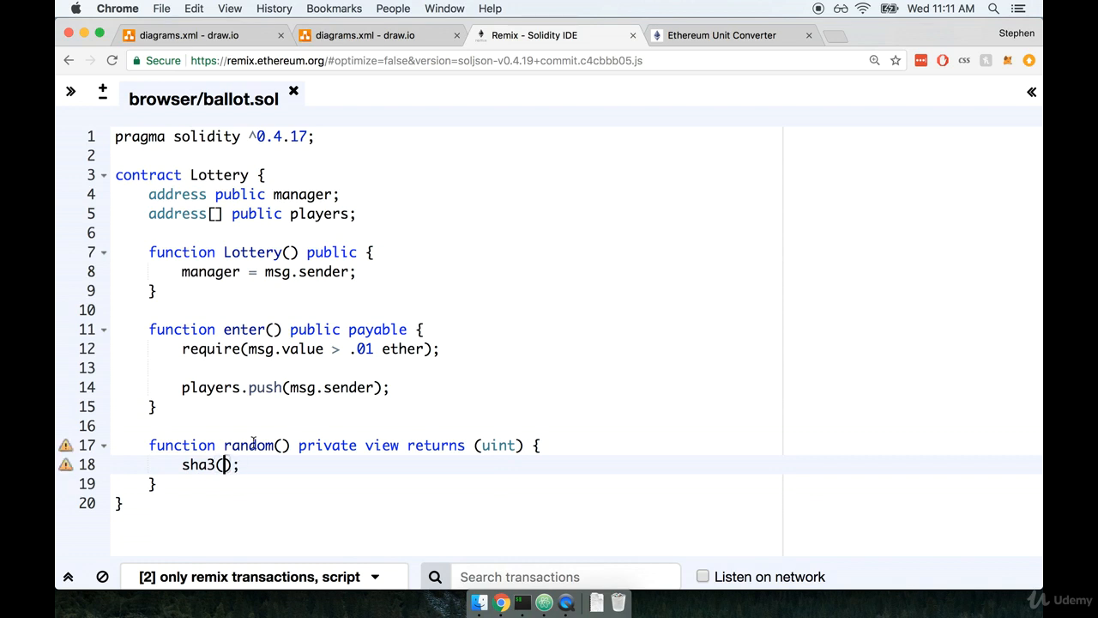
mouse_move(421, 446)
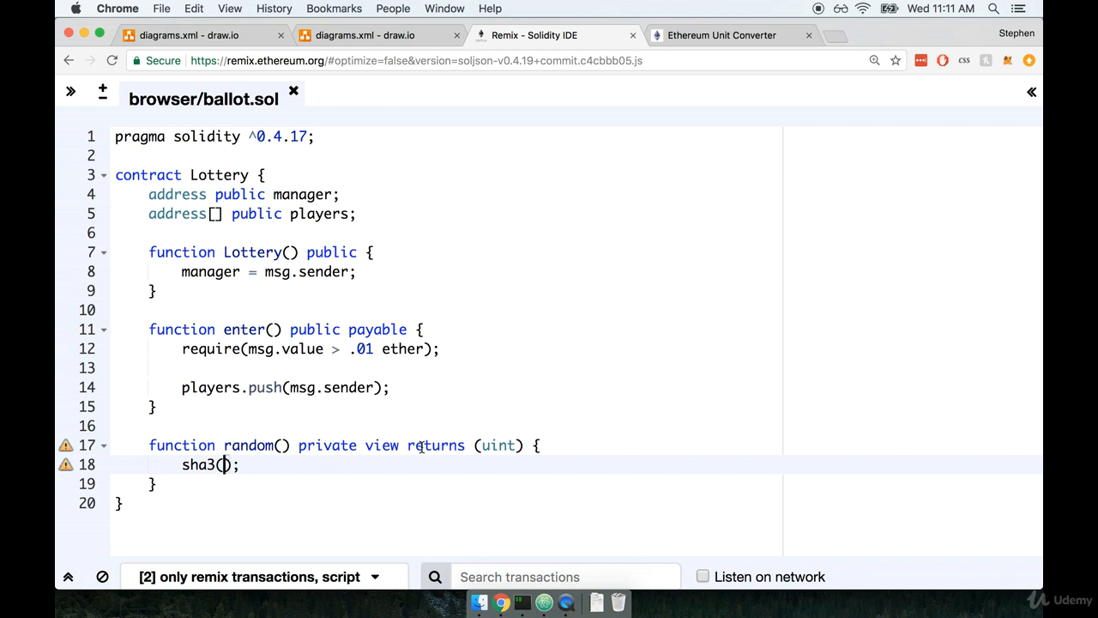
click(873, 60)
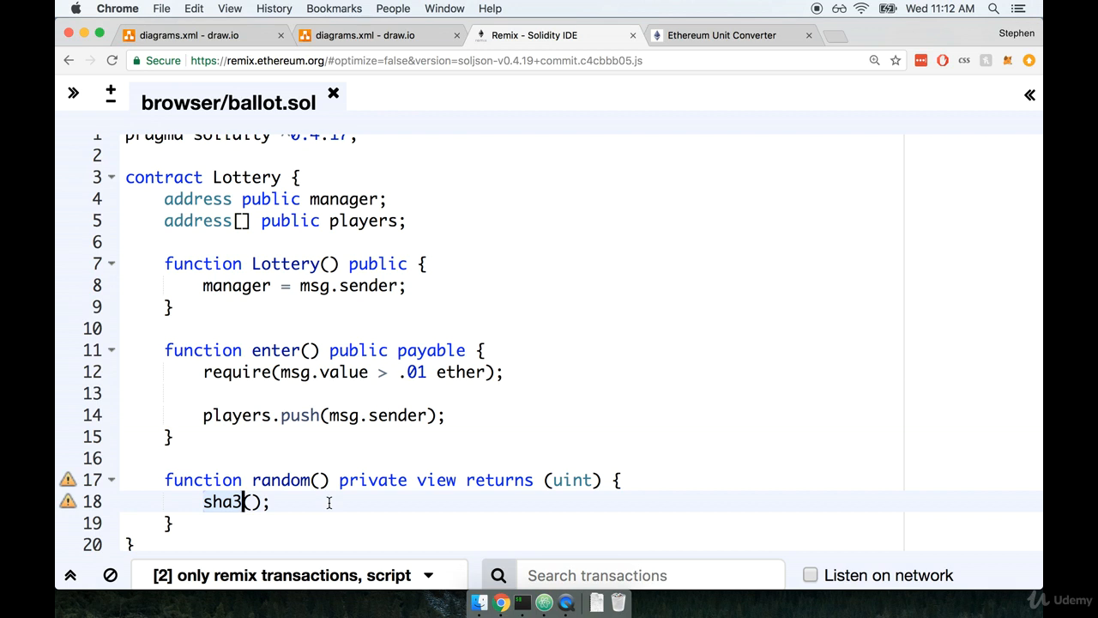
mouse_move(348, 504)
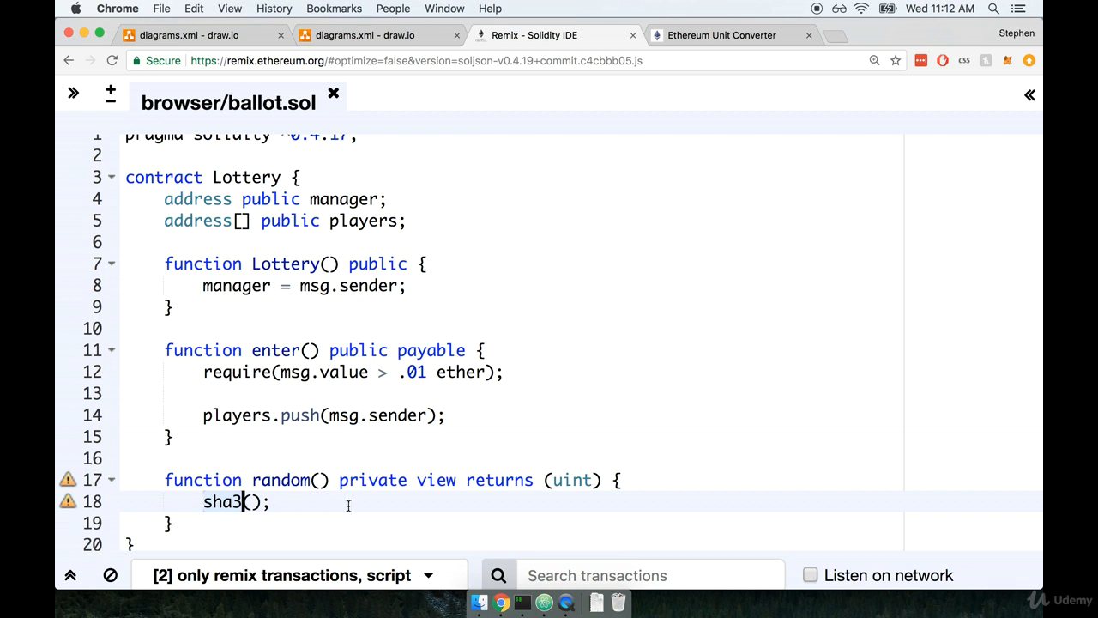
Rename the sha3 call on line 18 to keccak256().
text(kecc();)
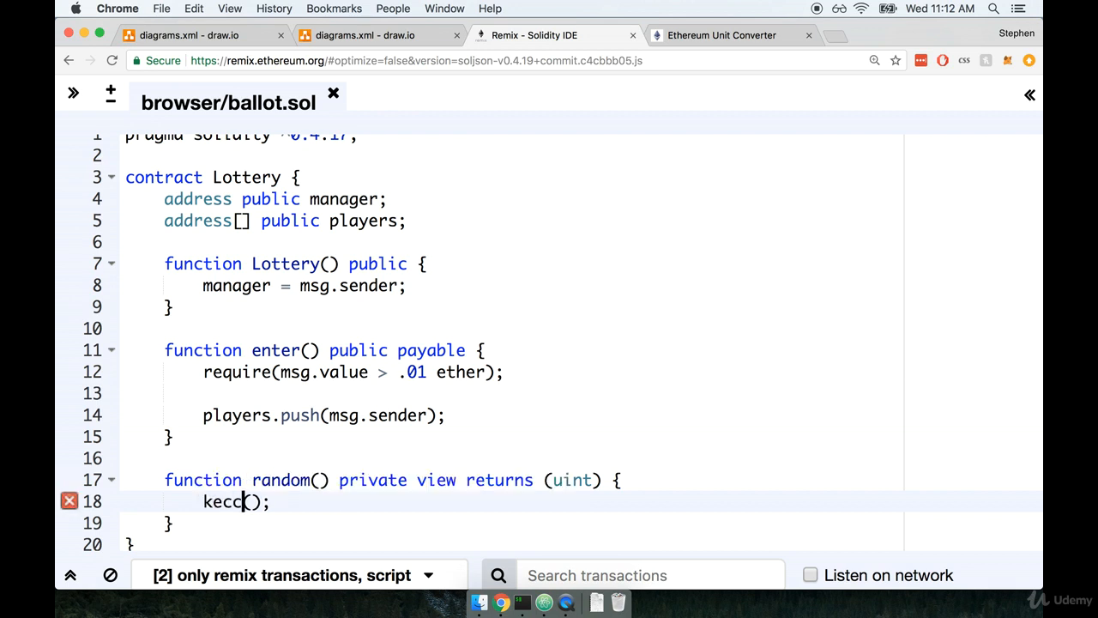
text(ak256)
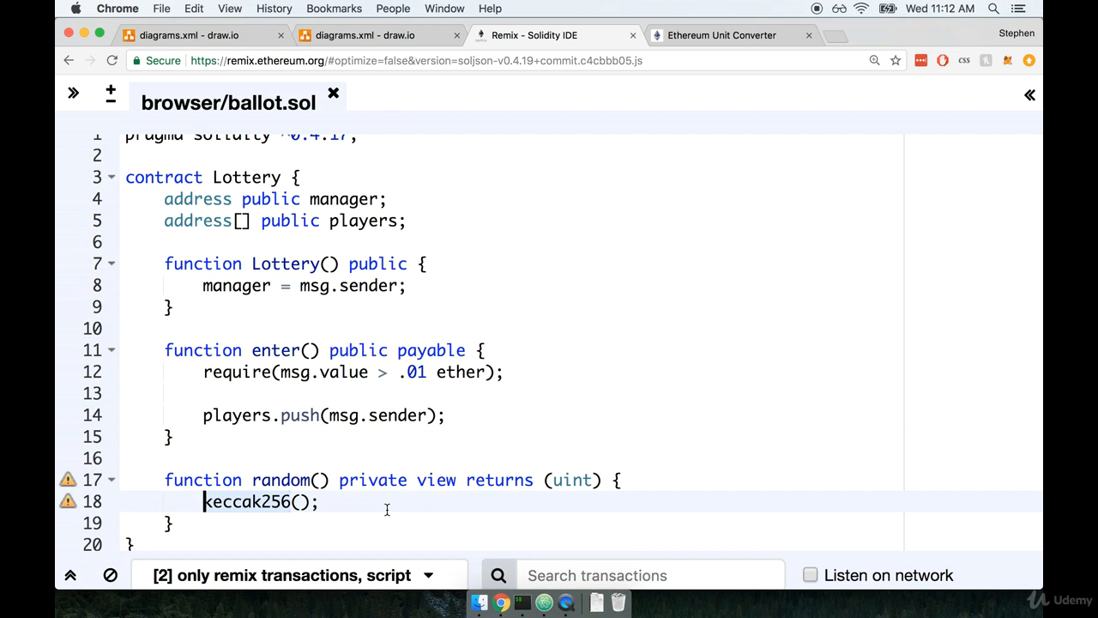
mouse_move(300, 502)
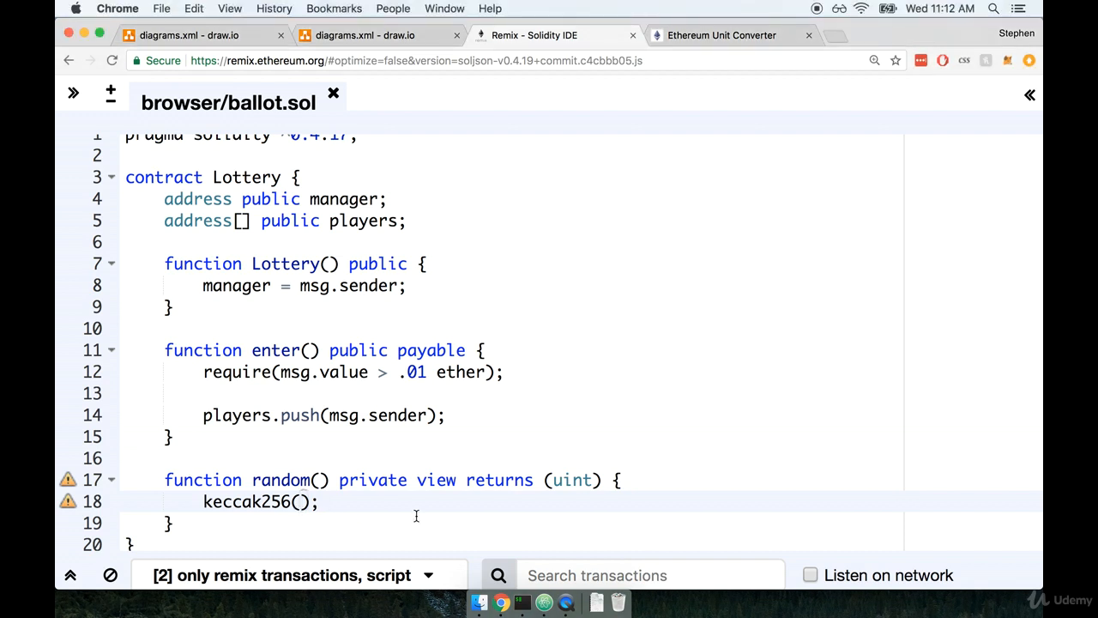
Fill keccak256() with the arguments block.difficulty, now, players.
text(block.diff)
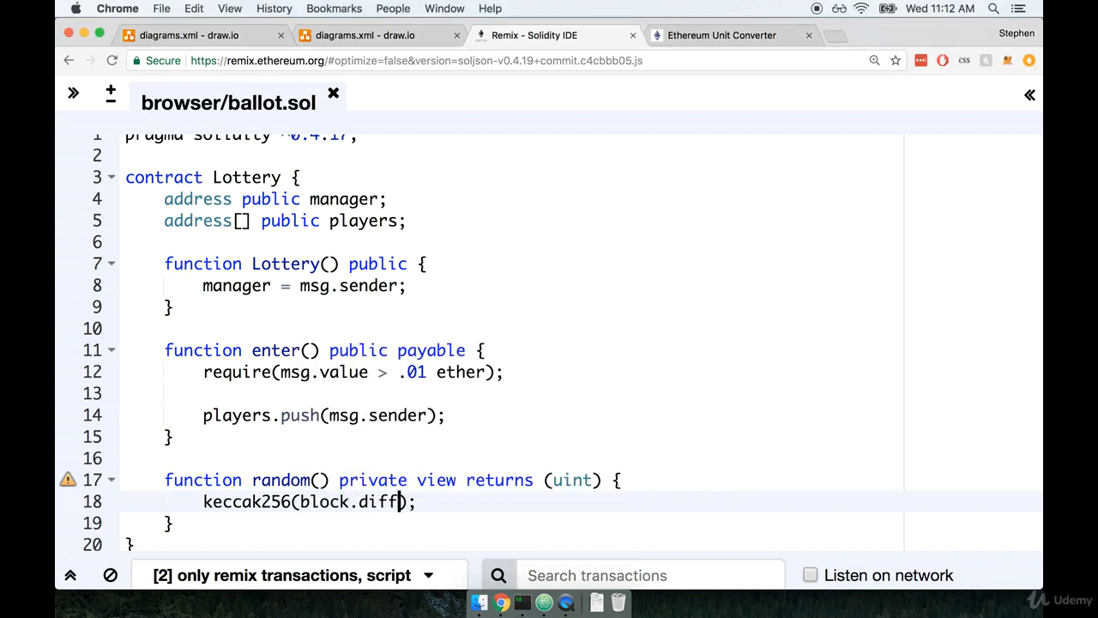
text(iculty)
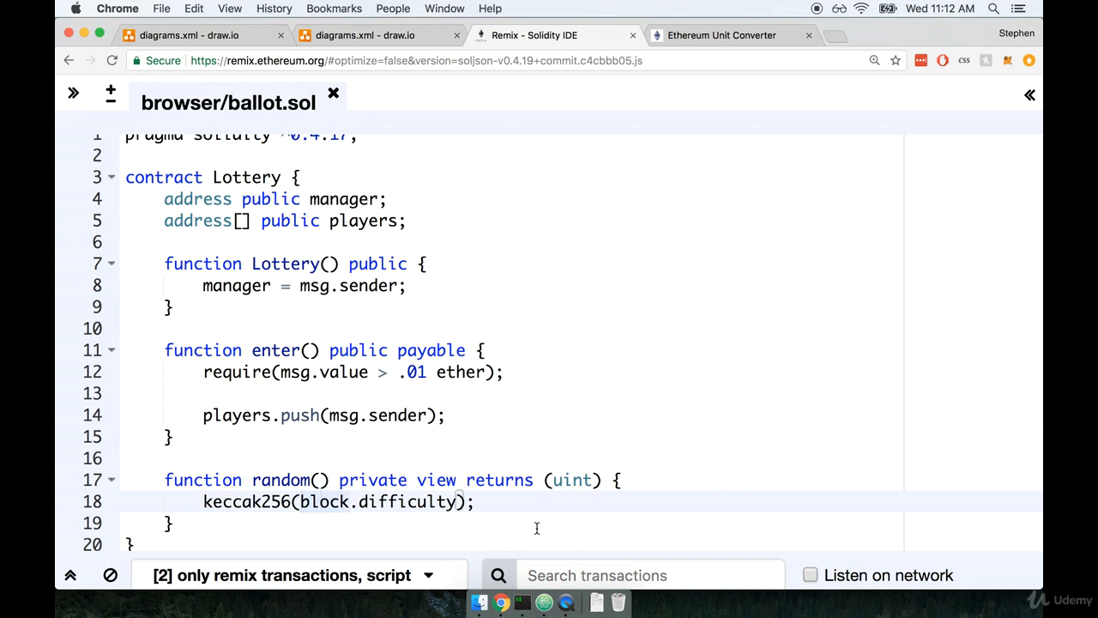
mouse_move(317, 490)
text(, )
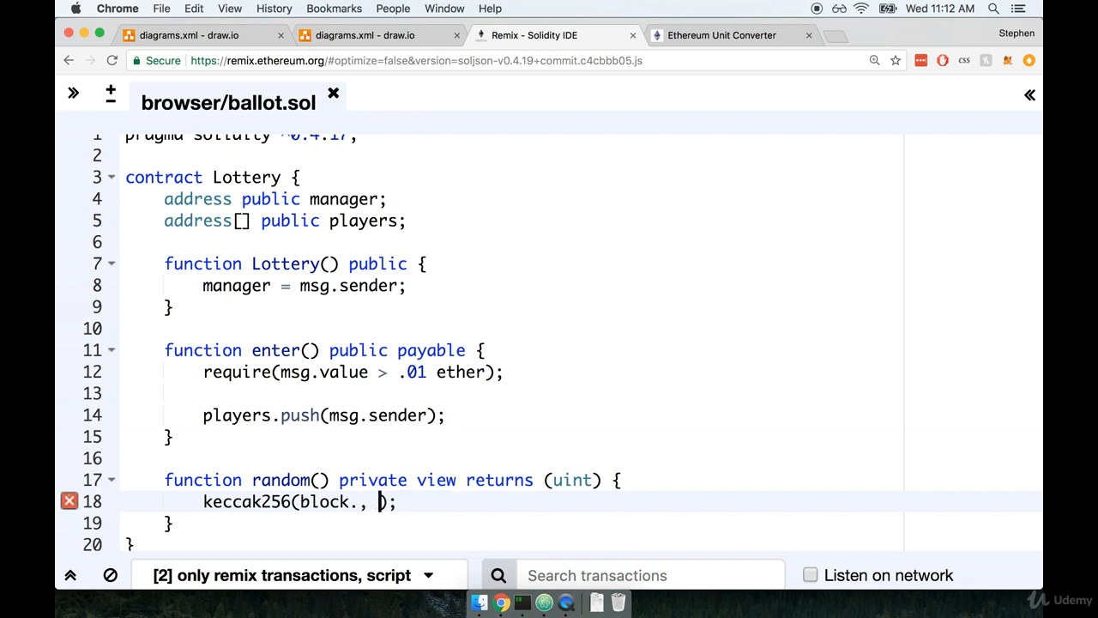
text(difficulty)
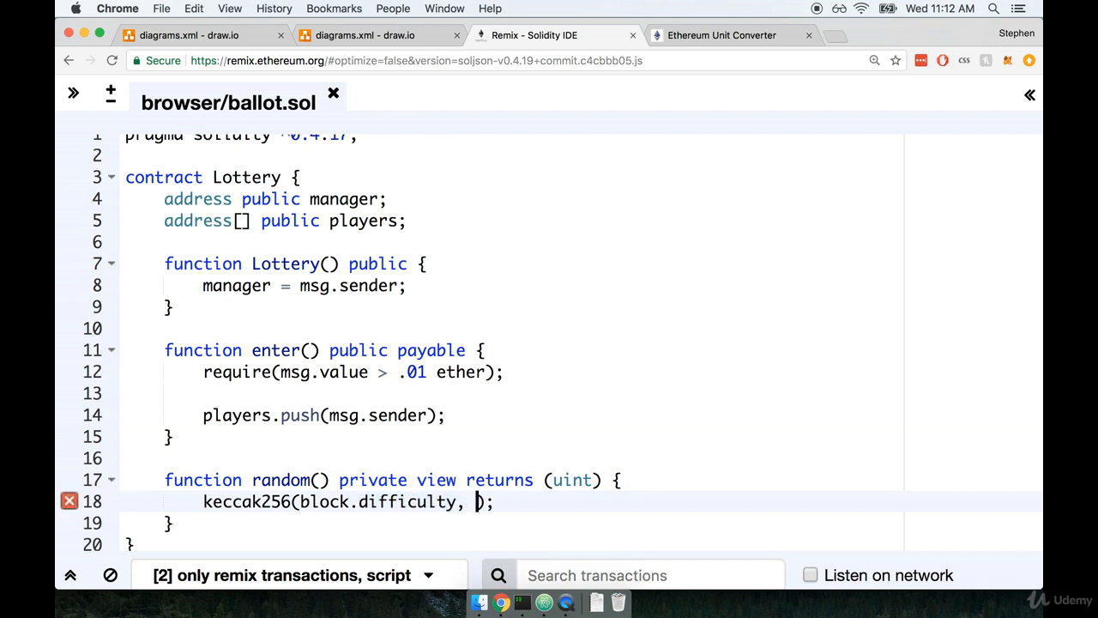
text(now,)
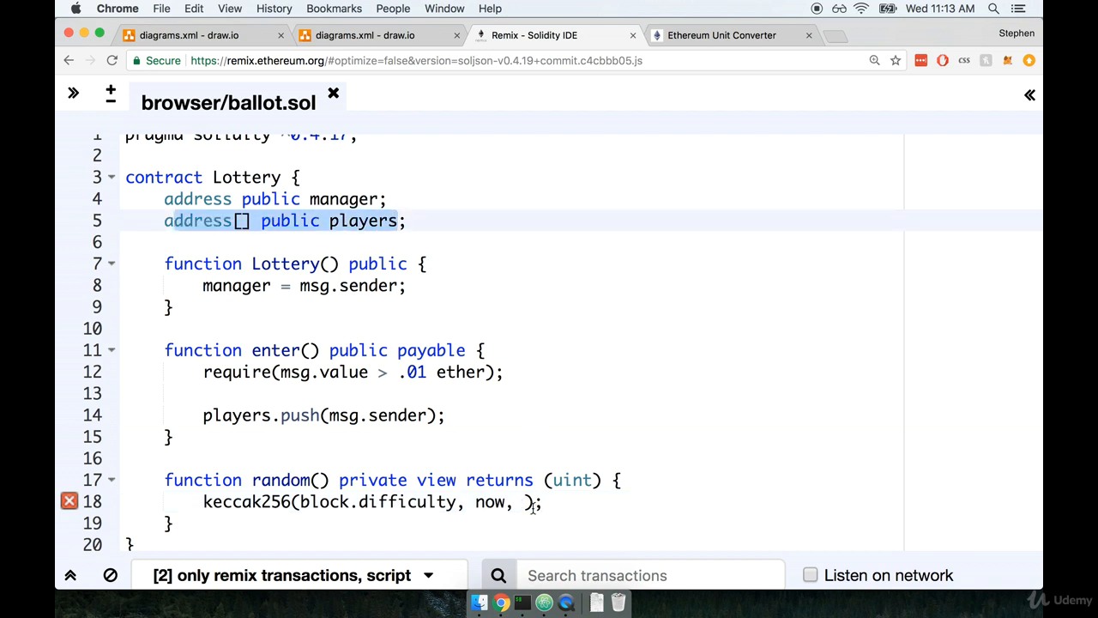
text(players)
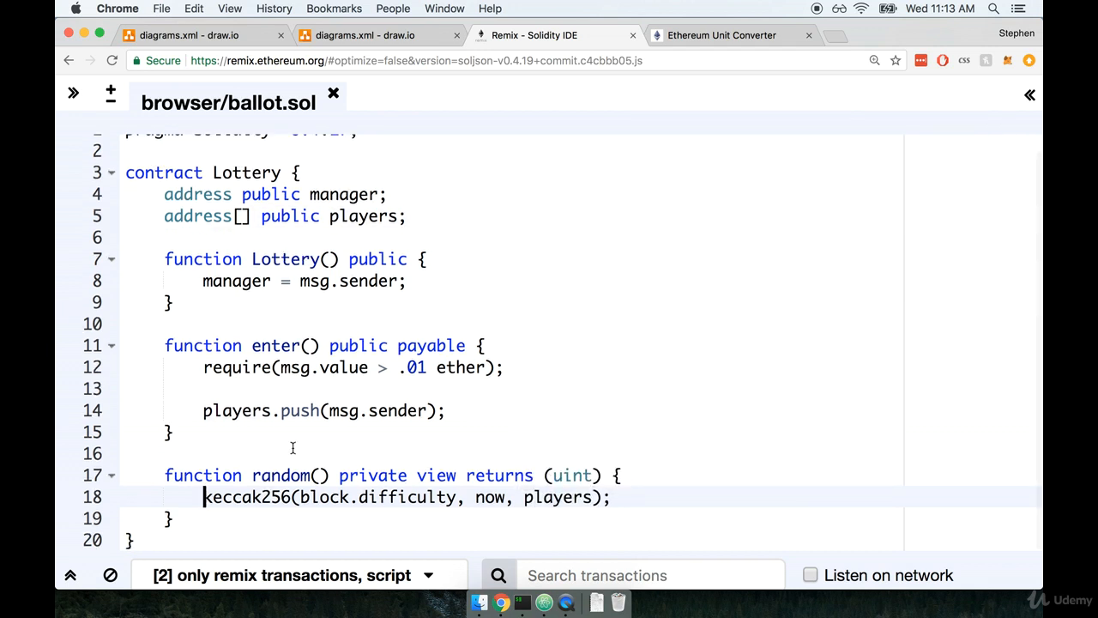
Wrap line 18's keccak256(...) in uint() and prefix the line with return.
double_click(281, 475)
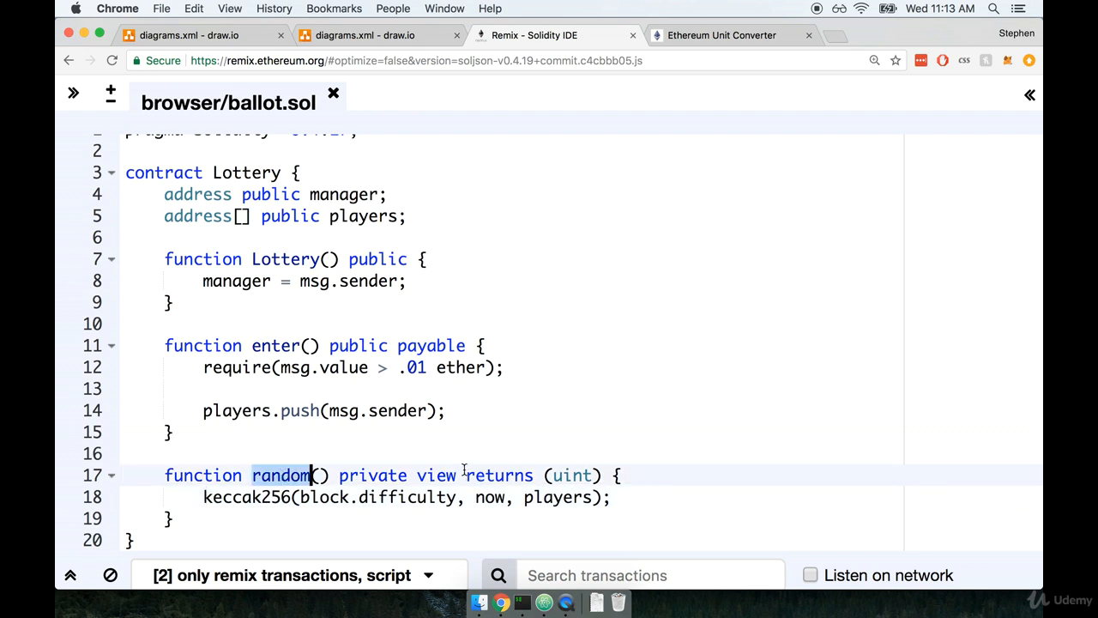
click(599, 476)
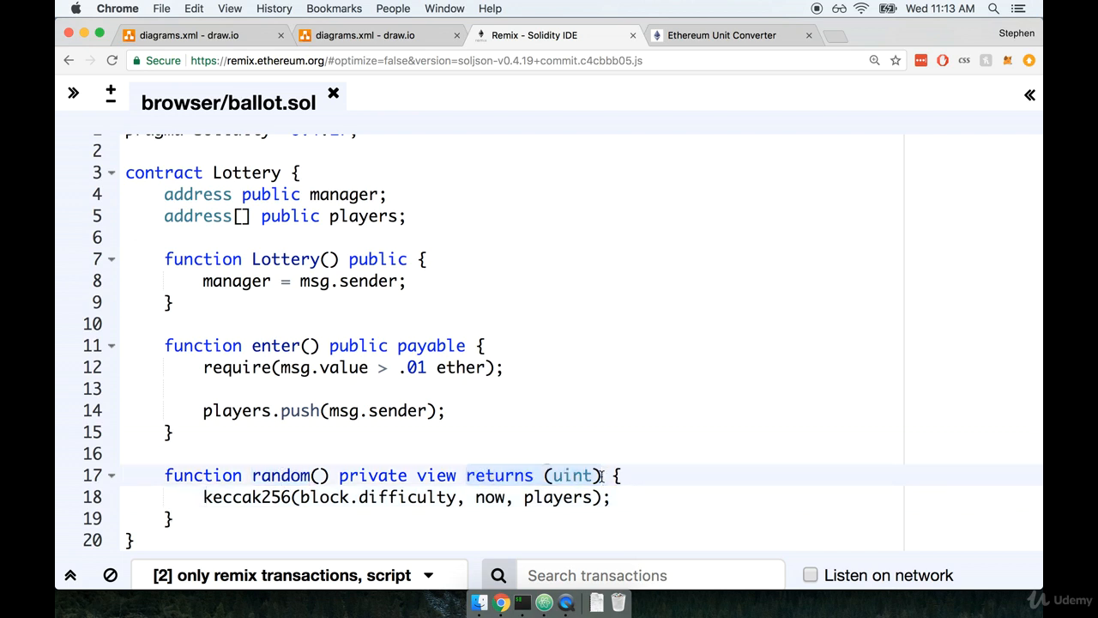
mouse_move(199, 497)
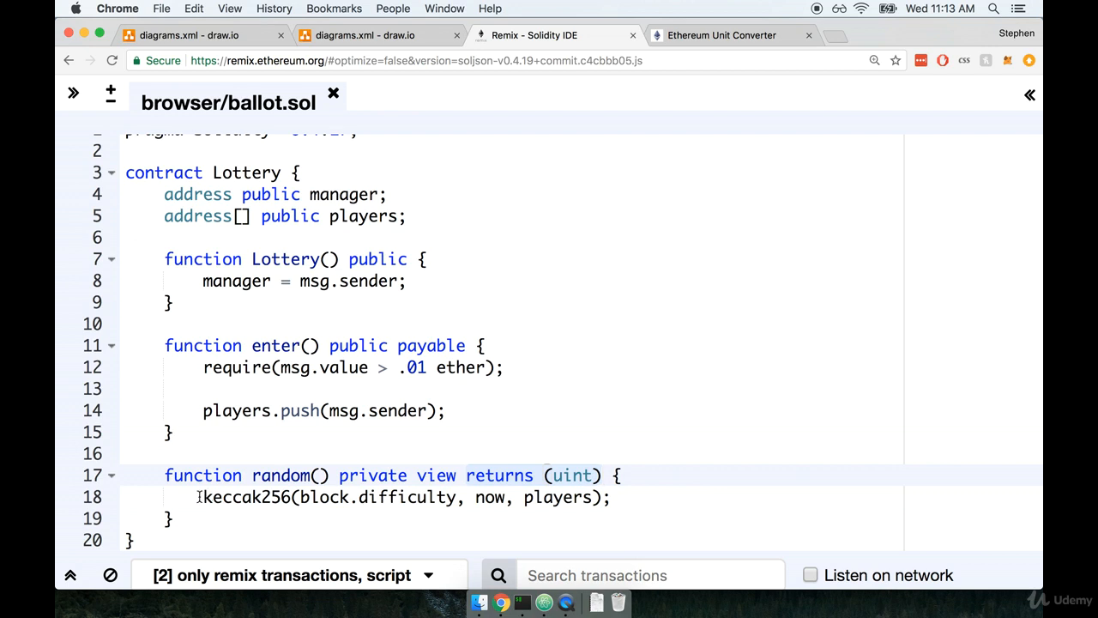
click(558, 497)
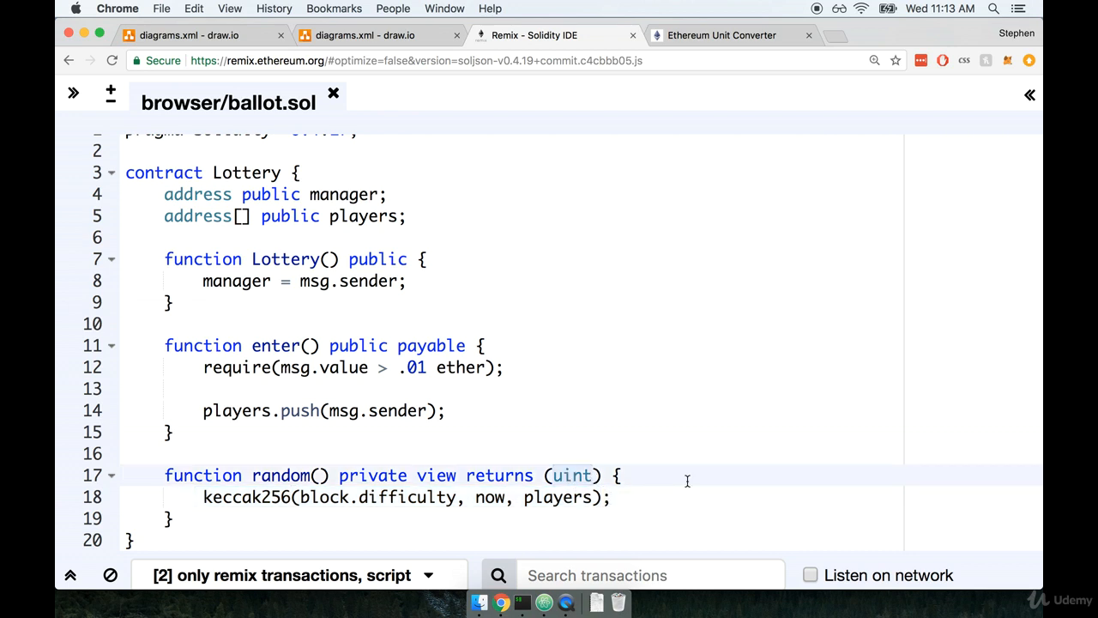
double_click(236, 496)
text(unit()
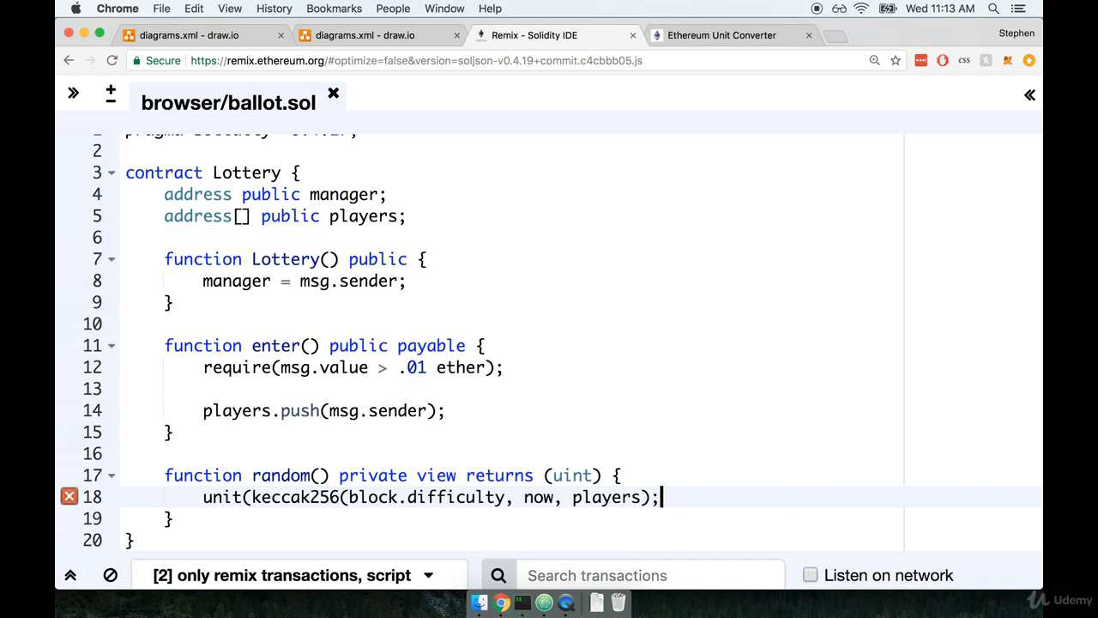
text())
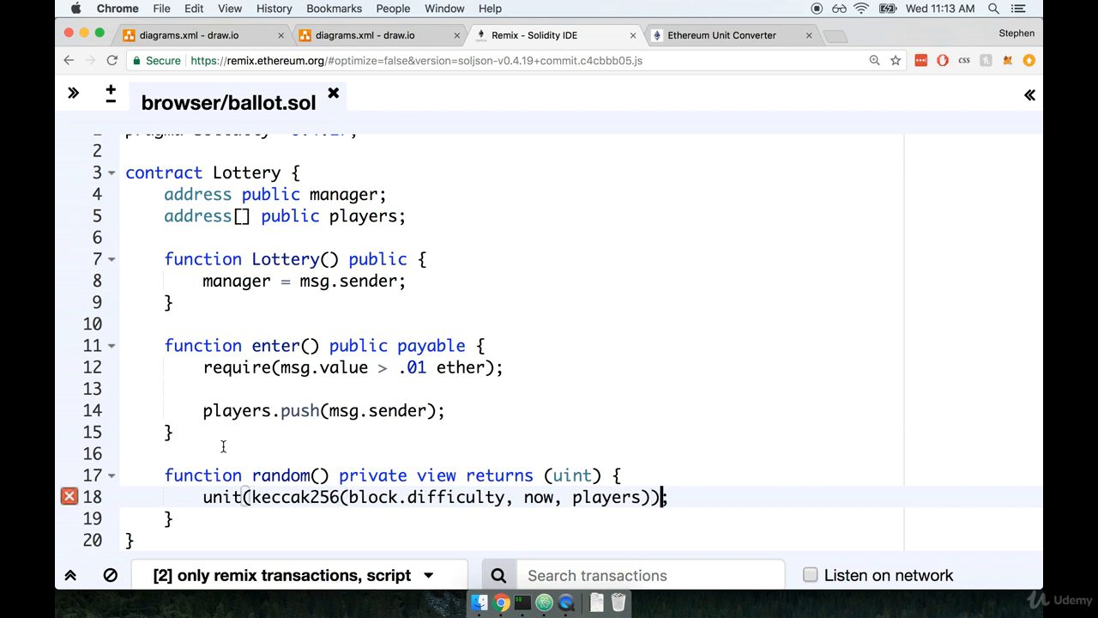
mouse_move(230, 501)
text(i)
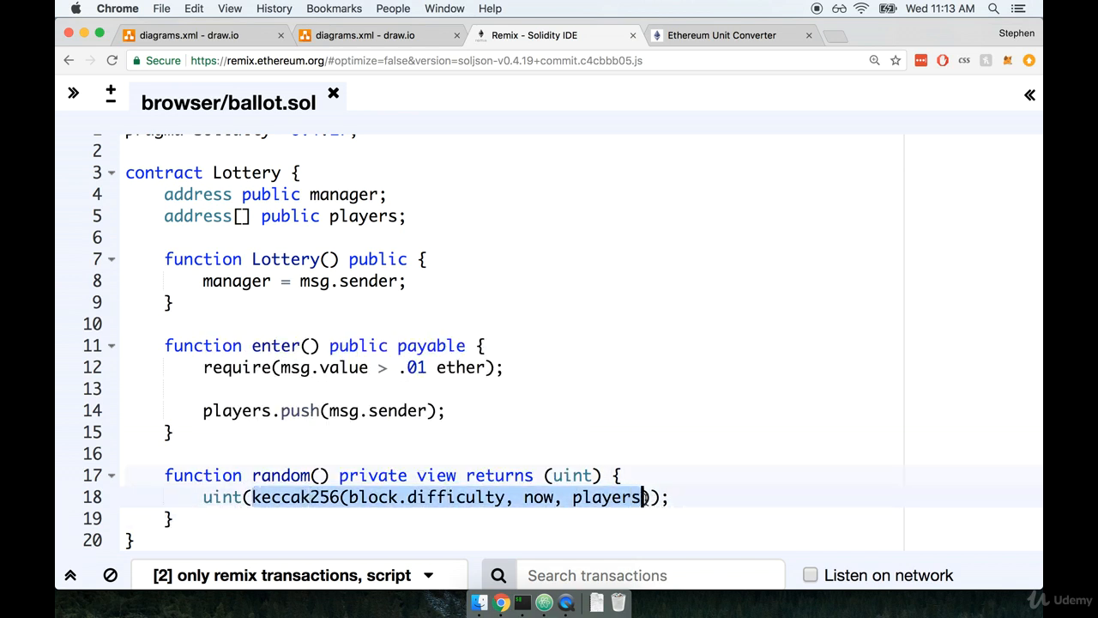
text())
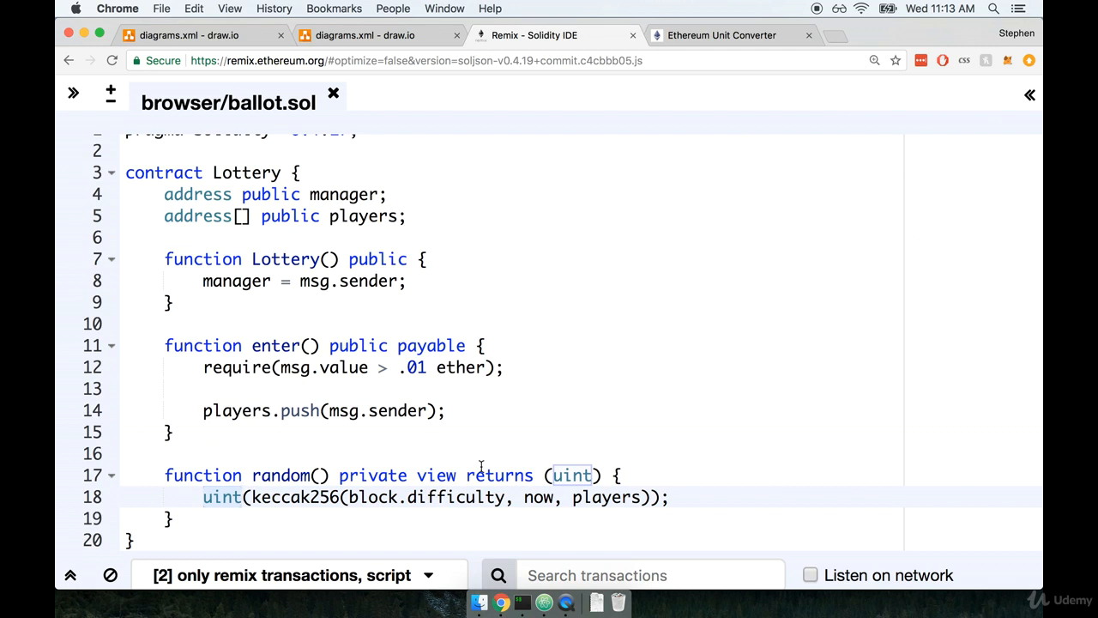
click(204, 497)
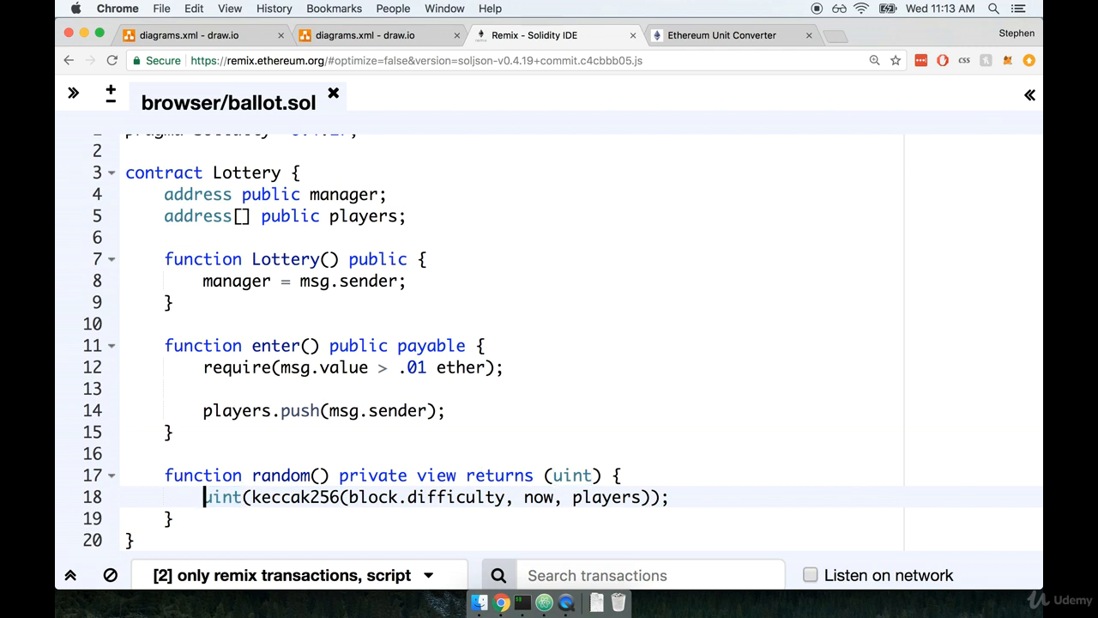
text(return)
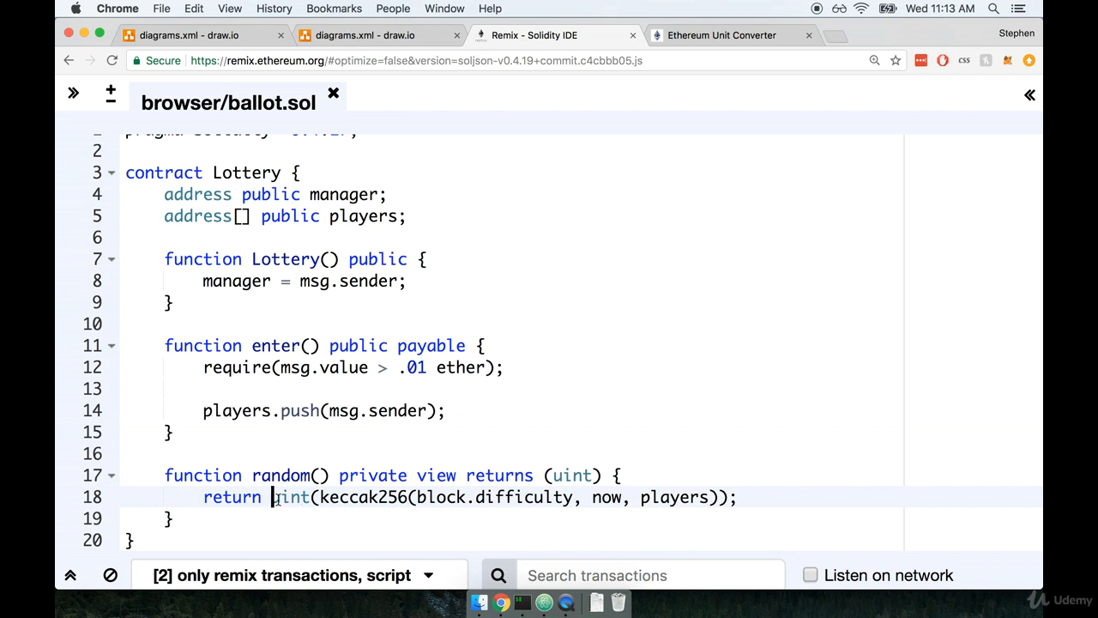
click(729, 497)
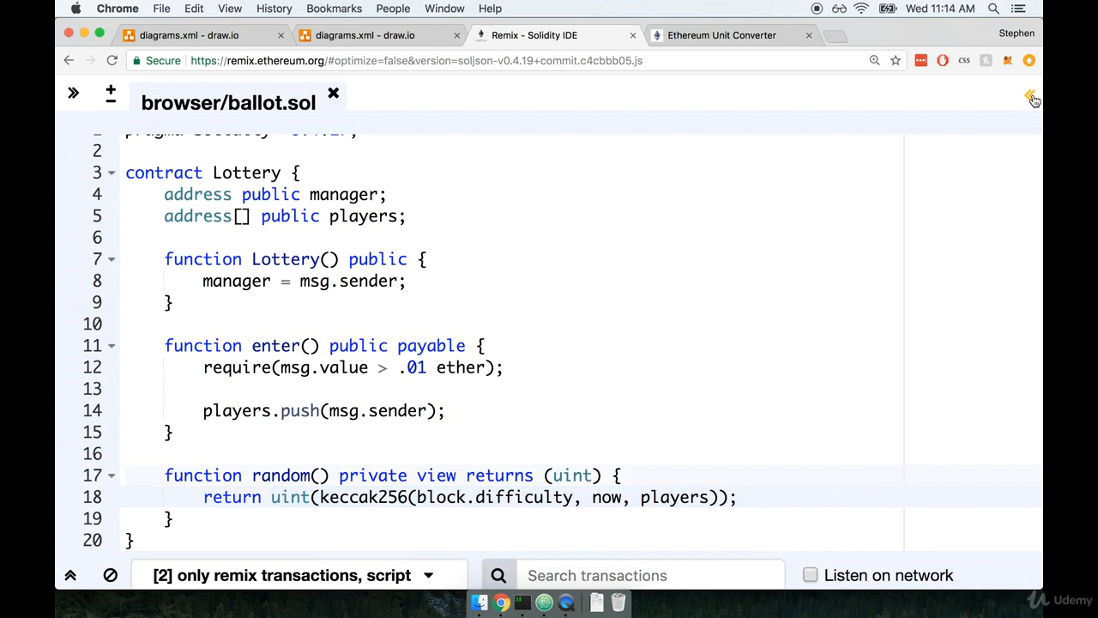
In the Run tab, create a Lottery instance exposing players, manager and enter.
click(1032, 97)
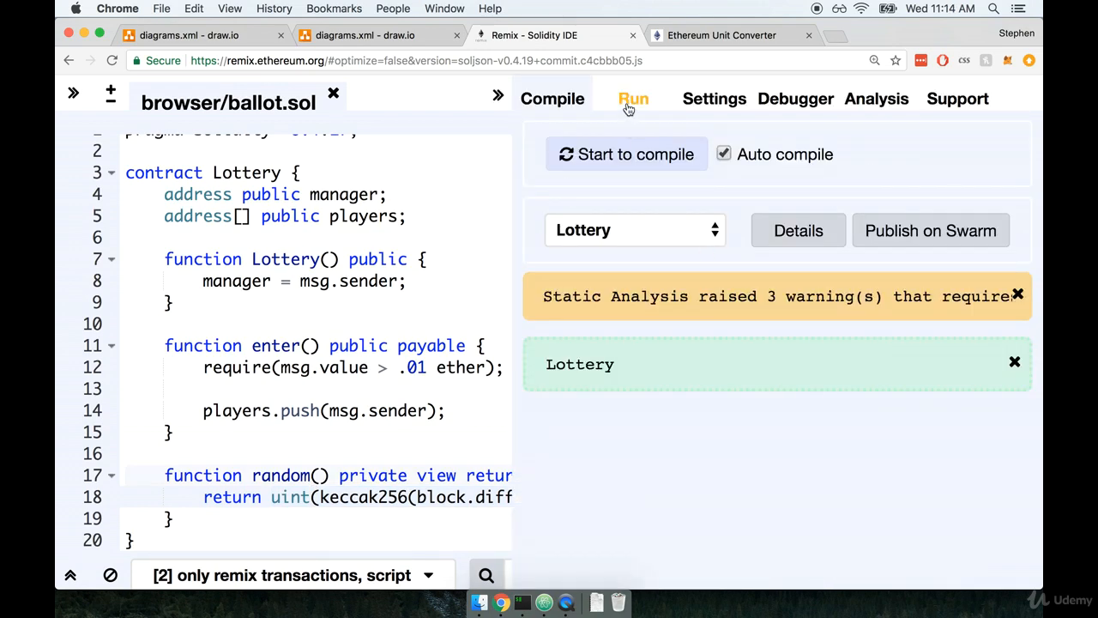
click(633, 98)
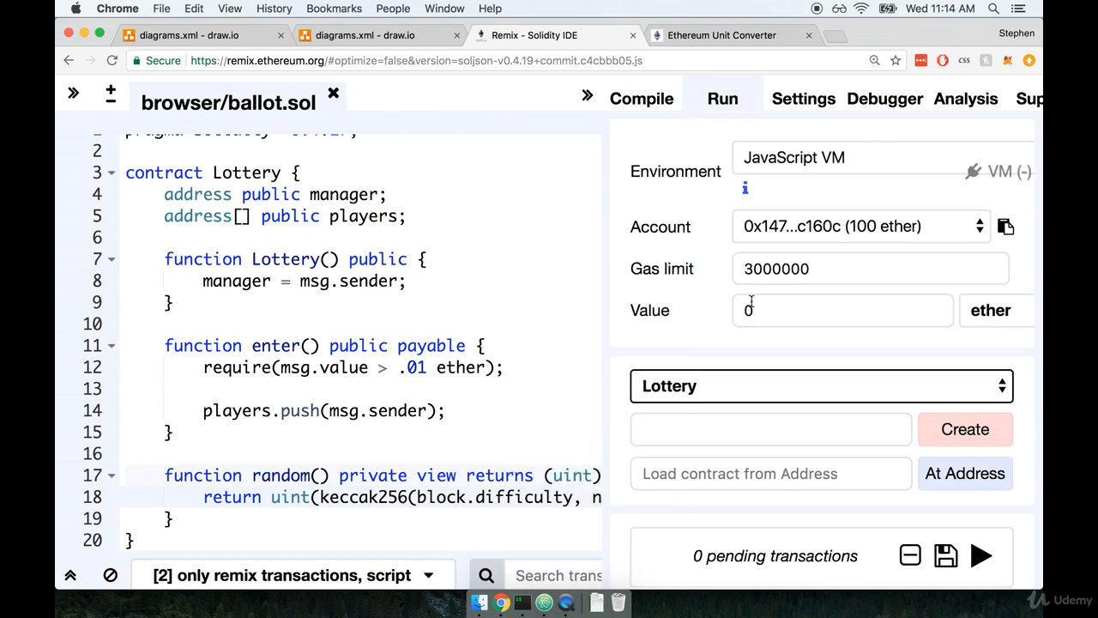
mouse_move(809, 157)
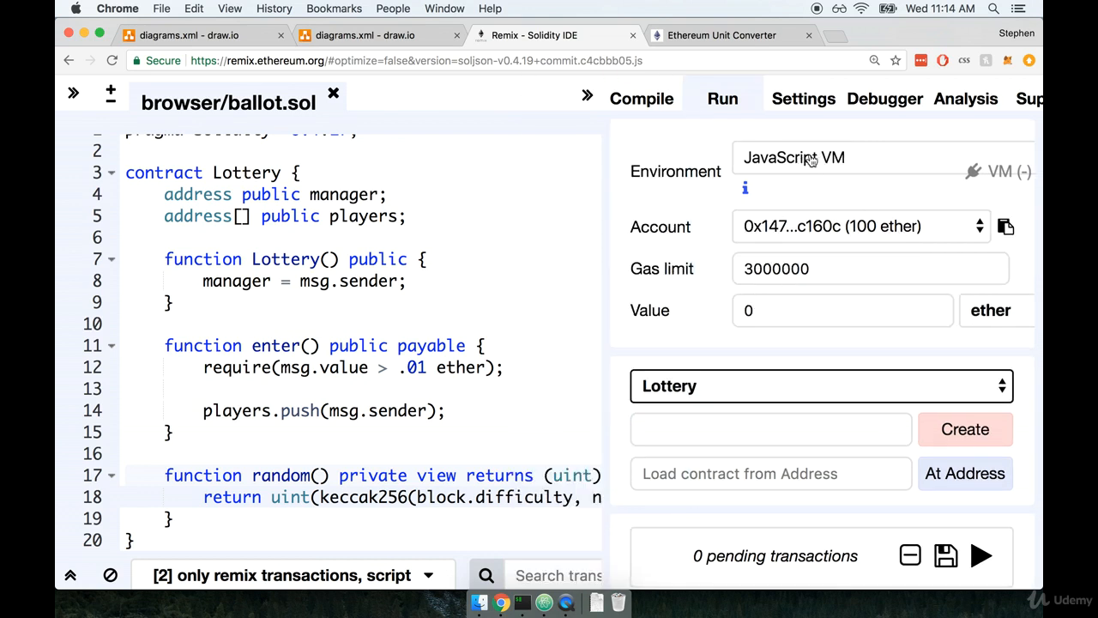
click(965, 429)
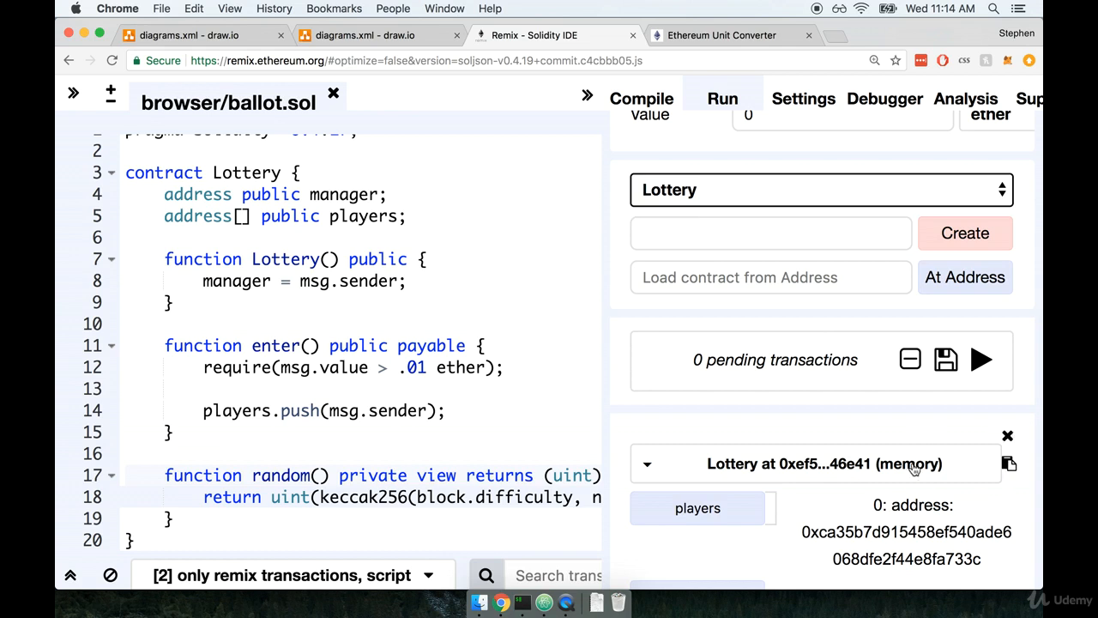
scroll(up, 3)
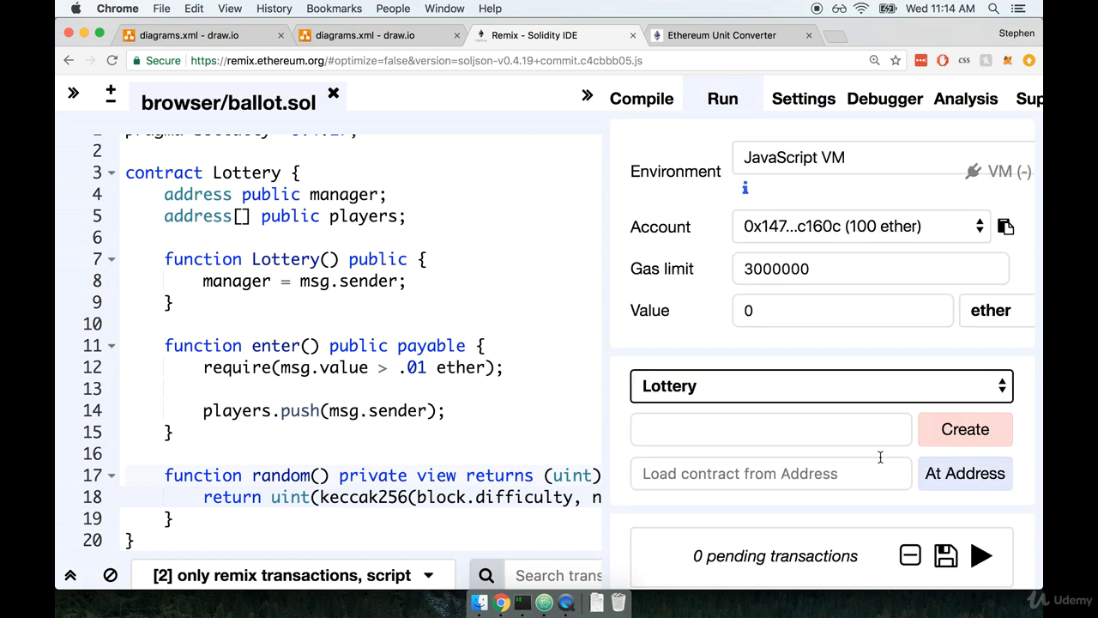
mouse_move(815, 435)
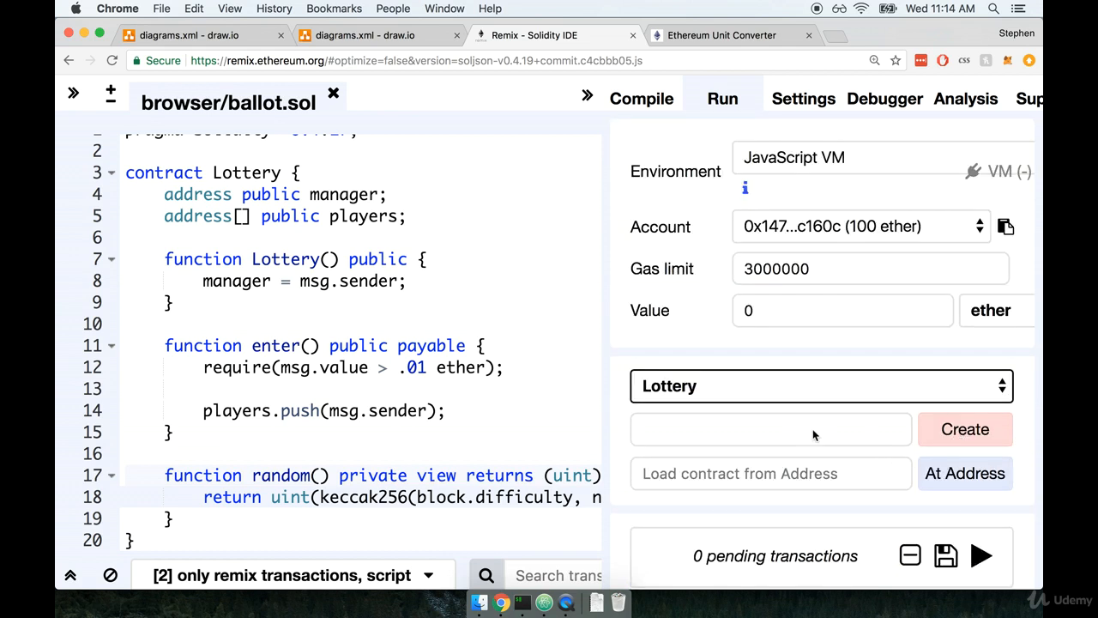
click(965, 429)
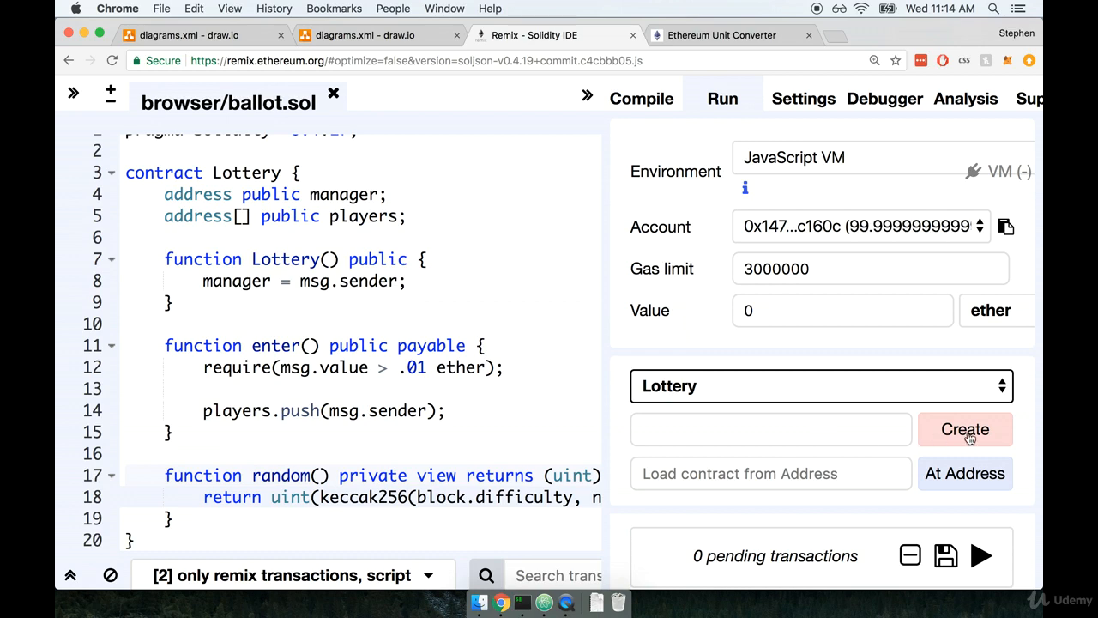
click(965, 429)
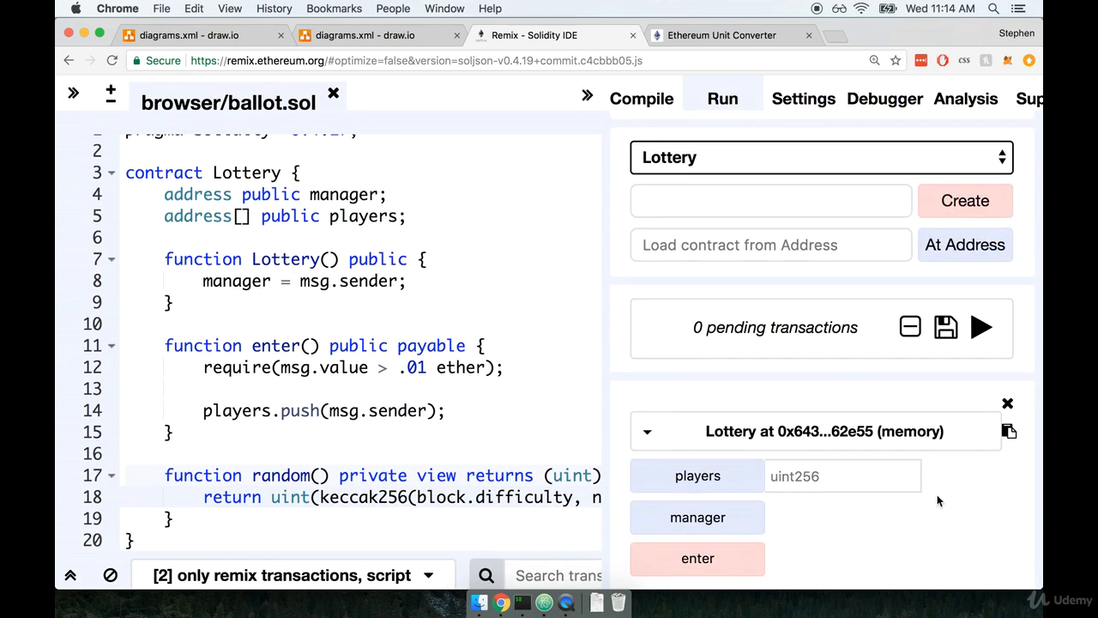
mouse_move(698, 475)
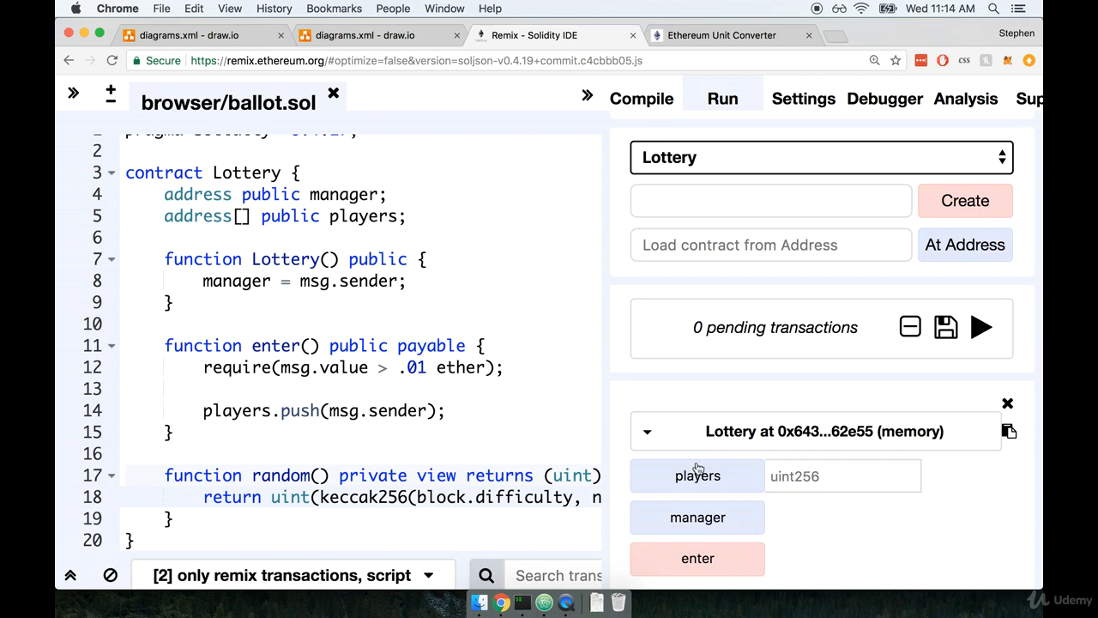
mouse_move(794, 476)
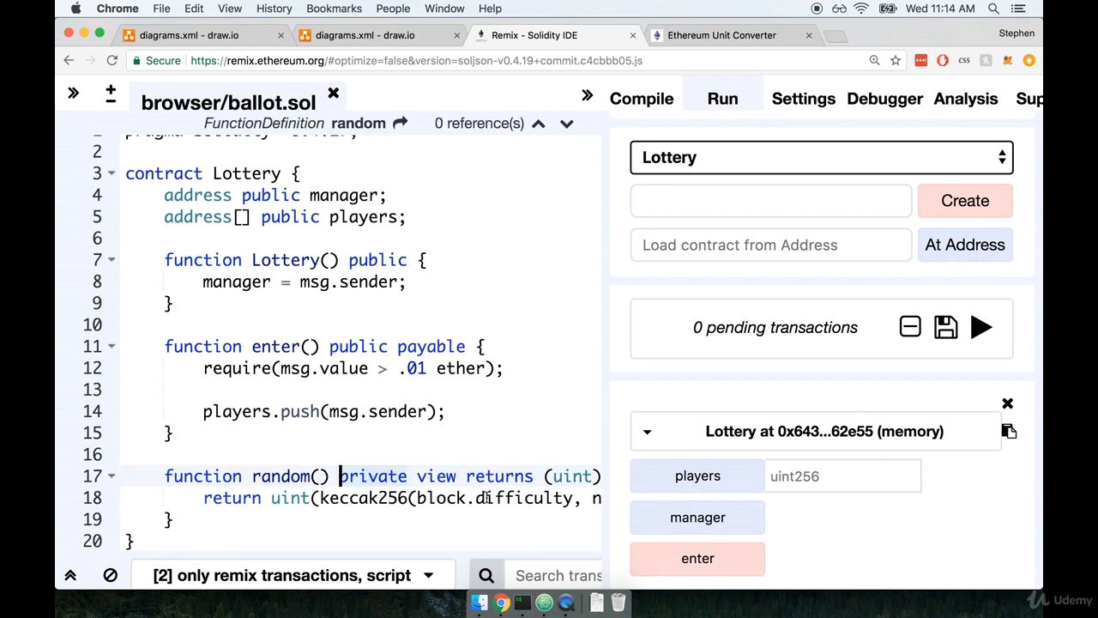
mouse_move(795, 545)
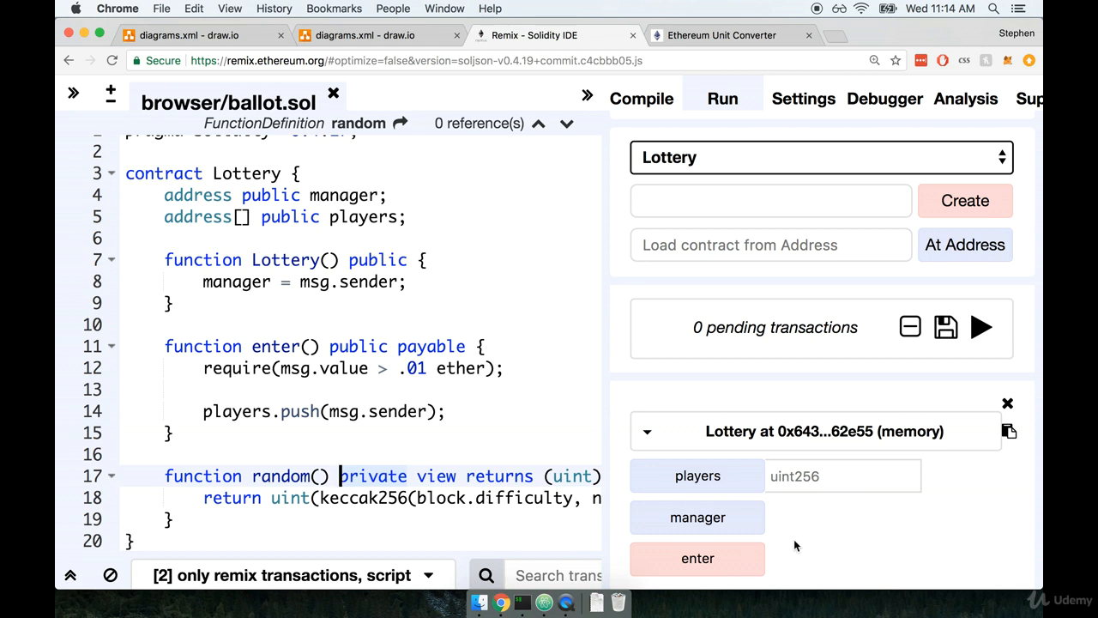
mouse_move(429, 485)
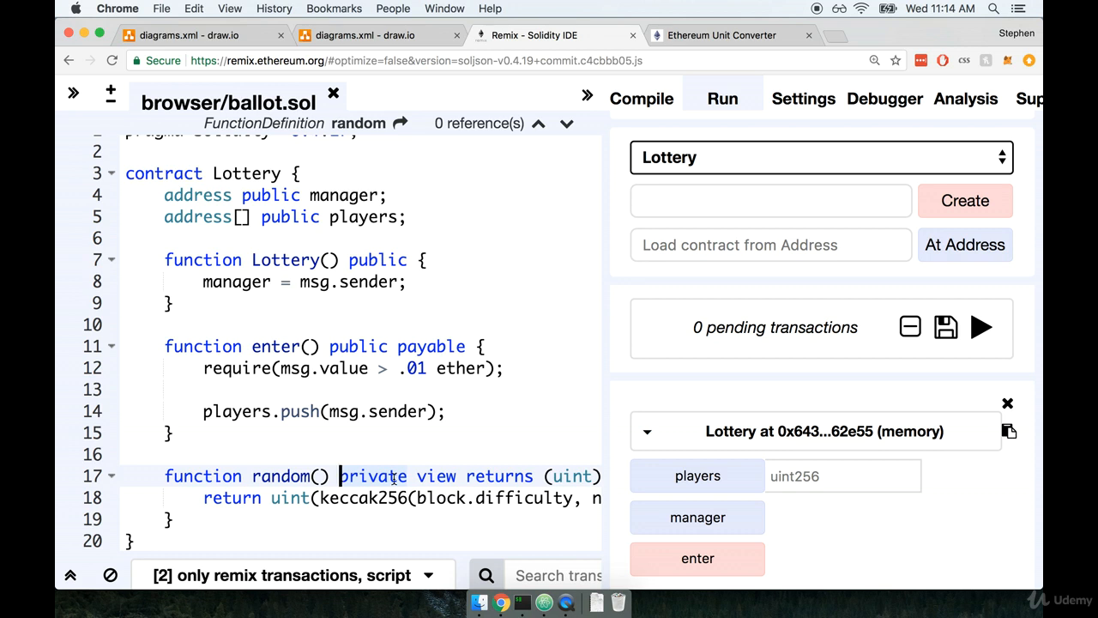
Change random()'s visibility keyword on line 17 from private to public.
text(public)
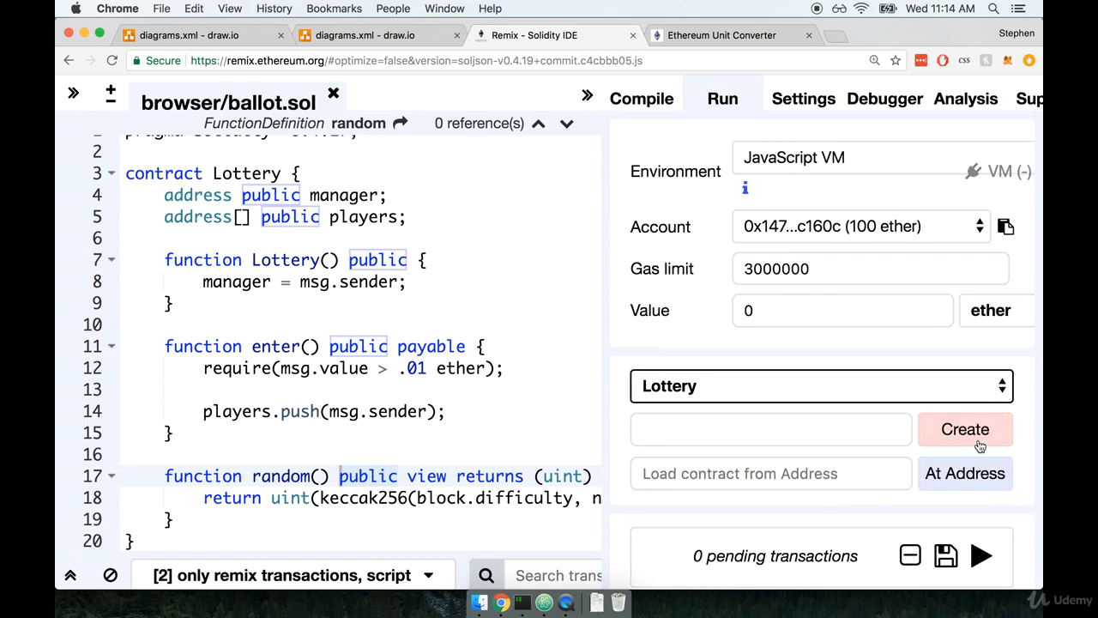
mouse_move(955, 443)
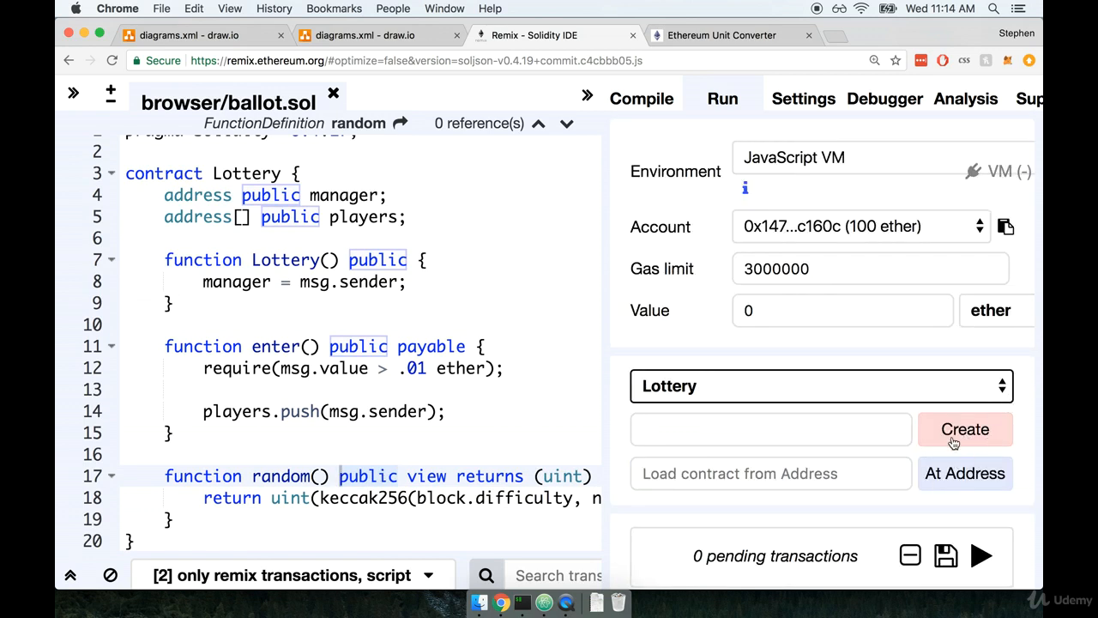
Deploy a fresh Lottery instance and call random four times for different uint256 results.
click(964, 429)
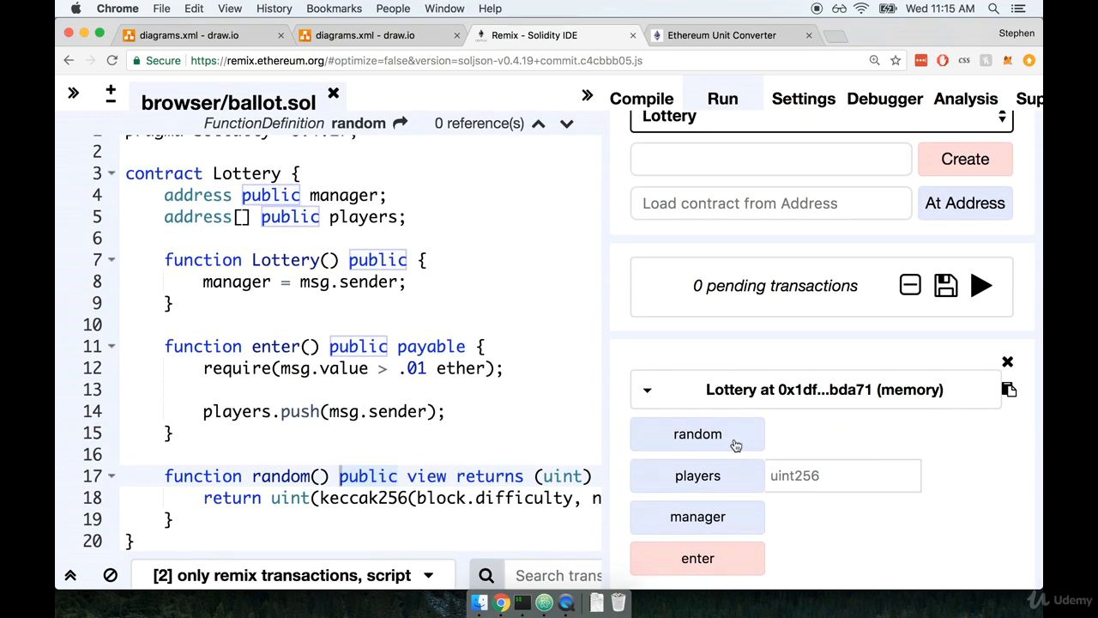
click(698, 434)
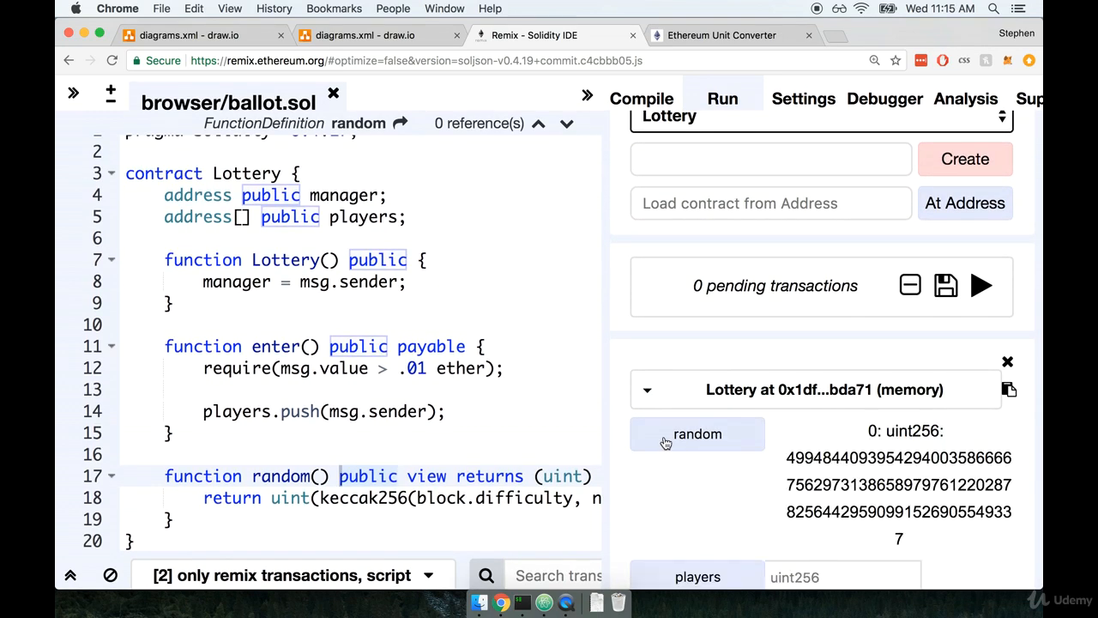
scroll(down, 3)
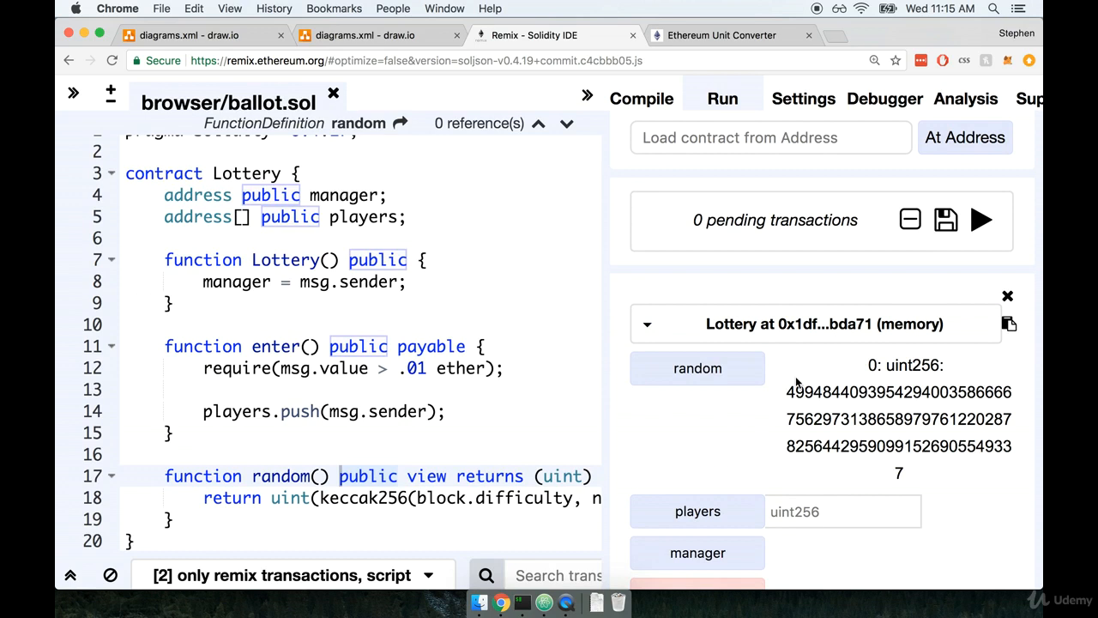
click(698, 368)
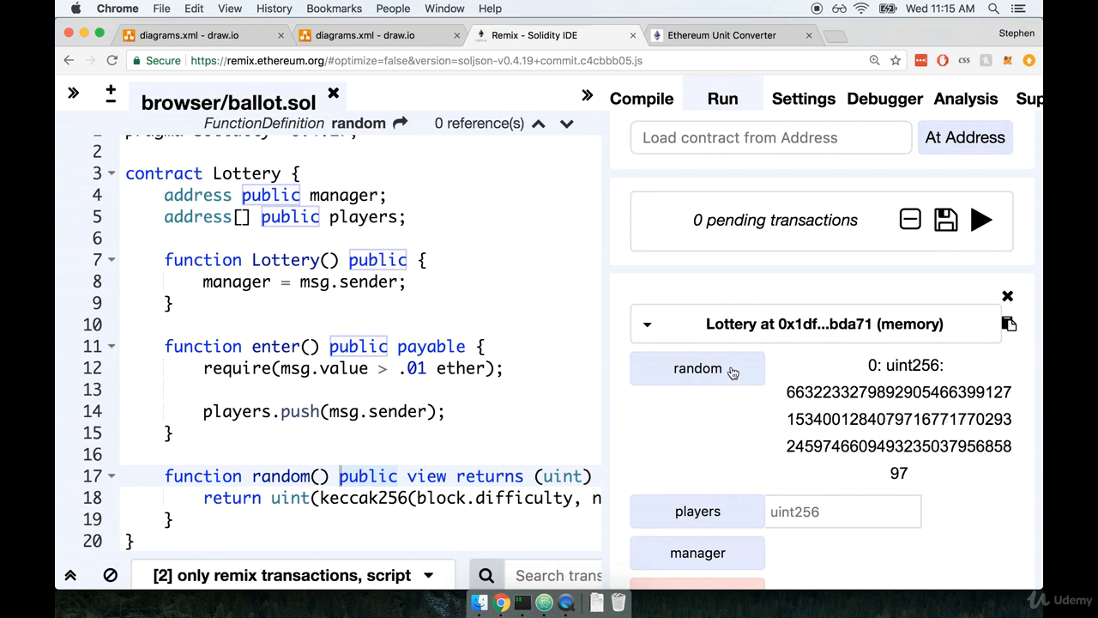
click(697, 368)
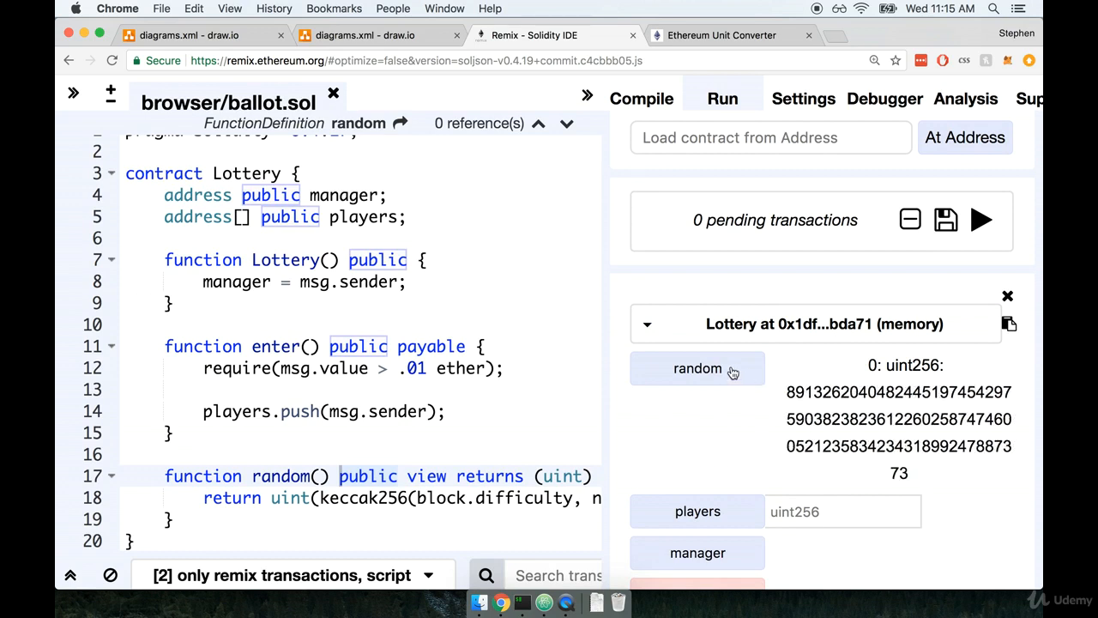
click(697, 368)
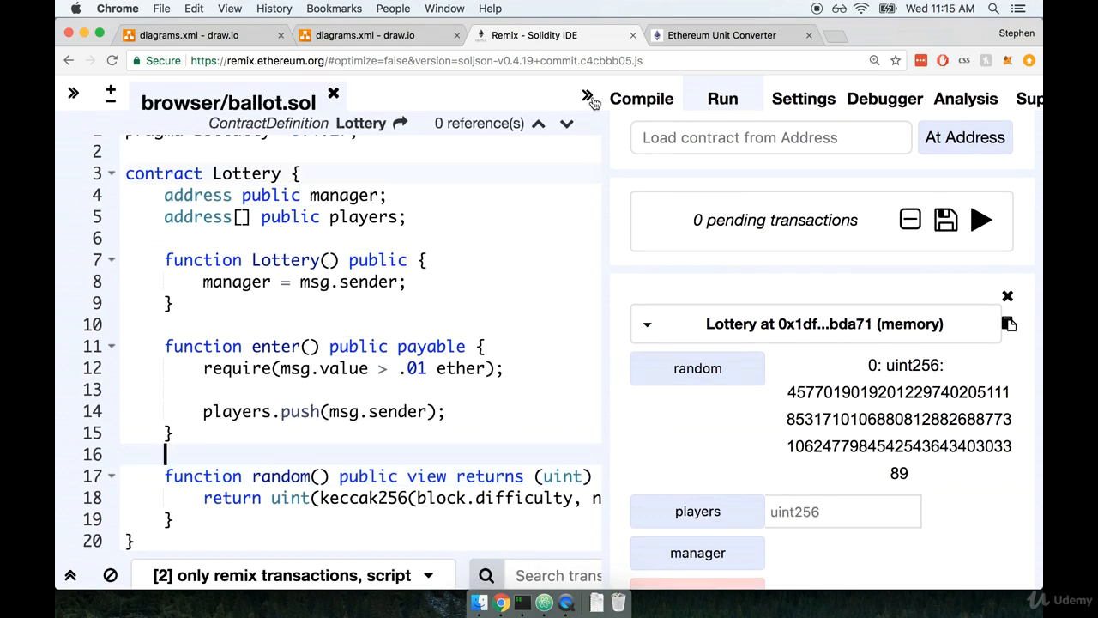
Widen the editor and review the keccak256(block.difficulty, now, players) return line in random().
click(588, 96)
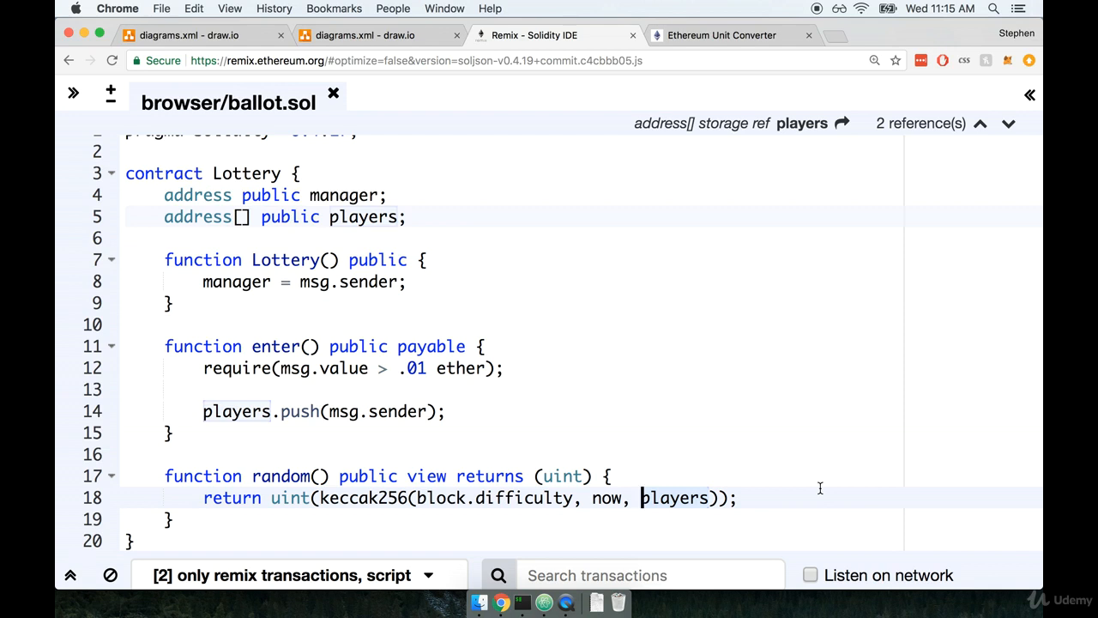
click(736, 497)
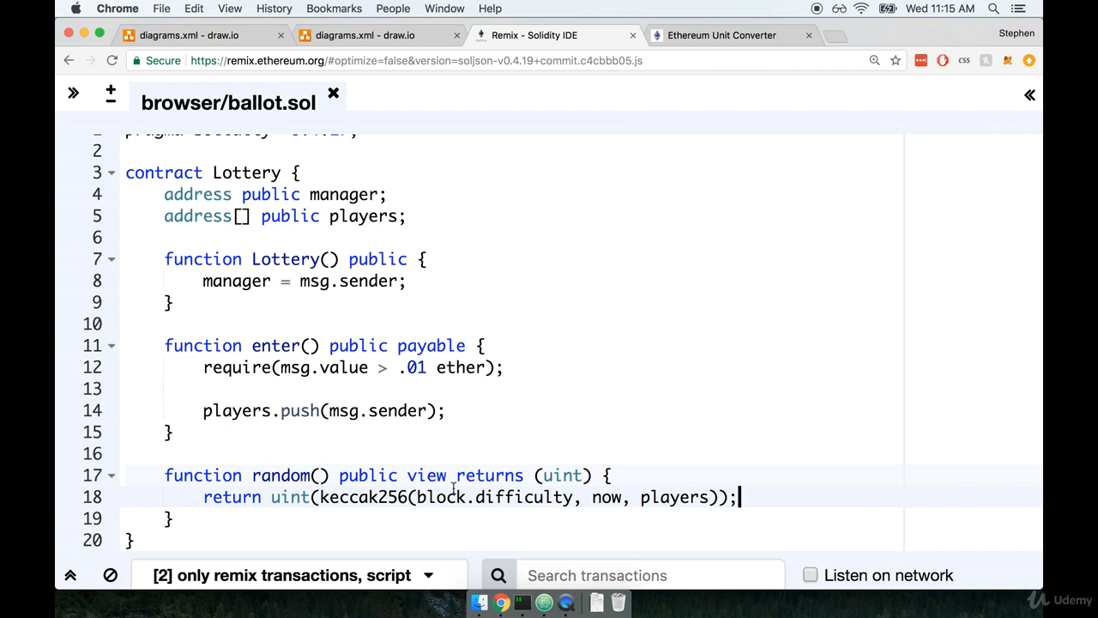
click(682, 498)
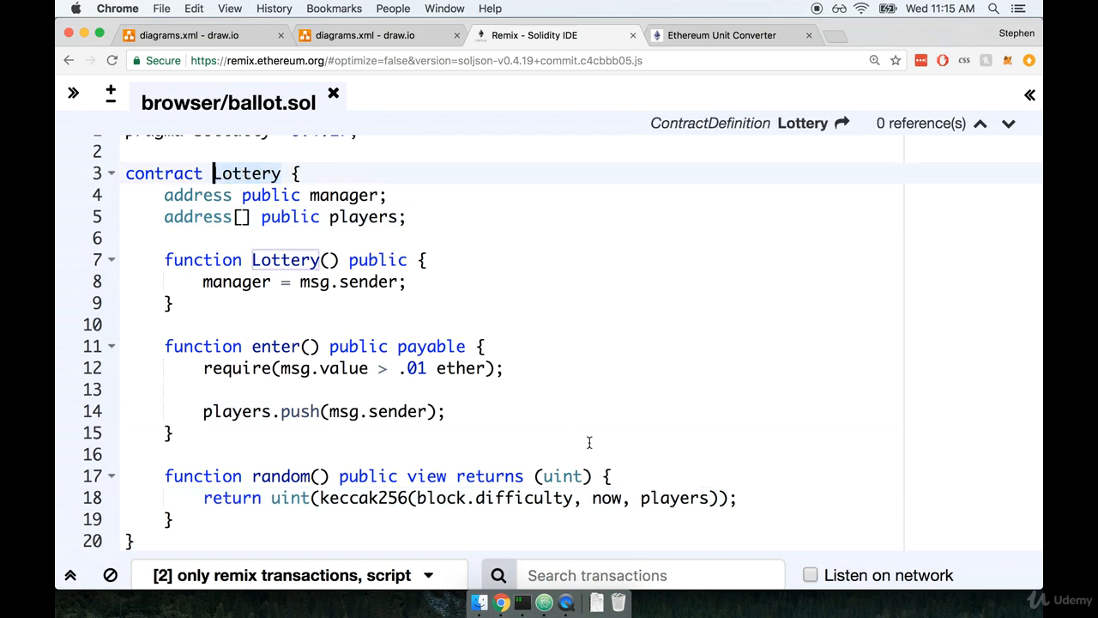
click(172, 432)
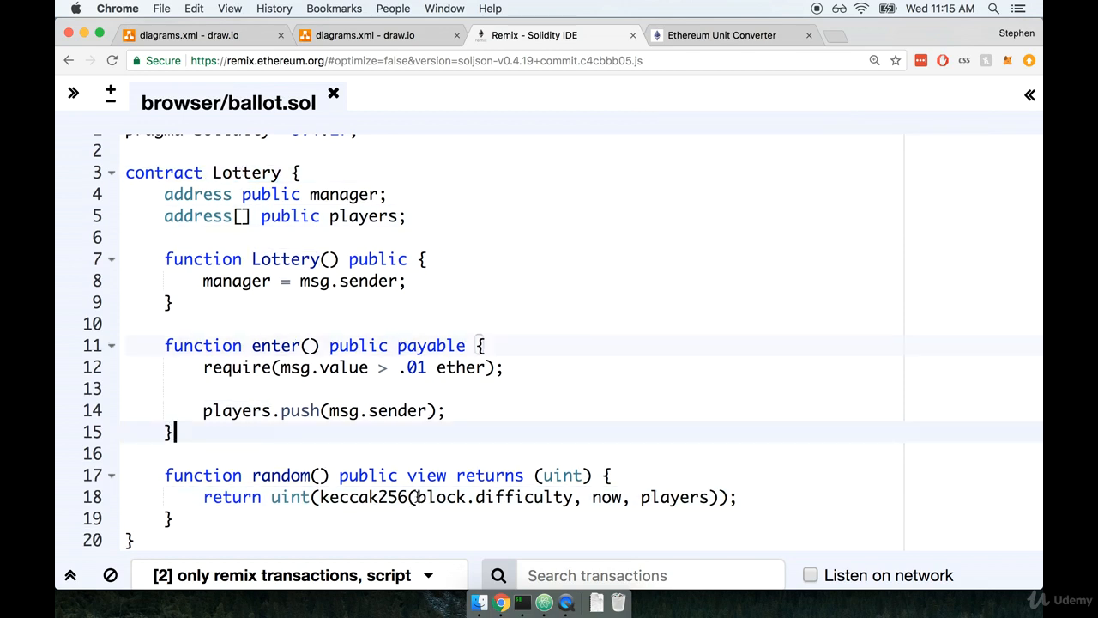
click(675, 498)
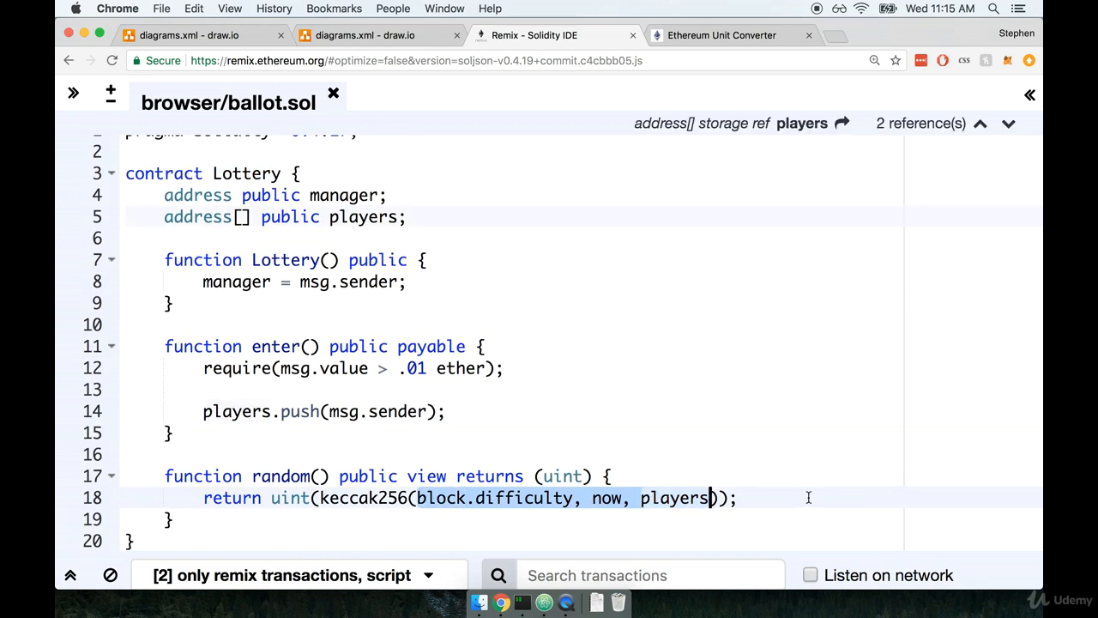
double_click(368, 476)
text(rivate)
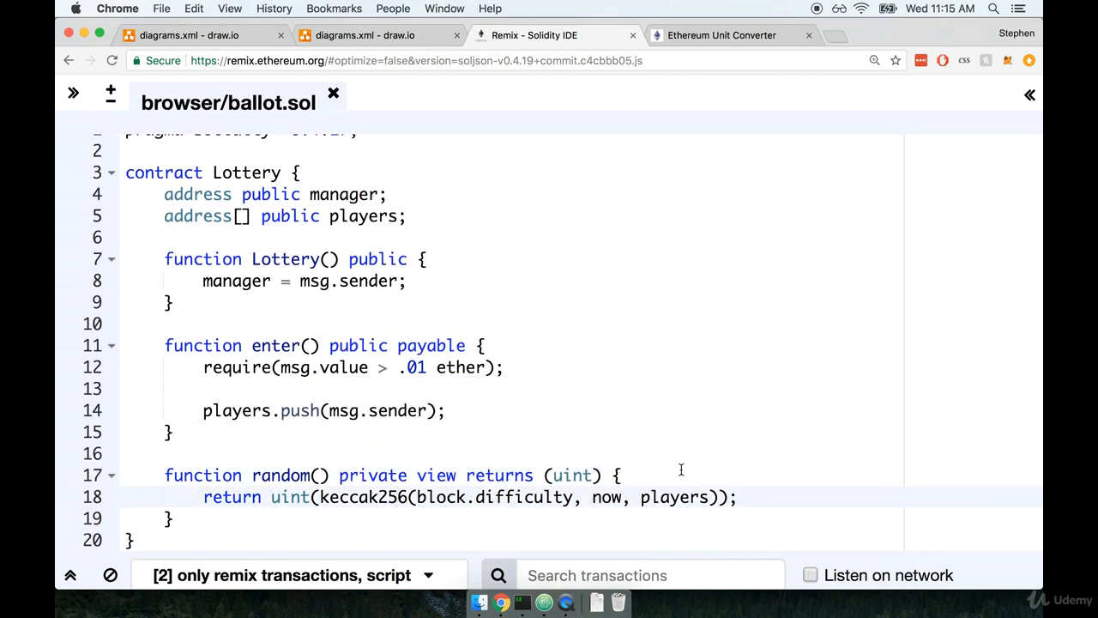
mouse_move(575, 370)
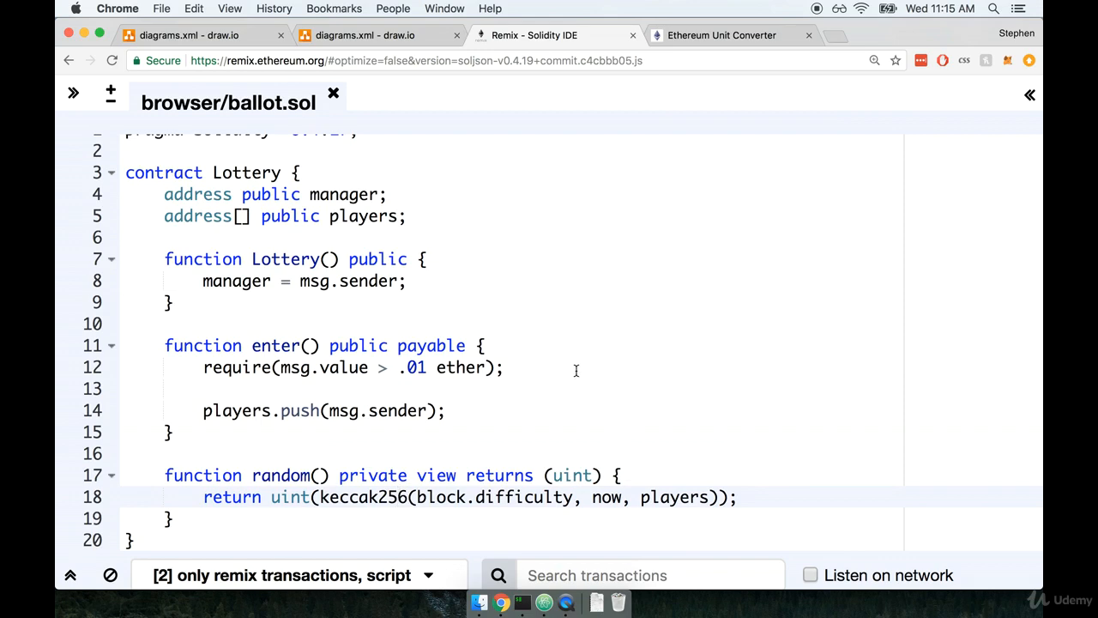